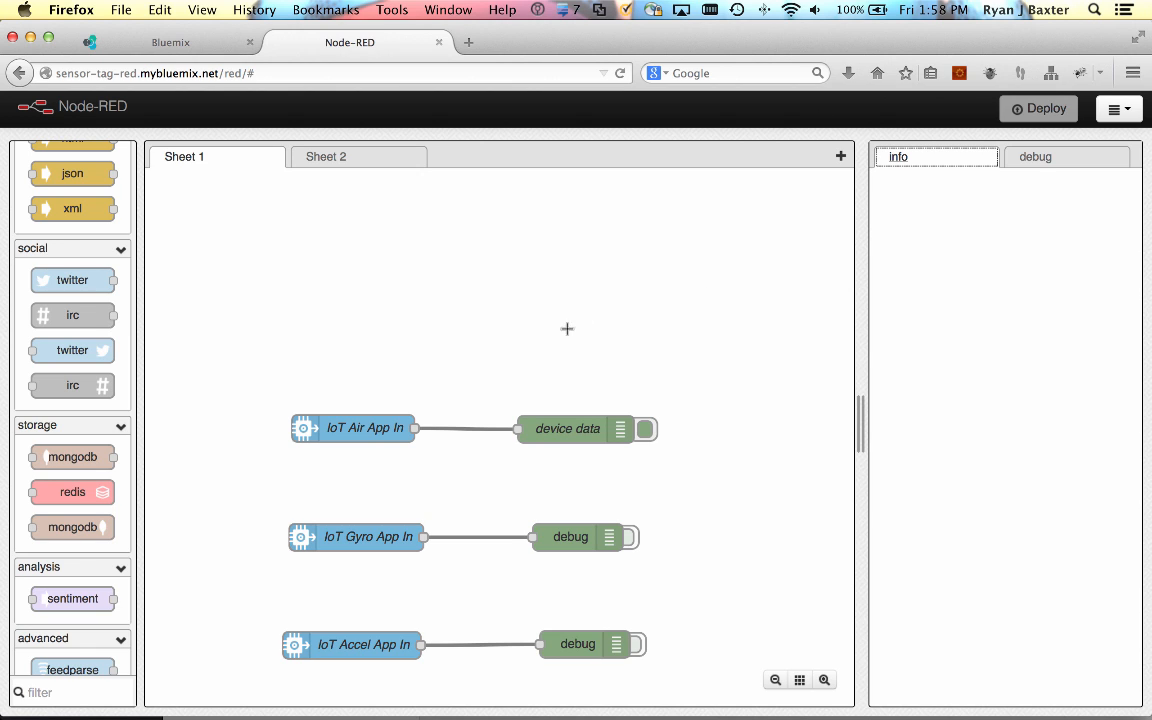
{"action": "mouse_move", "coordinate": [416, 357]}
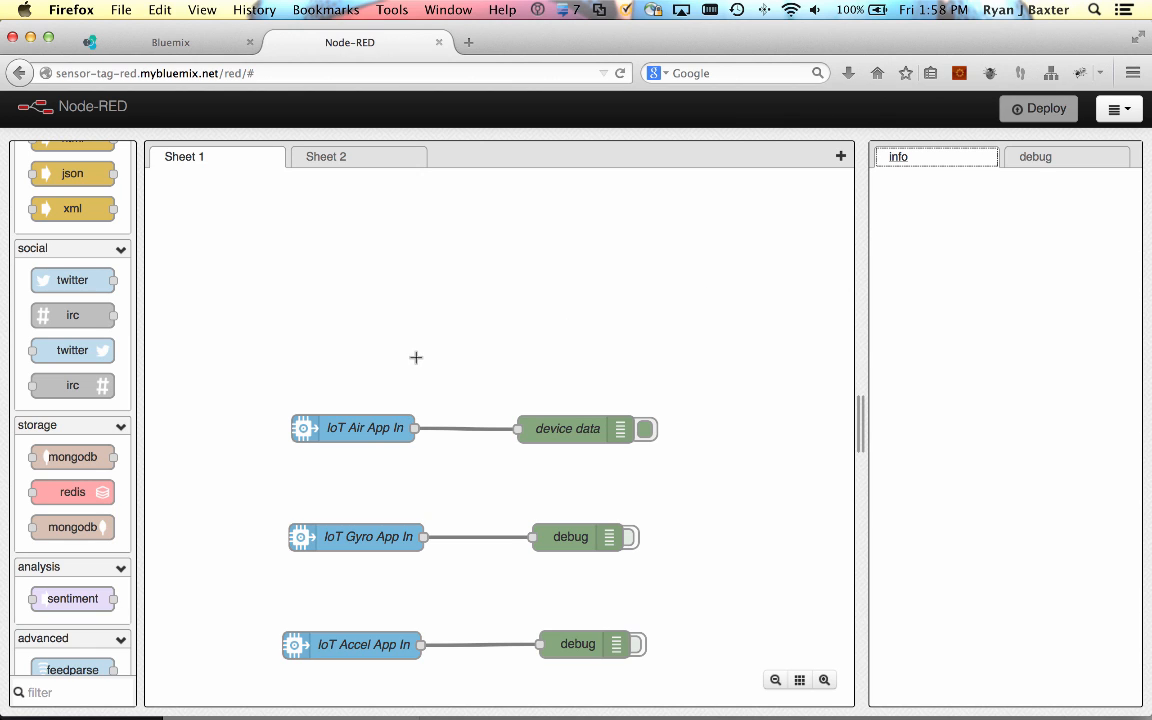
{"action": "mouse_move", "coordinate": [449, 452]}
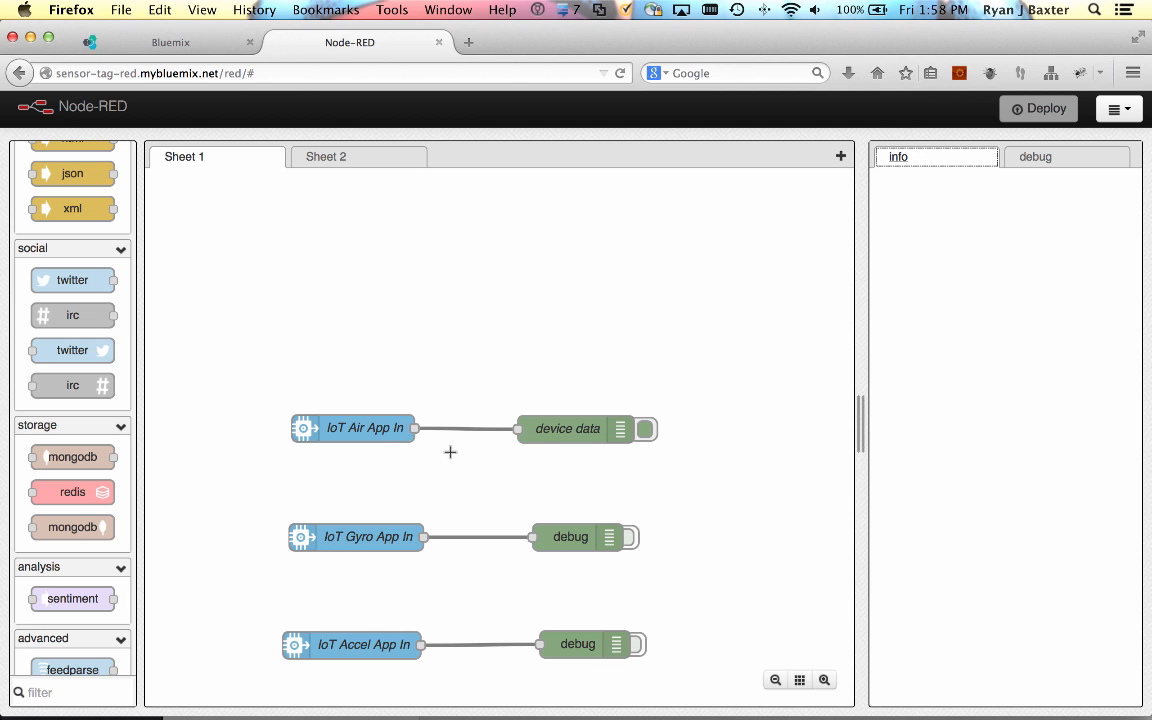
{"action": "mouse_move", "coordinate": [747, 310]}
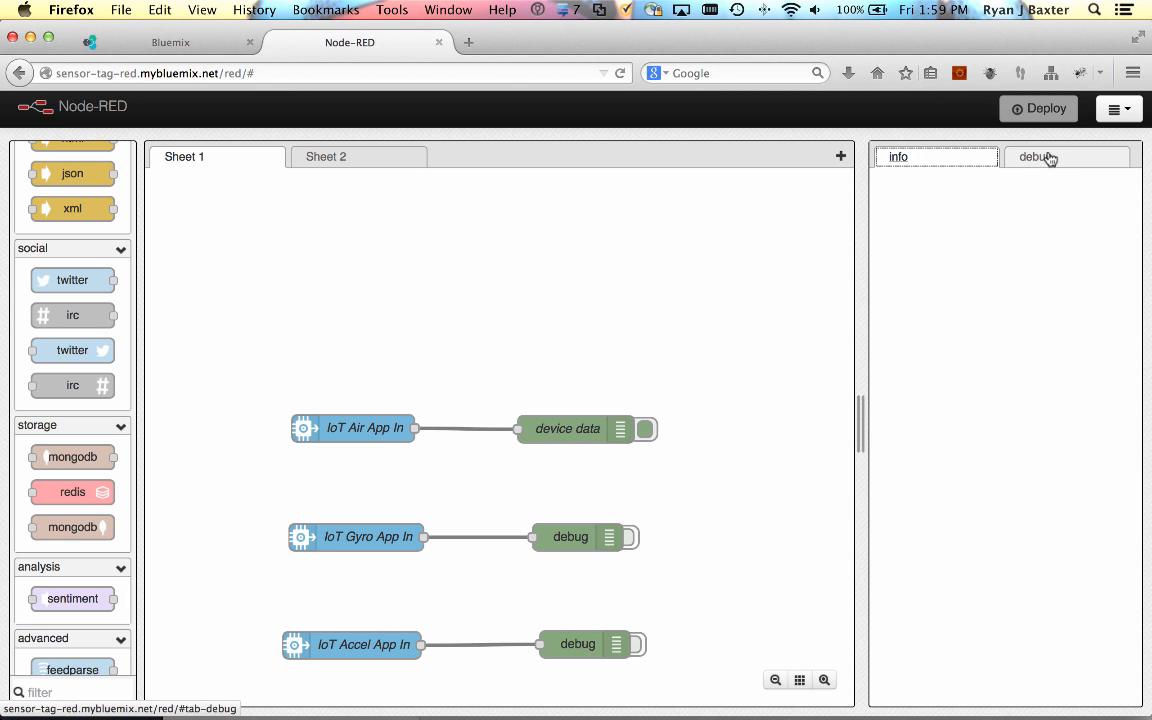
Step: Show the incoming TI Sensor Tag pressure, humidity and temperature readings in the debug panel
{"action": "left_click", "coordinate": [1035, 157]}
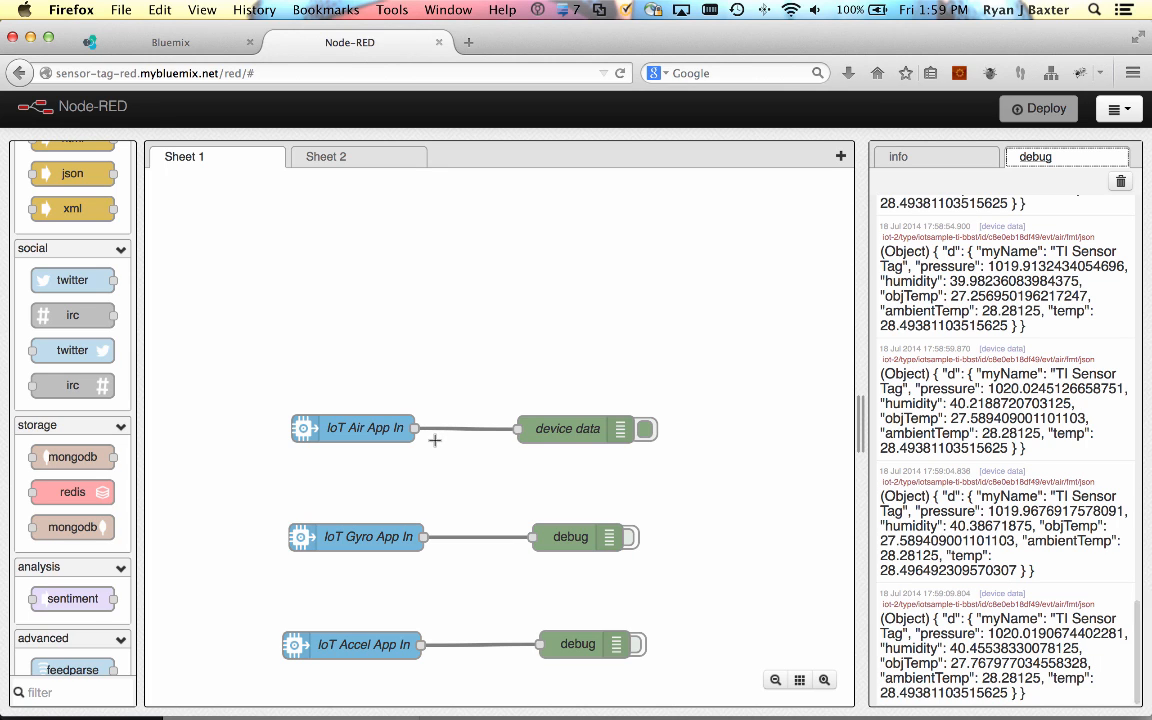
{"action": "mouse_move", "coordinate": [436, 379]}
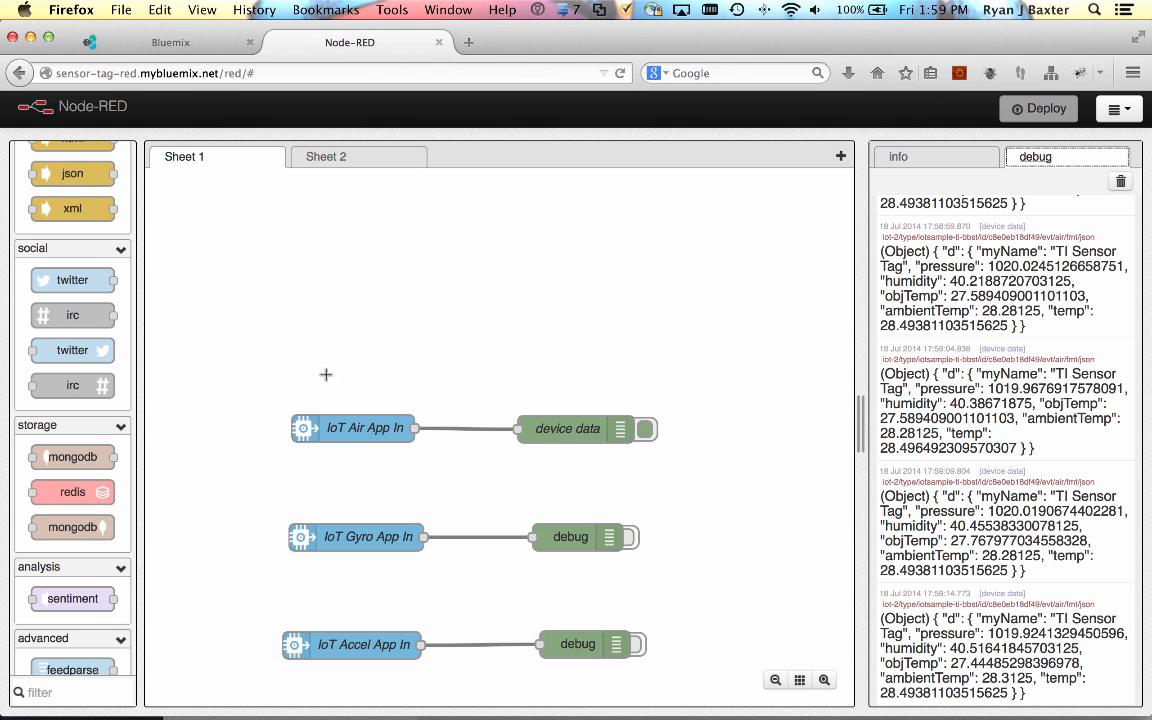
{"action": "mouse_move", "coordinate": [505, 371]}
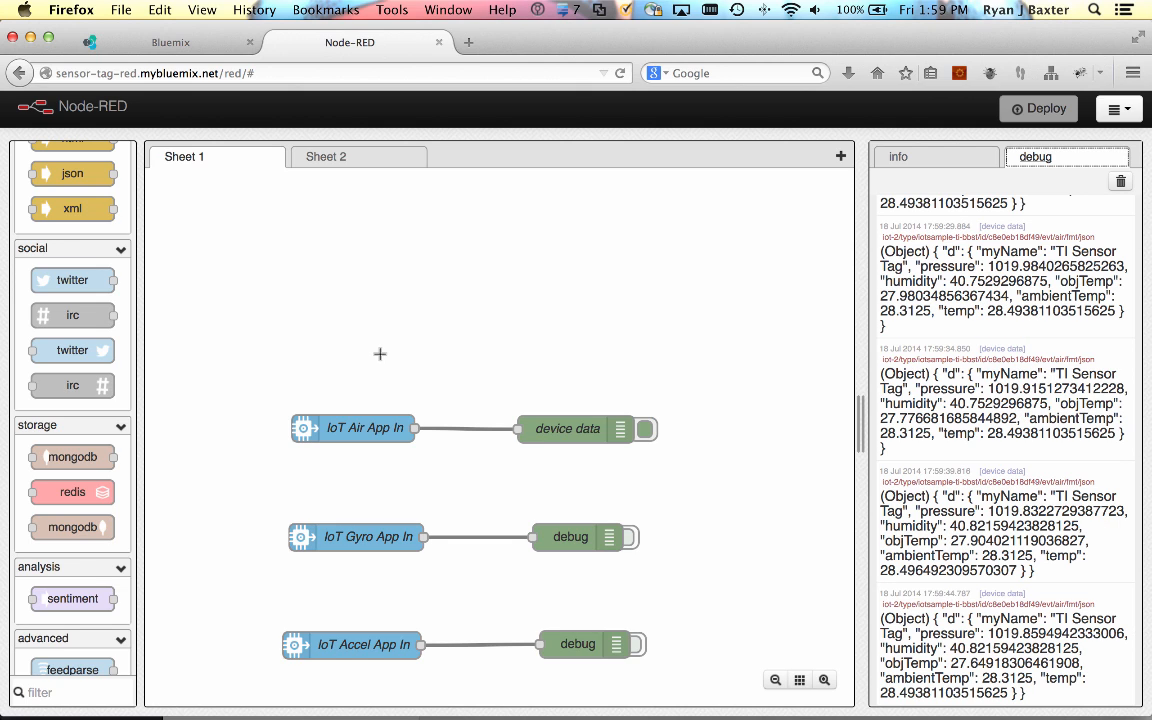
{"action": "mouse_move", "coordinate": [181, 507]}
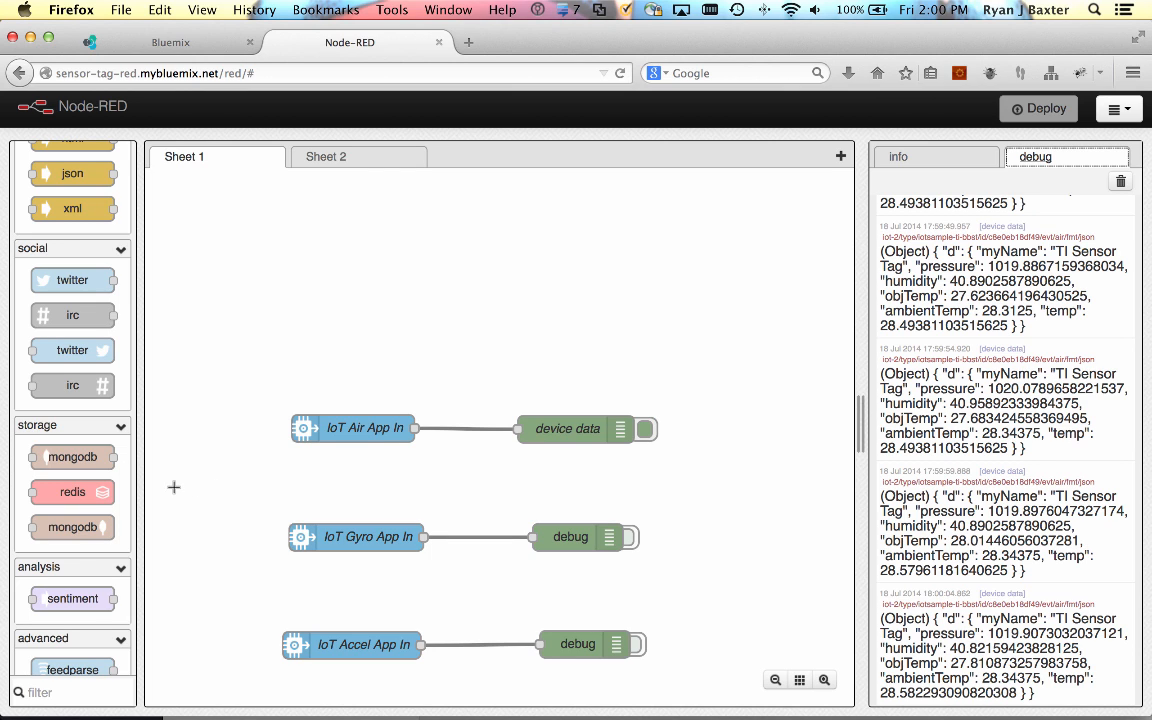
{"action": "mouse_move", "coordinate": [72, 527]}
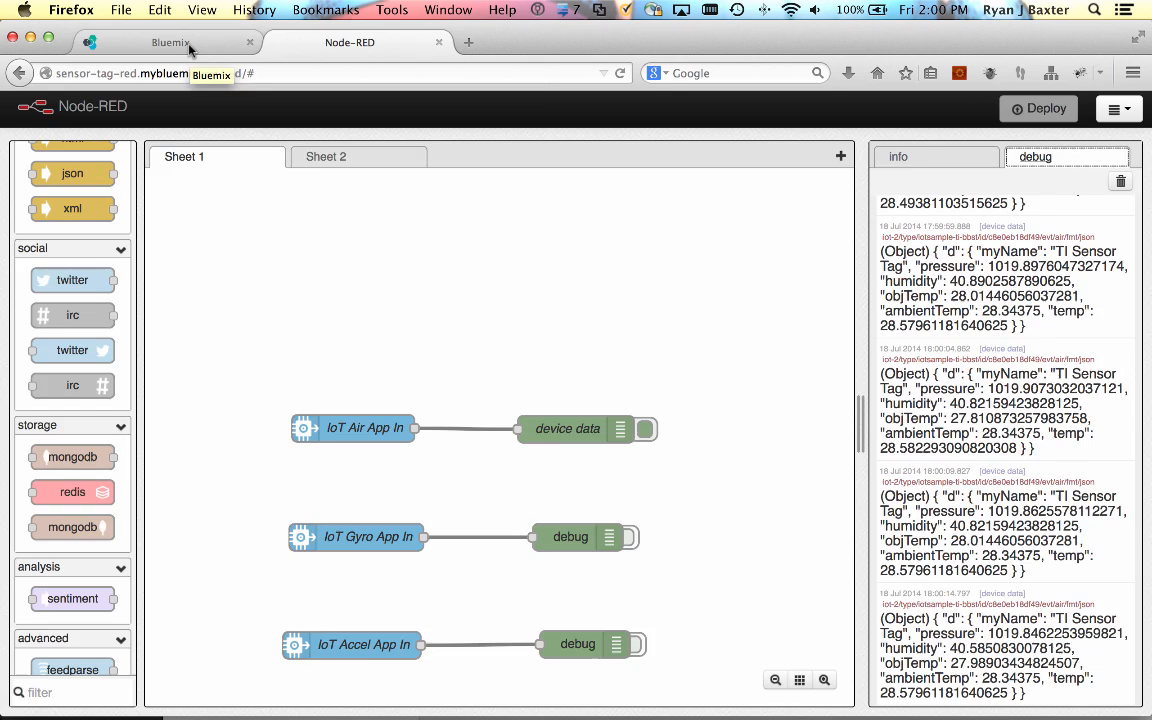
Step: Return to the Bluemix dashboard and scroll the catalog to Data Management
{"action": "left_click", "coordinate": [170, 42]}
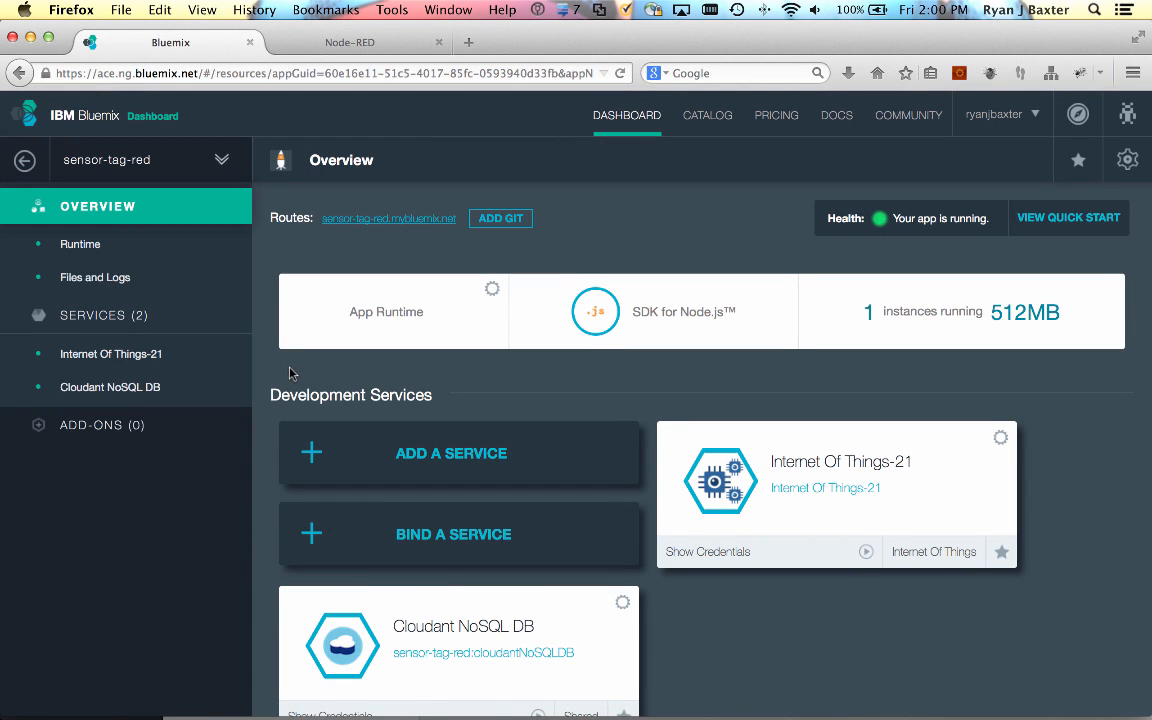
{"action": "mouse_move", "coordinate": [293, 328]}
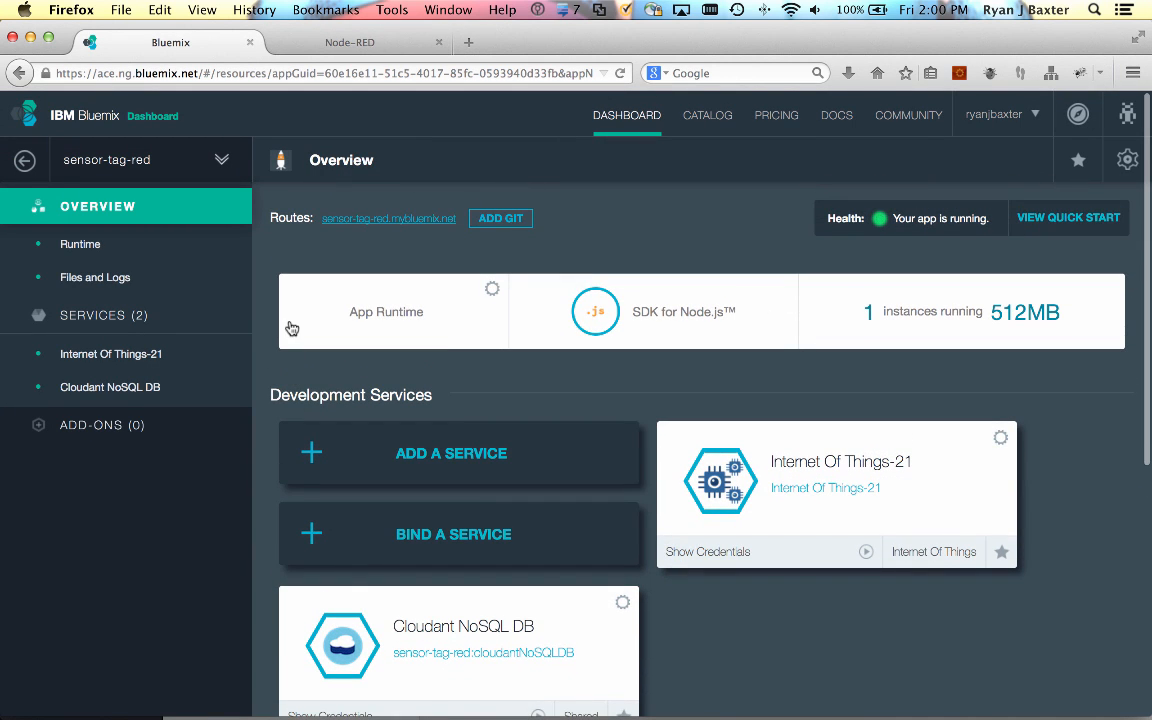
{"action": "mouse_move", "coordinate": [614, 397]}
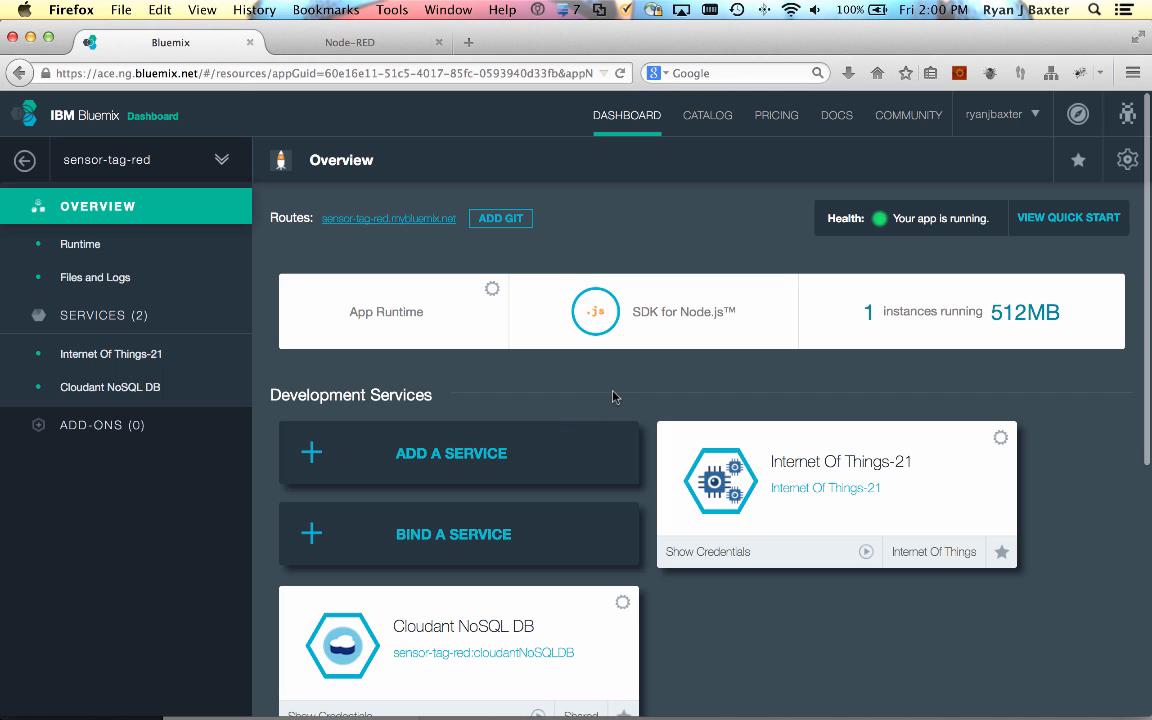
{"action": "mouse_move", "coordinate": [653, 483]}
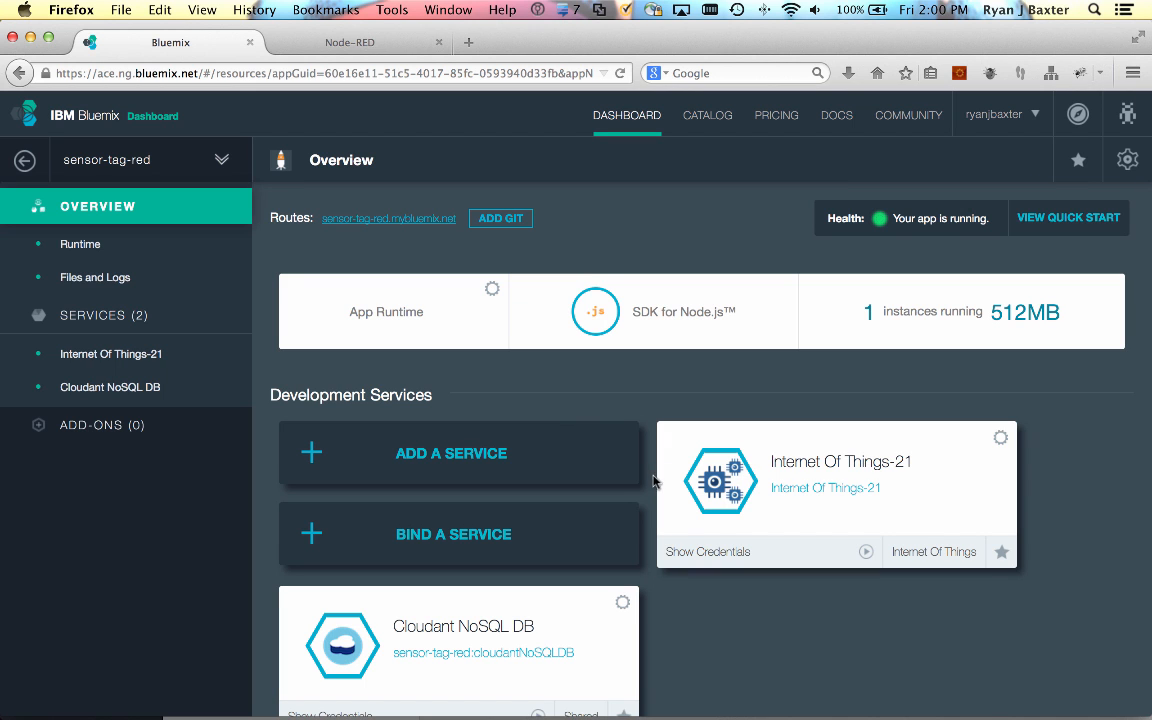
{"action": "scroll", "scroll_direction": "down", "scroll_amount": 3}
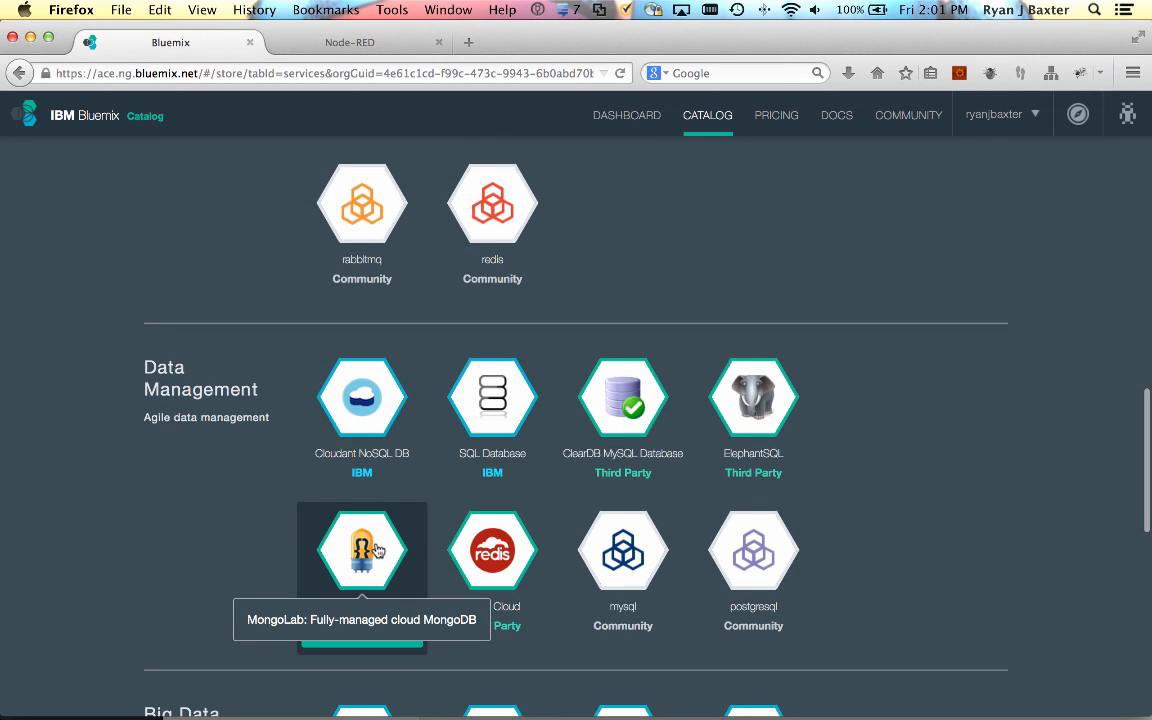
Step: Create the MongoLab-8b Sandbox service for sensor-tag-red and confirm the app restart
{"action": "left_click", "coordinate": [362, 550]}
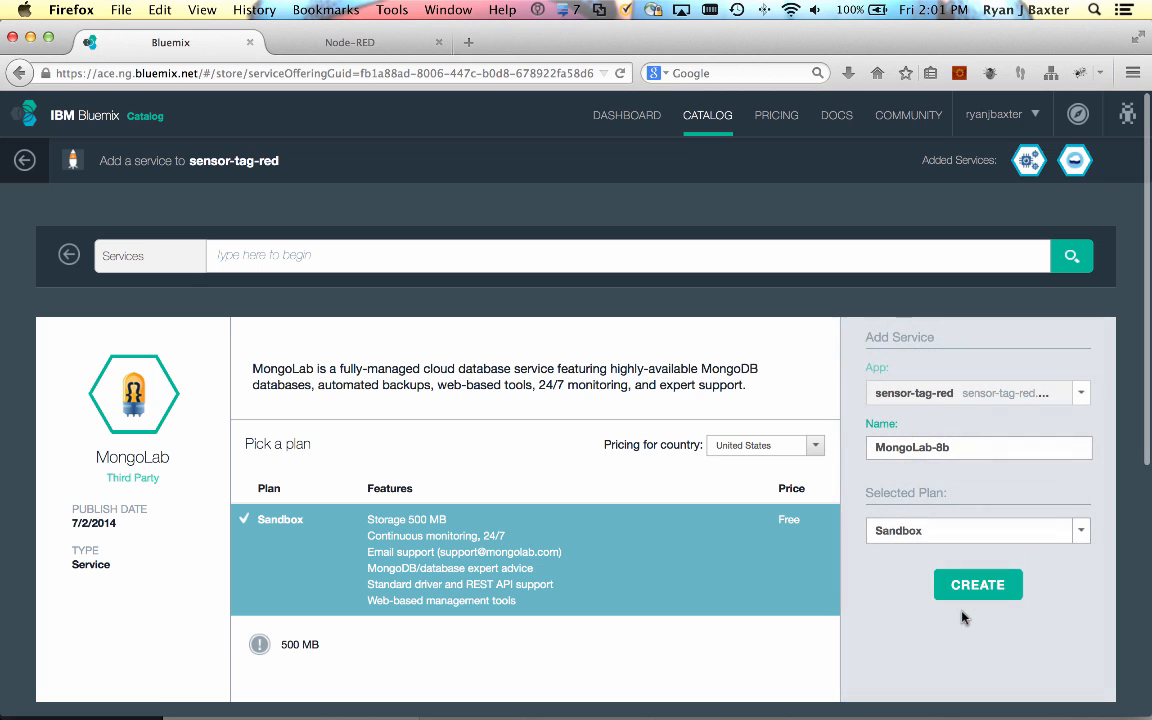
{"action": "left_click", "coordinate": [977, 584]}
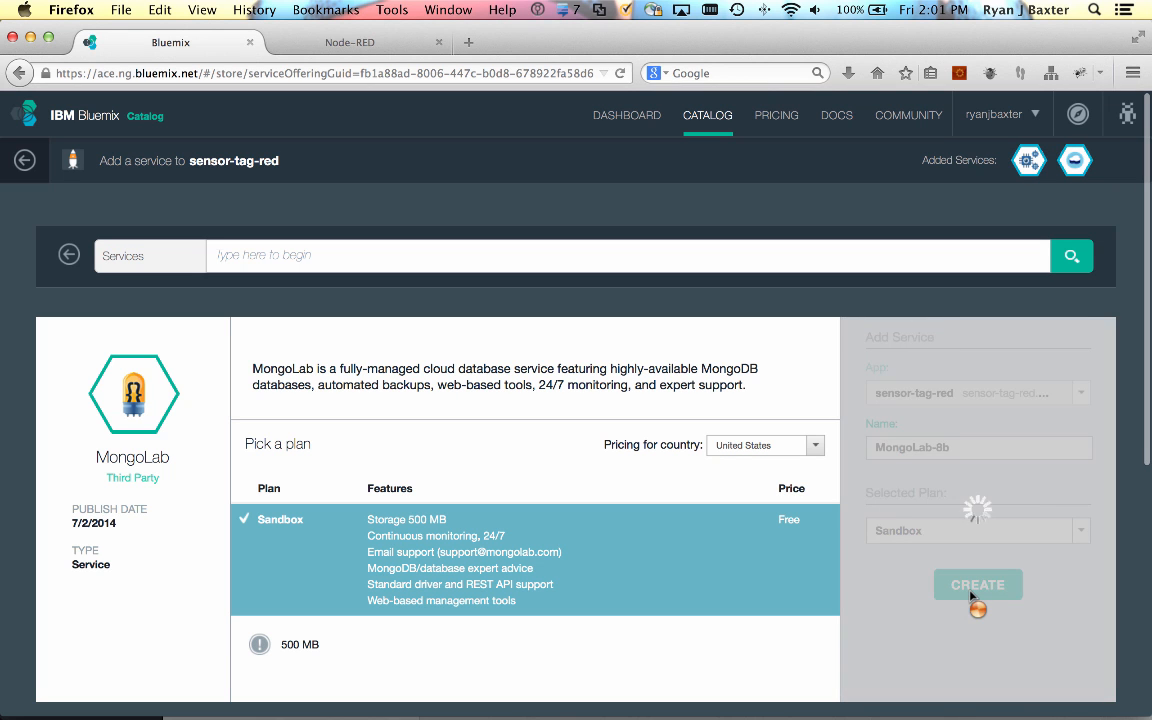
{"action": "left_click", "coordinate": [977, 584]}
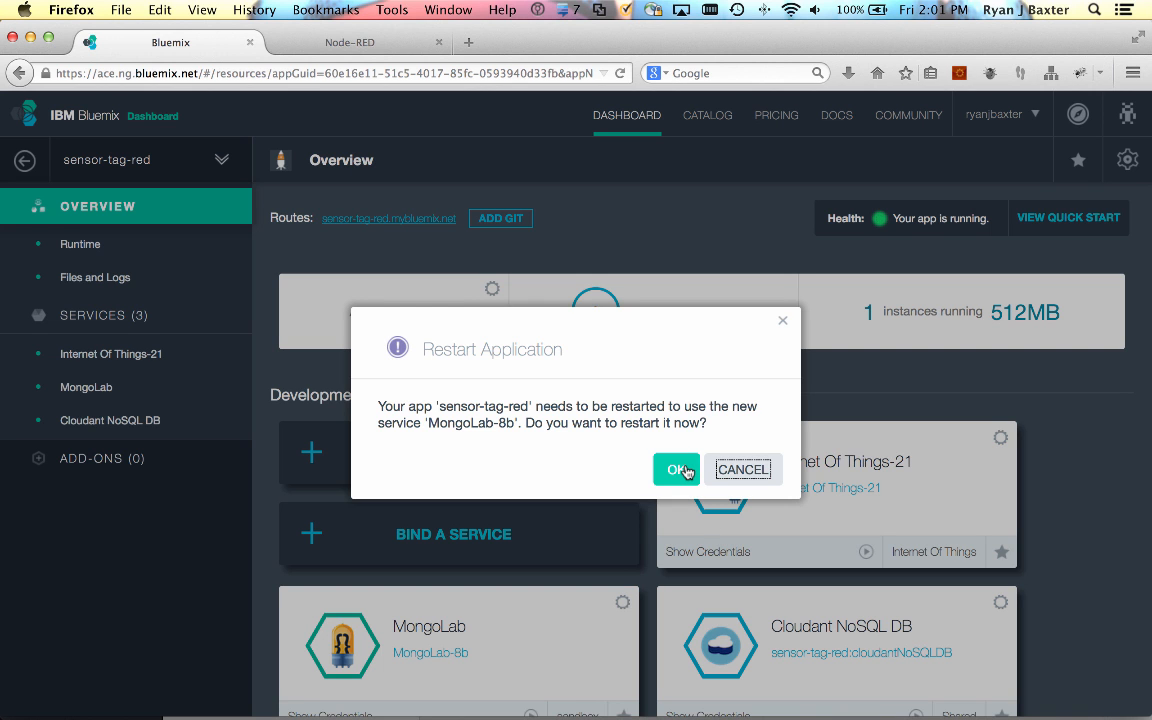
{"action": "left_click", "coordinate": [677, 469]}
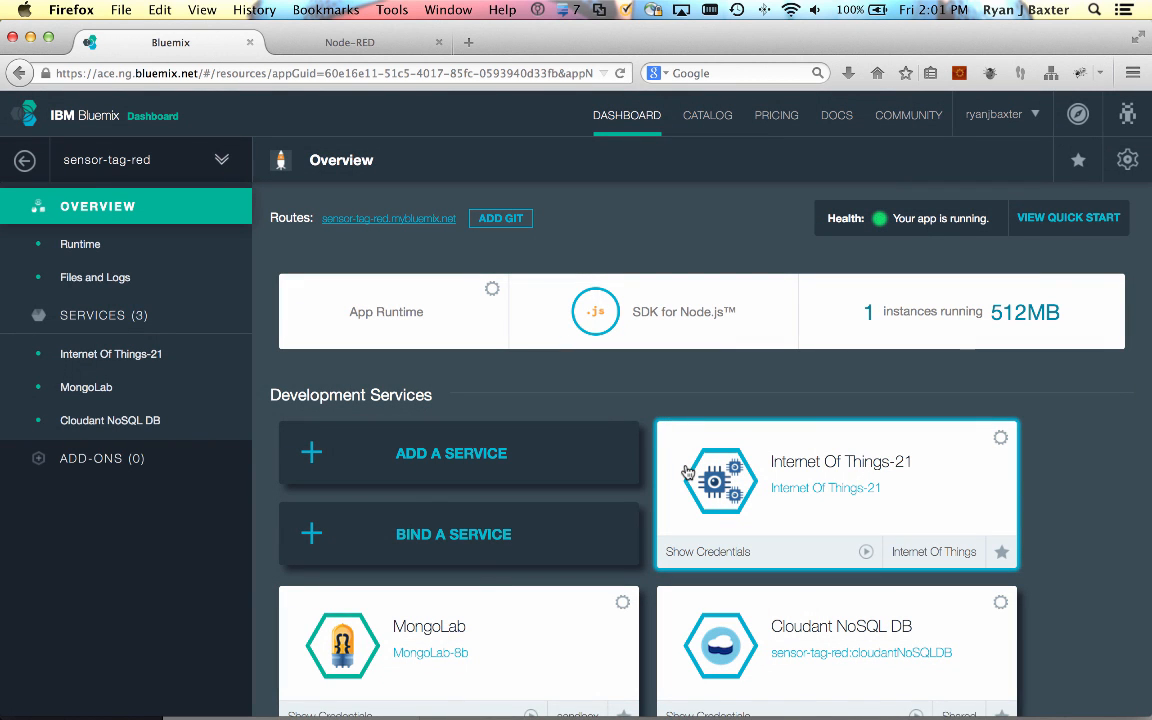
{"action": "scroll", "scroll_direction": "down", "scroll_amount": 3}
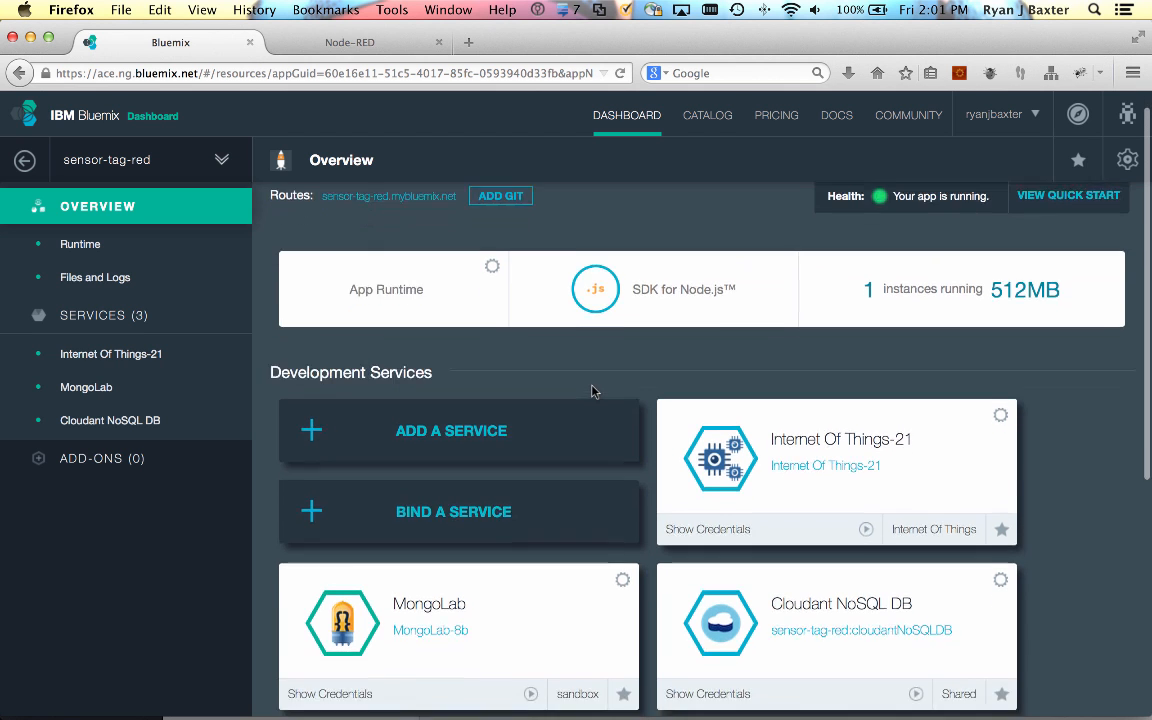
{"action": "scroll", "scroll_direction": "down", "scroll_amount": 3}
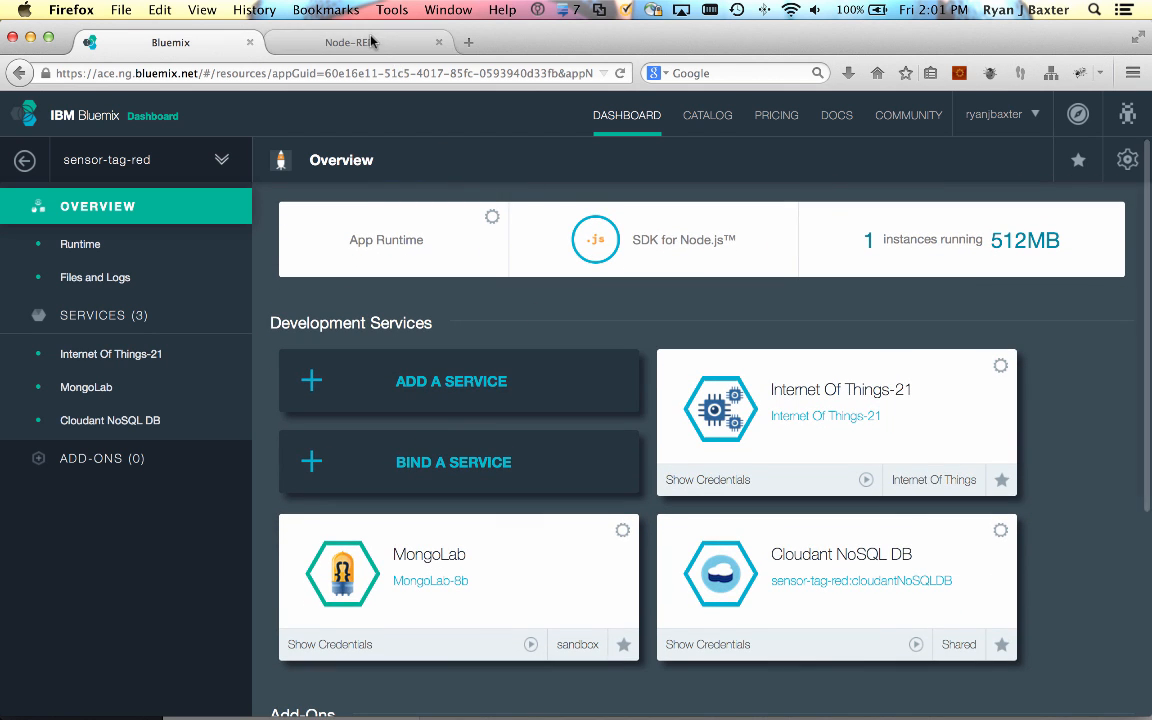
Step: Place a mongodb out node on Sheet 1, choose External service, and add a server
{"action": "left_click", "coordinate": [349, 42]}
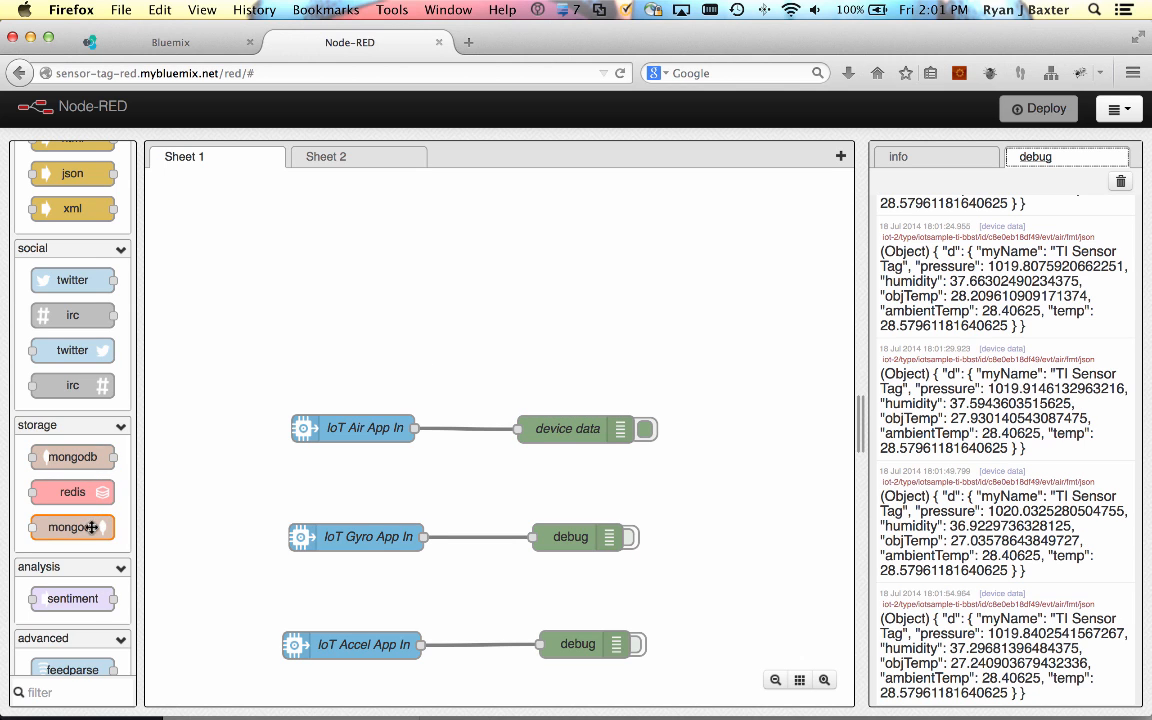
{"action": "mouse_move", "coordinate": [72, 527]}
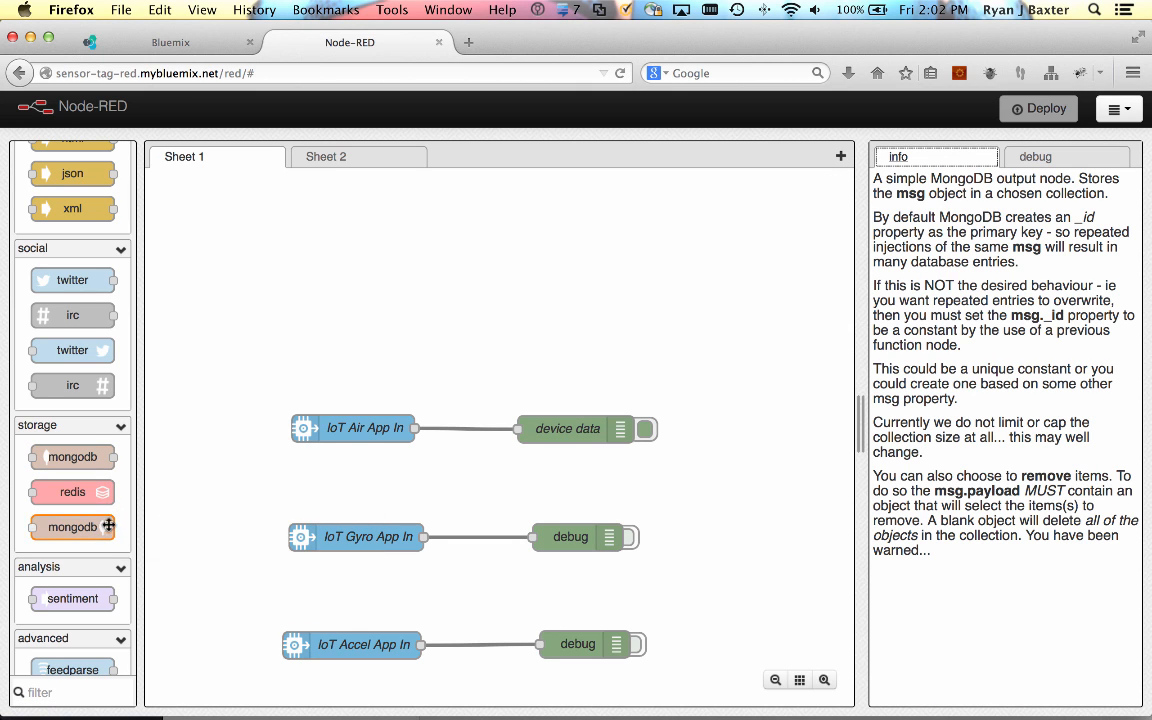
{"action": "mouse_move", "coordinate": [96, 527]}
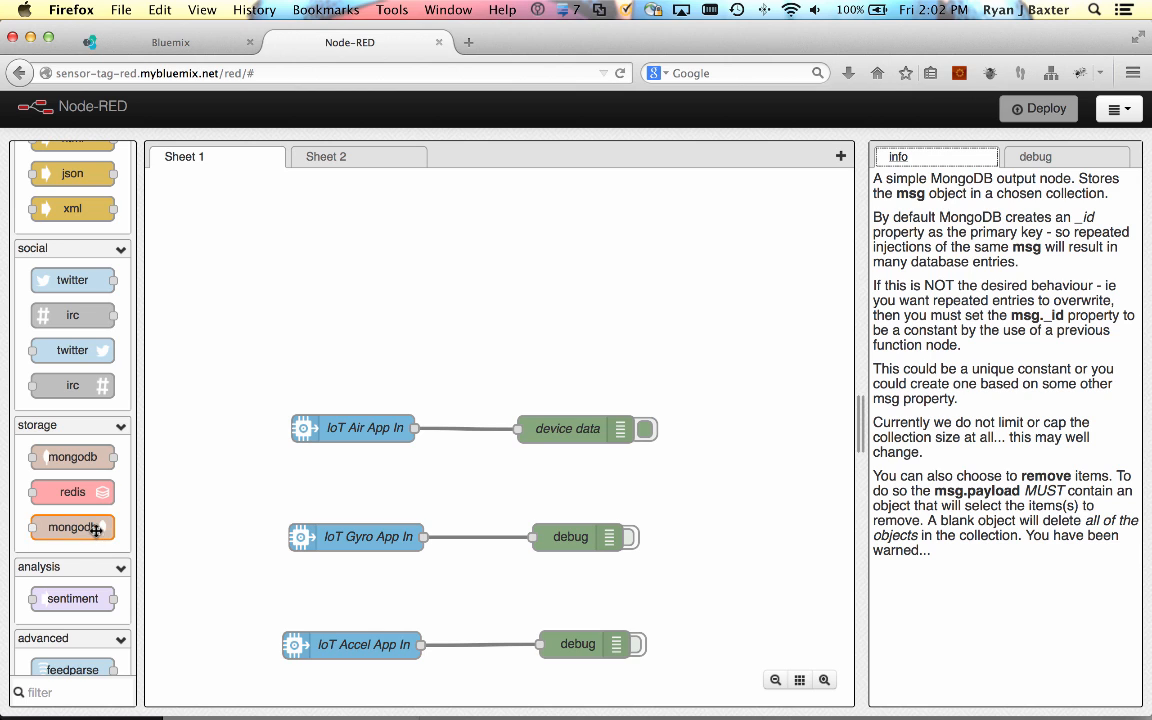
{"action": "left_click_drag", "start_coordinate": [72, 527], "coordinate": [510, 344]}
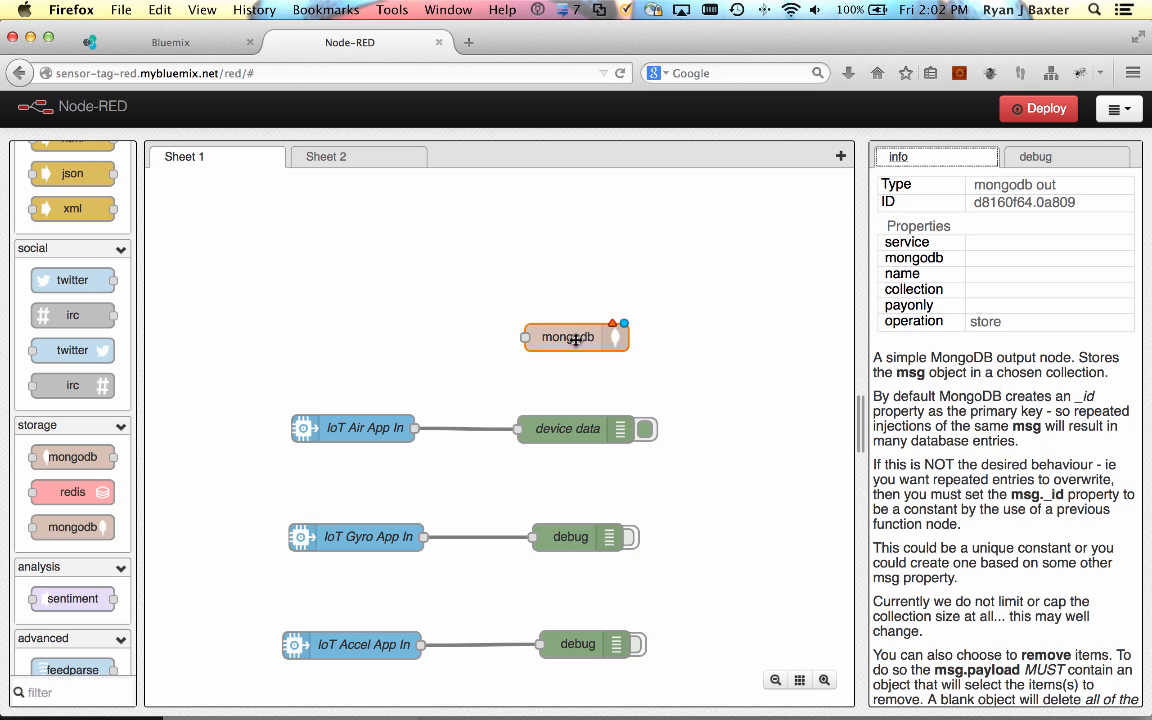
{"action": "double_click", "coordinate": [567, 337]}
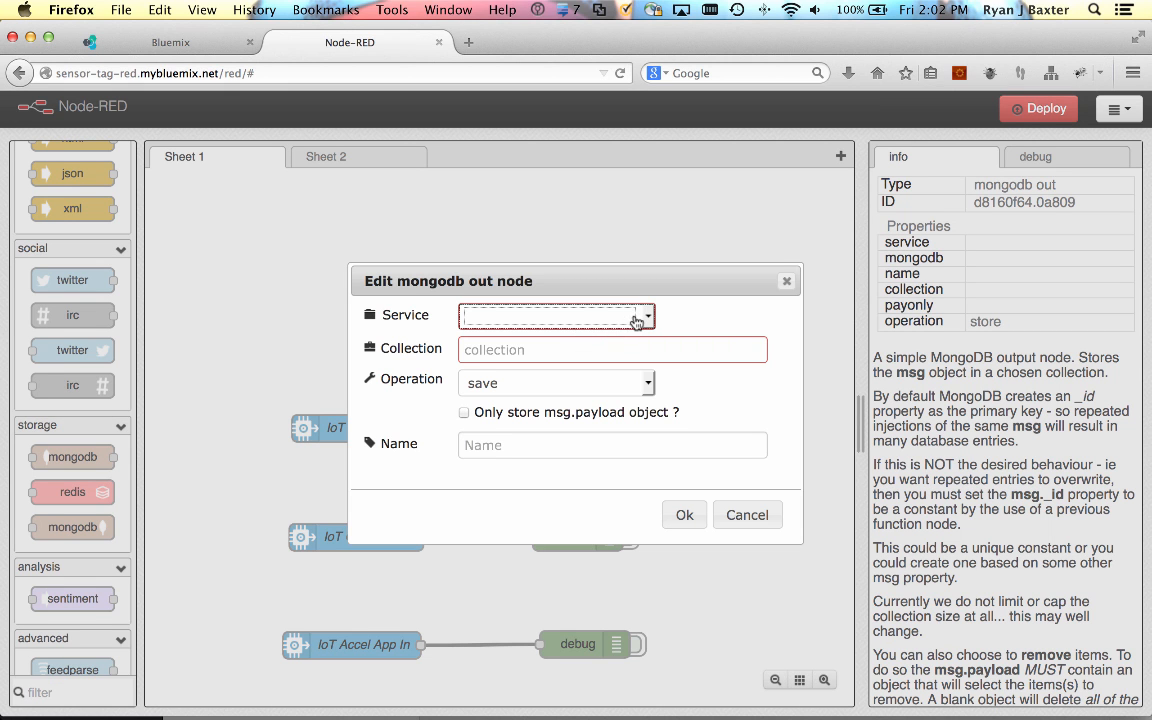
{"action": "left_click", "coordinate": [556, 315]}
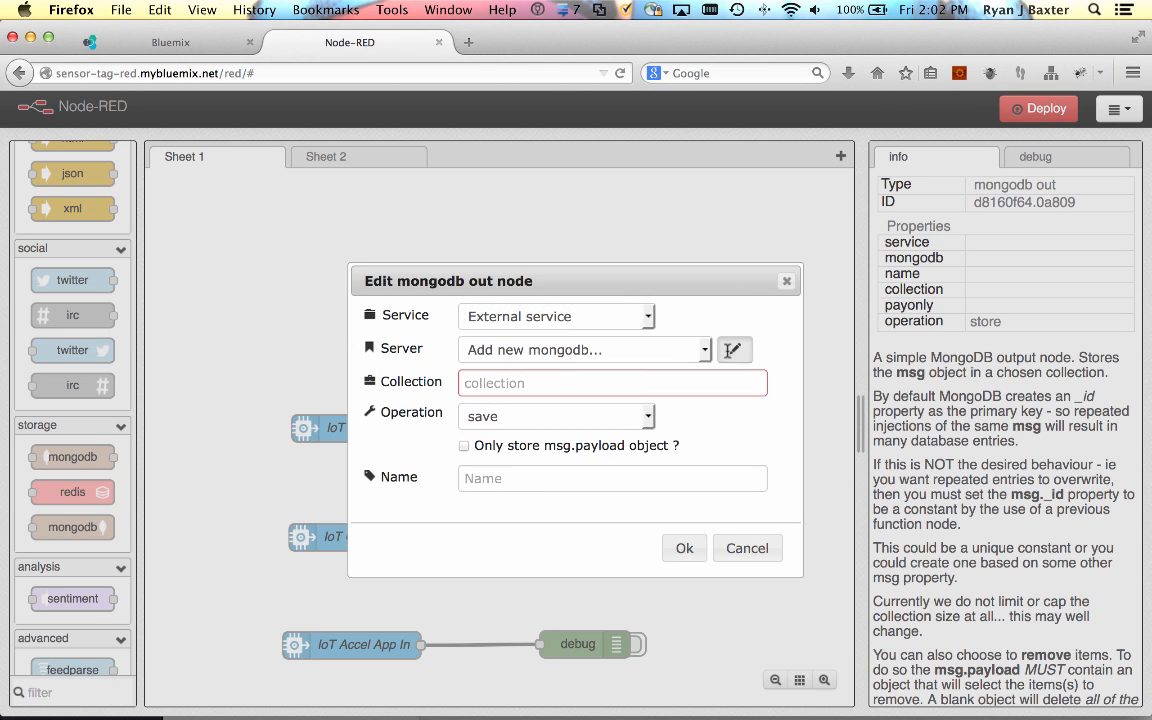
{"action": "left_click", "coordinate": [734, 349]}
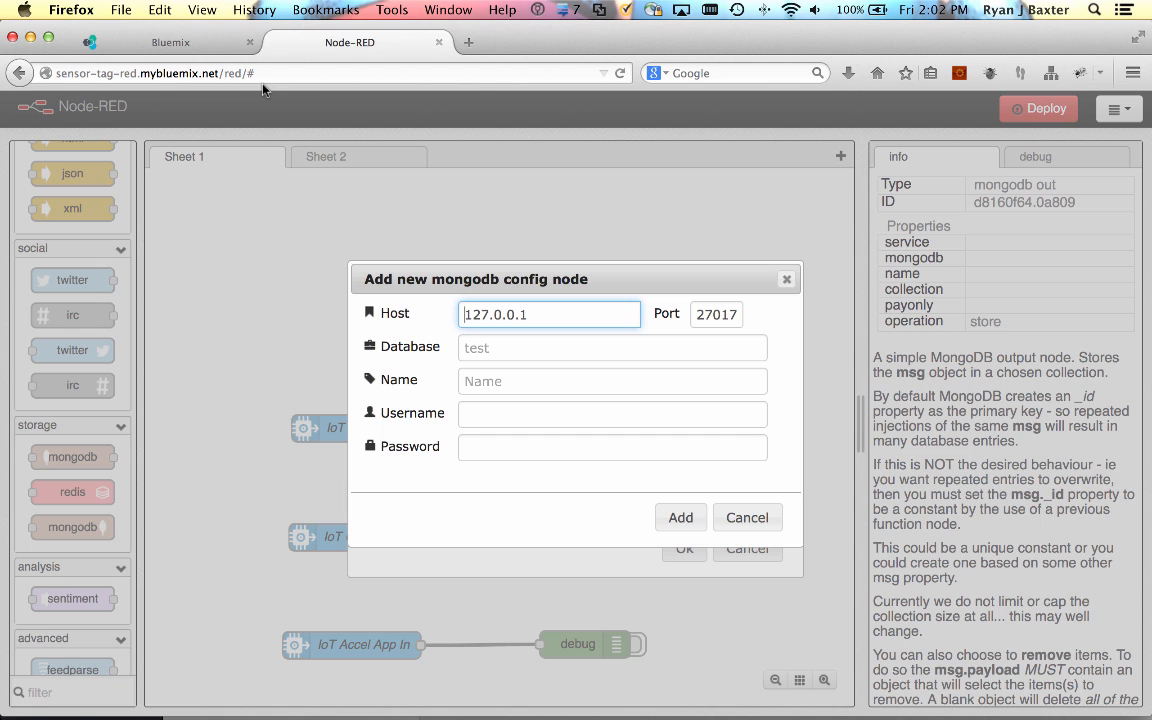
{"action": "left_click", "coordinate": [168, 42]}
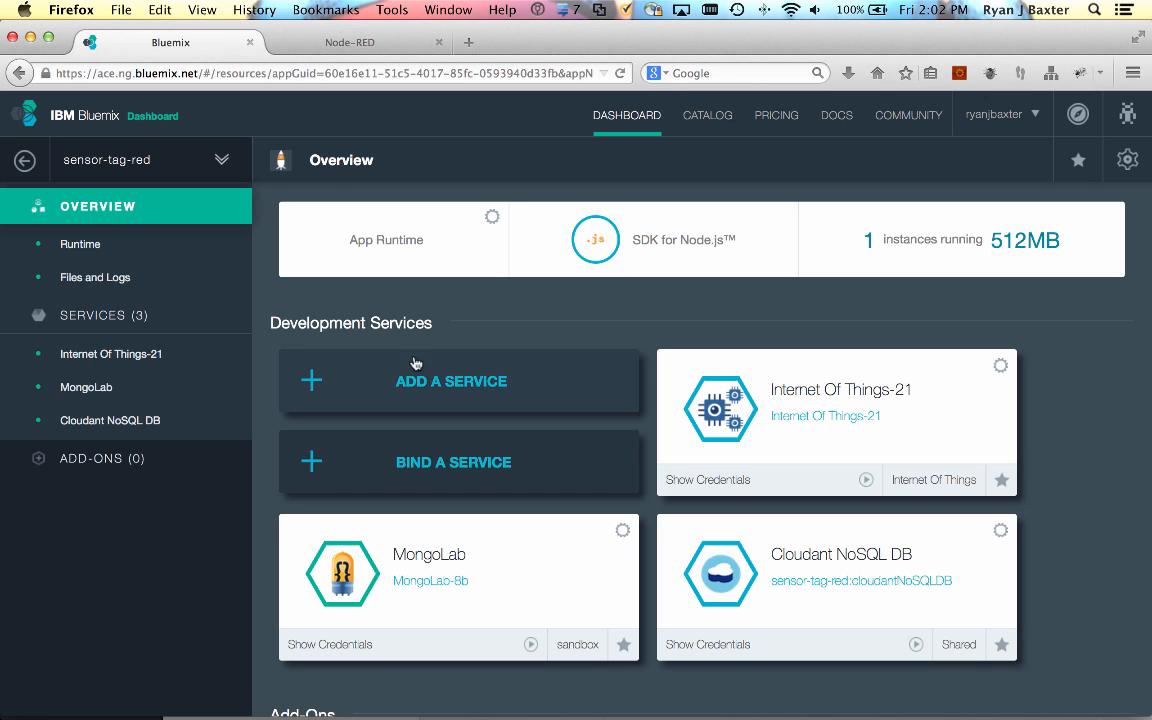
{"action": "scroll", "scroll_direction": "down", "scroll_amount": 3}
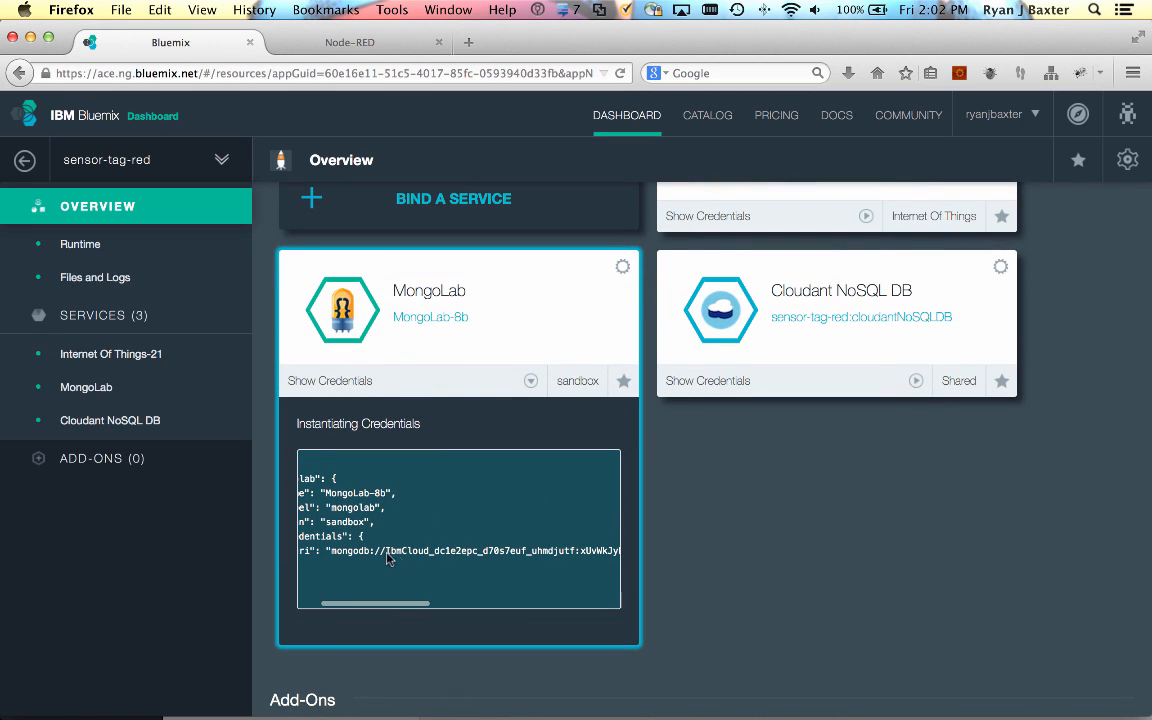
{"action": "left_click_drag", "start_coordinate": [388, 550], "coordinate": [618, 550]}
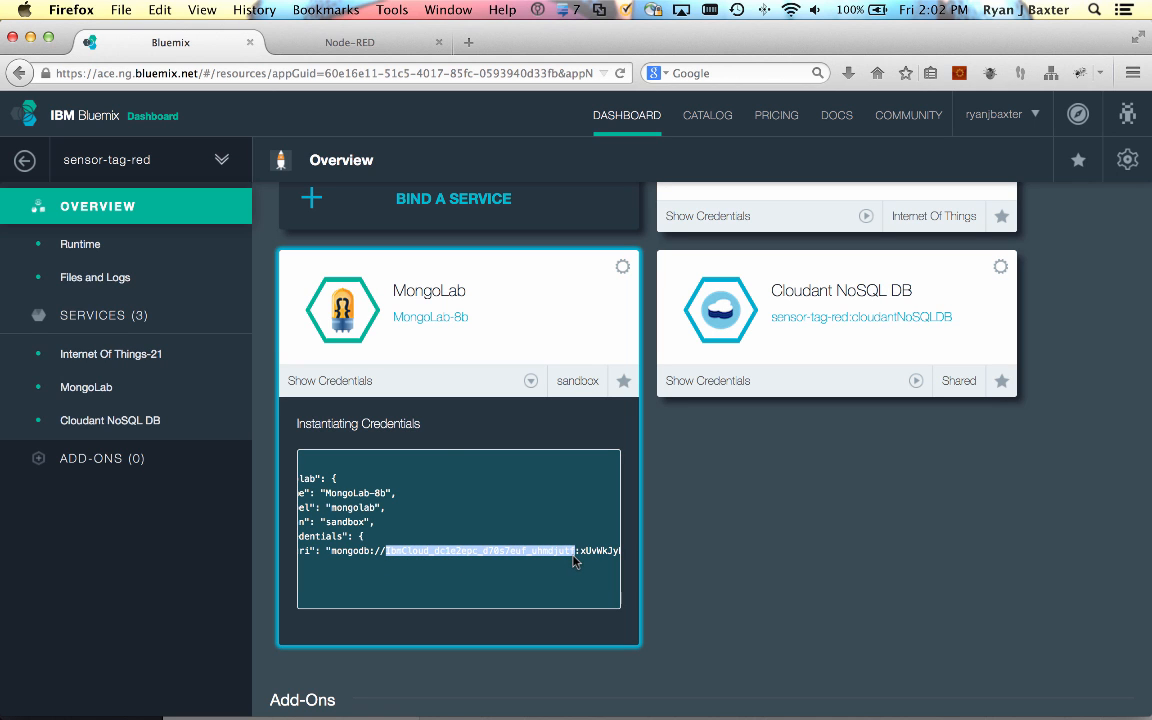
{"action": "left_click", "coordinate": [350, 42]}
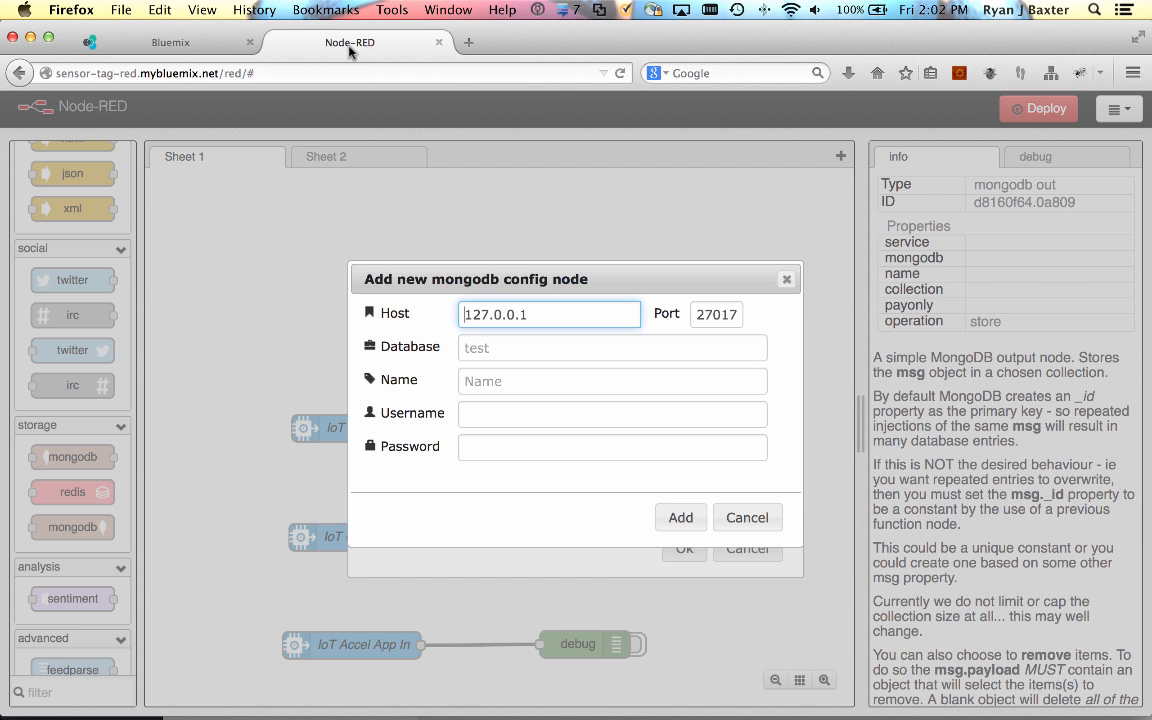
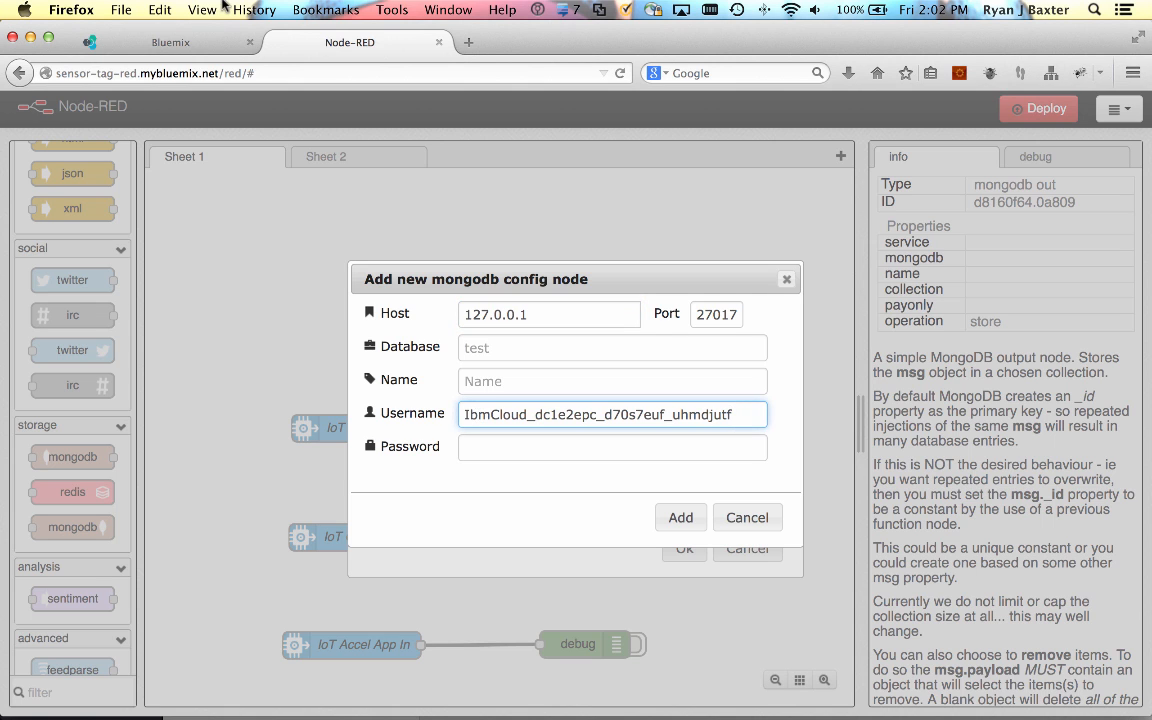
{"action": "left_click", "coordinate": [160, 42]}
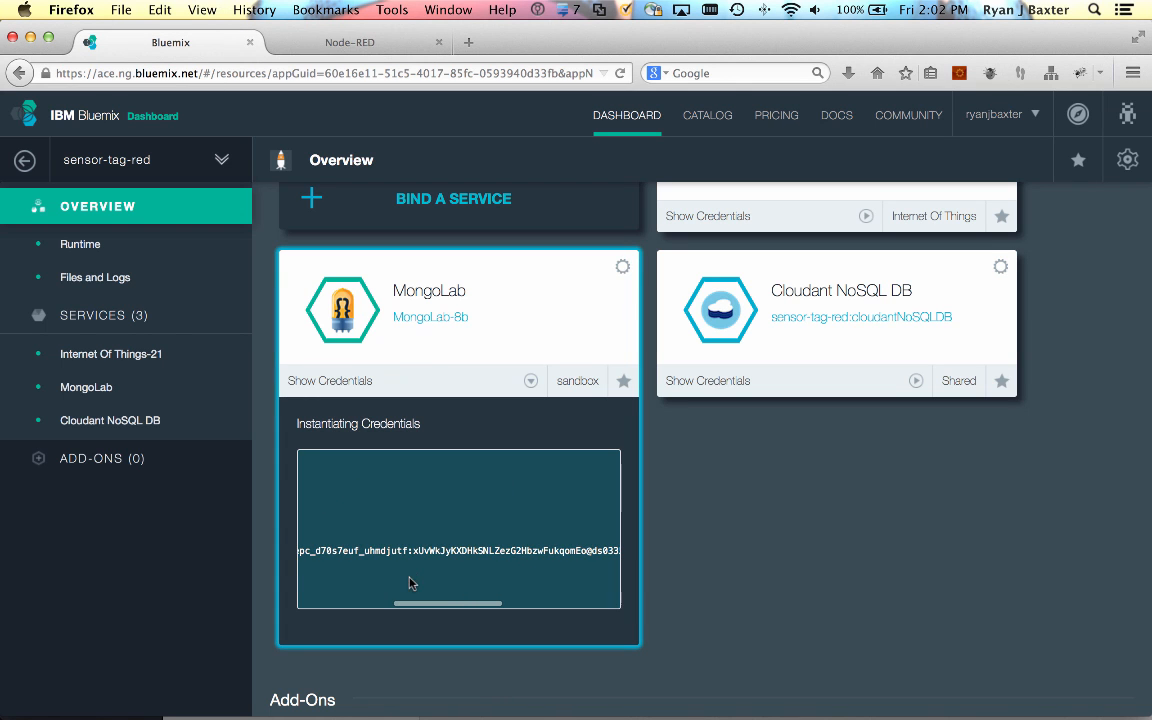
{"action": "left_click_drag", "start_coordinate": [413, 550], "coordinate": [513, 550]}
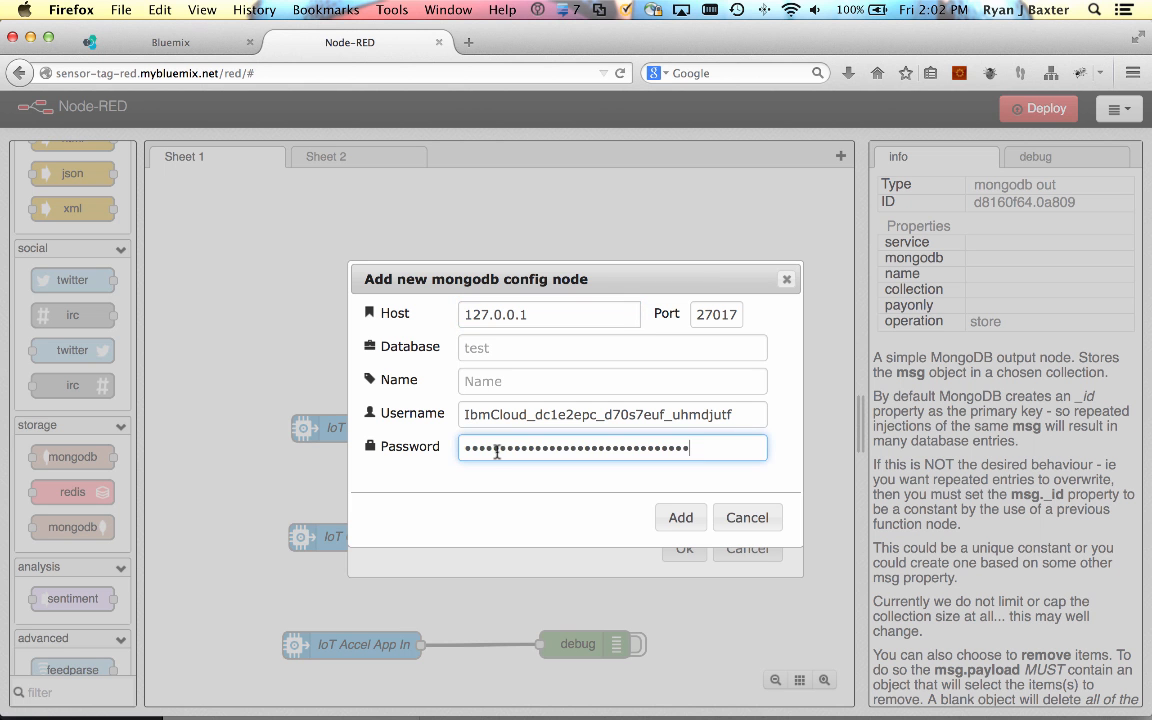
{"action": "left_click", "coordinate": [170, 42]}
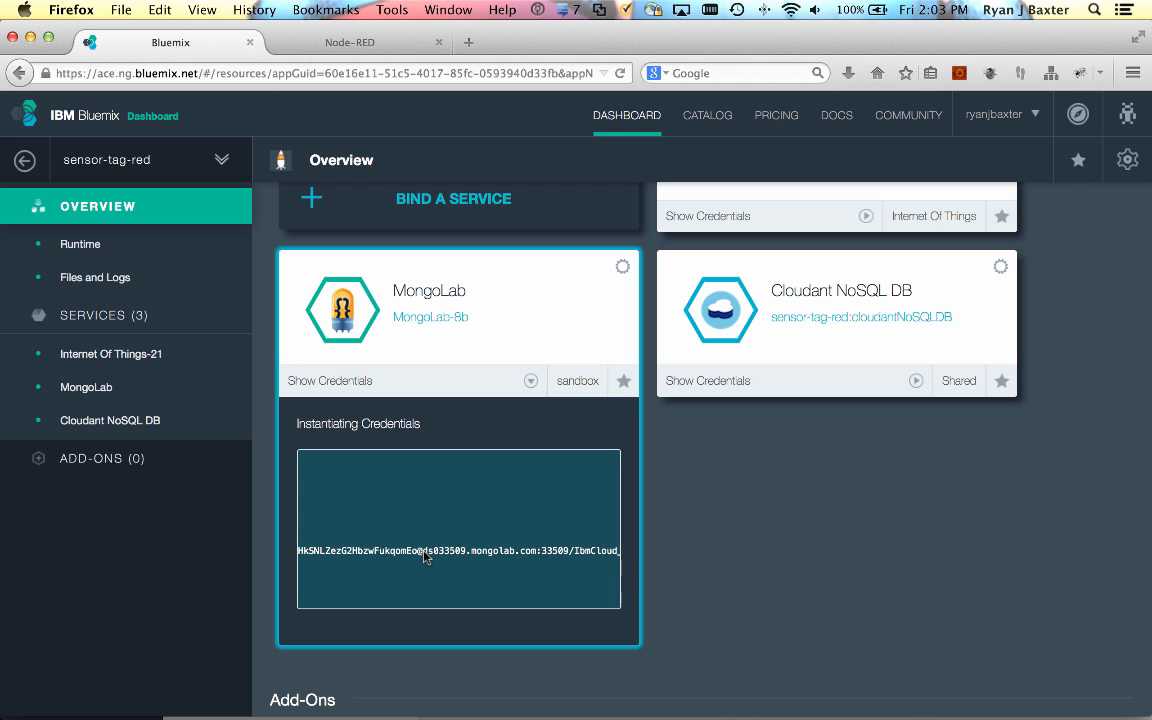
Step: Enter host ds033509.mongolab.com and port 33509, and name the server MongoLab
{"action": "left_click_drag", "start_coordinate": [423, 551], "coordinate": [535, 551]}
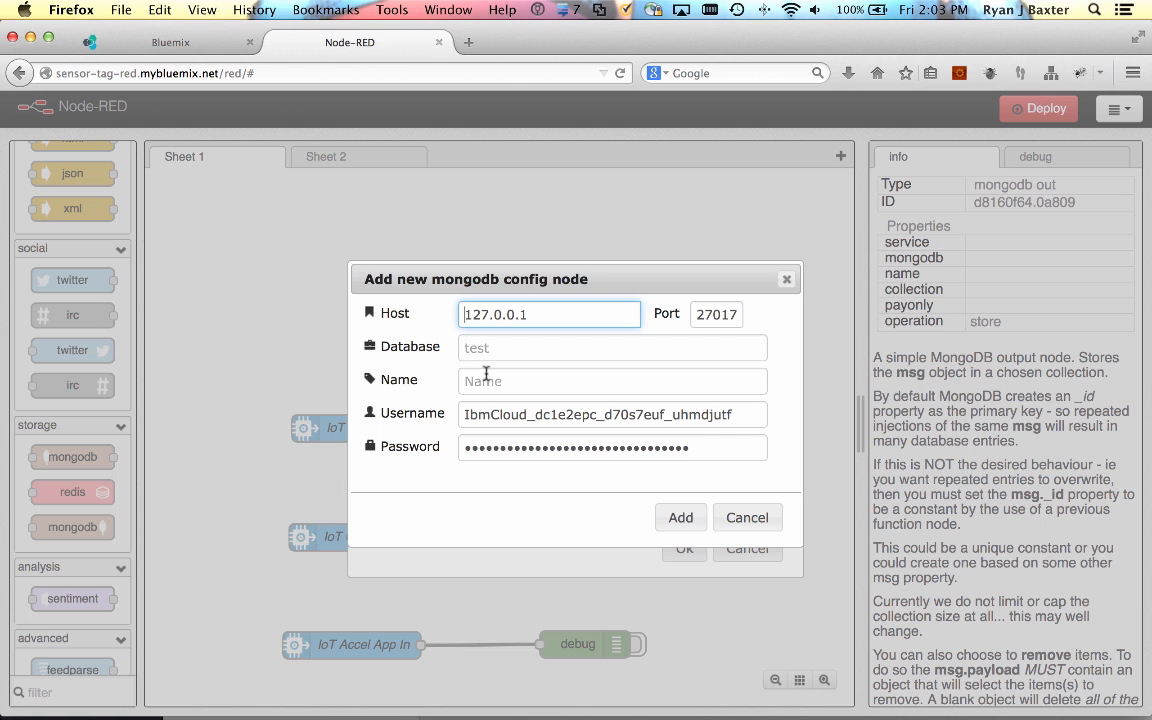
{"action": "type", "text": "ds033509.mongolab.com"}
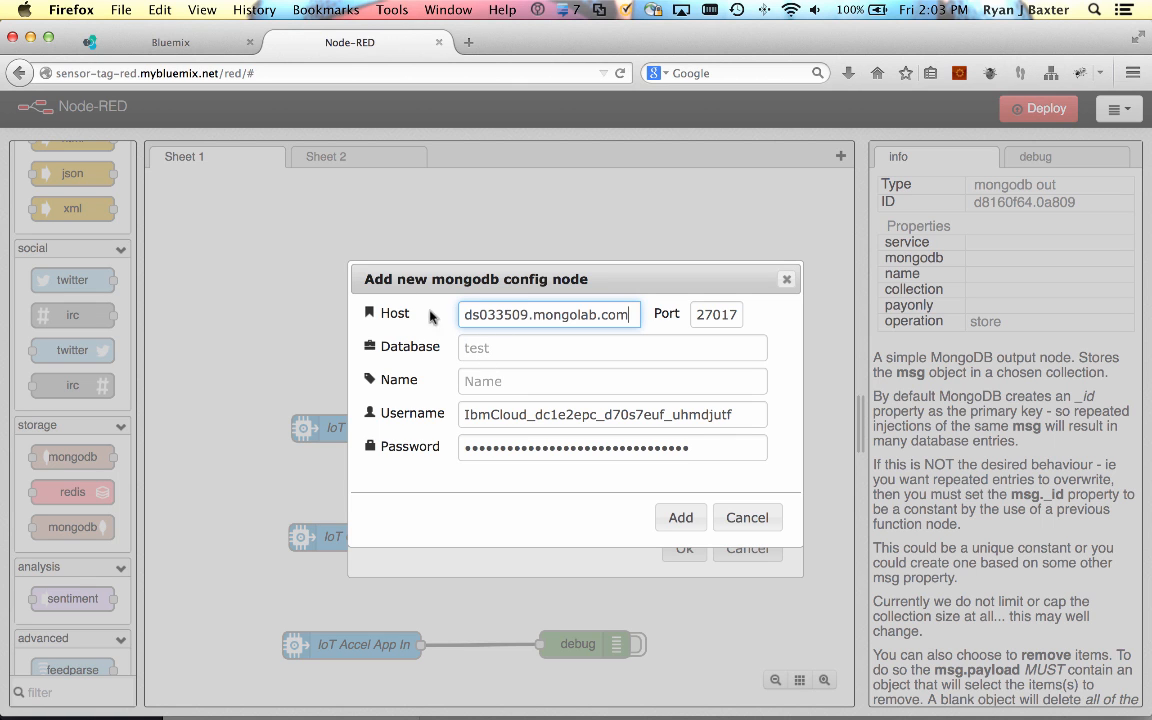
{"action": "left_click", "coordinate": [170, 42]}
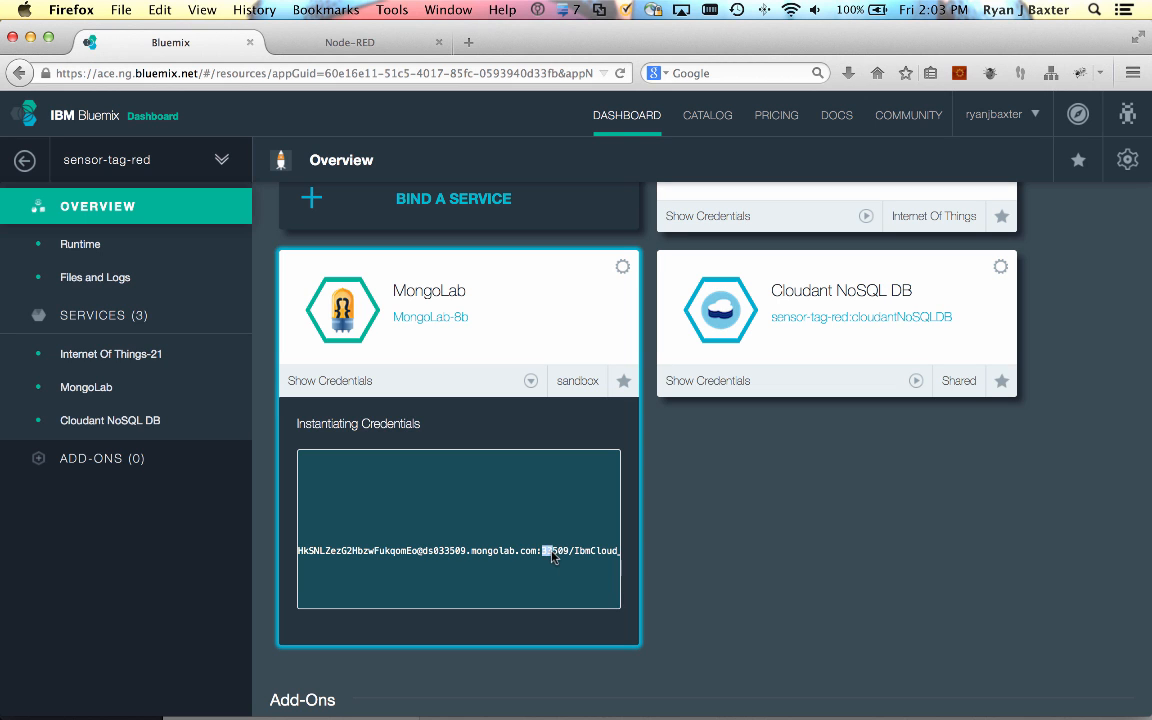
{"action": "double_click", "coordinate": [556, 551]}
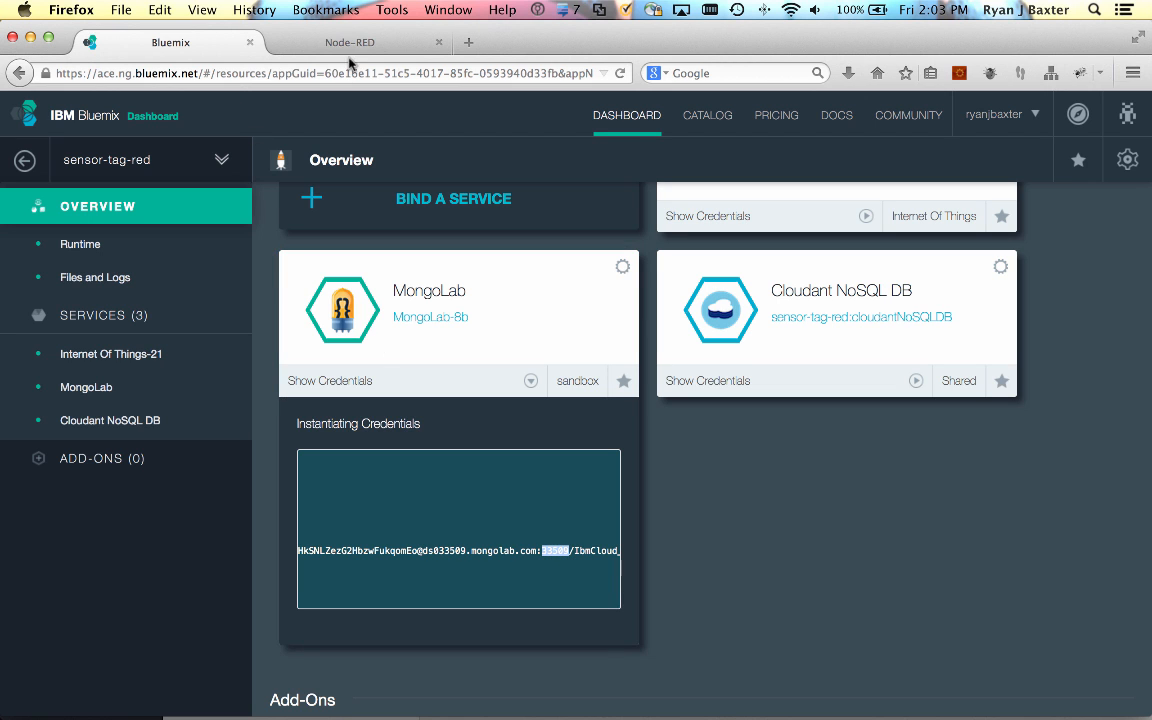
{"action": "left_click", "coordinate": [350, 42]}
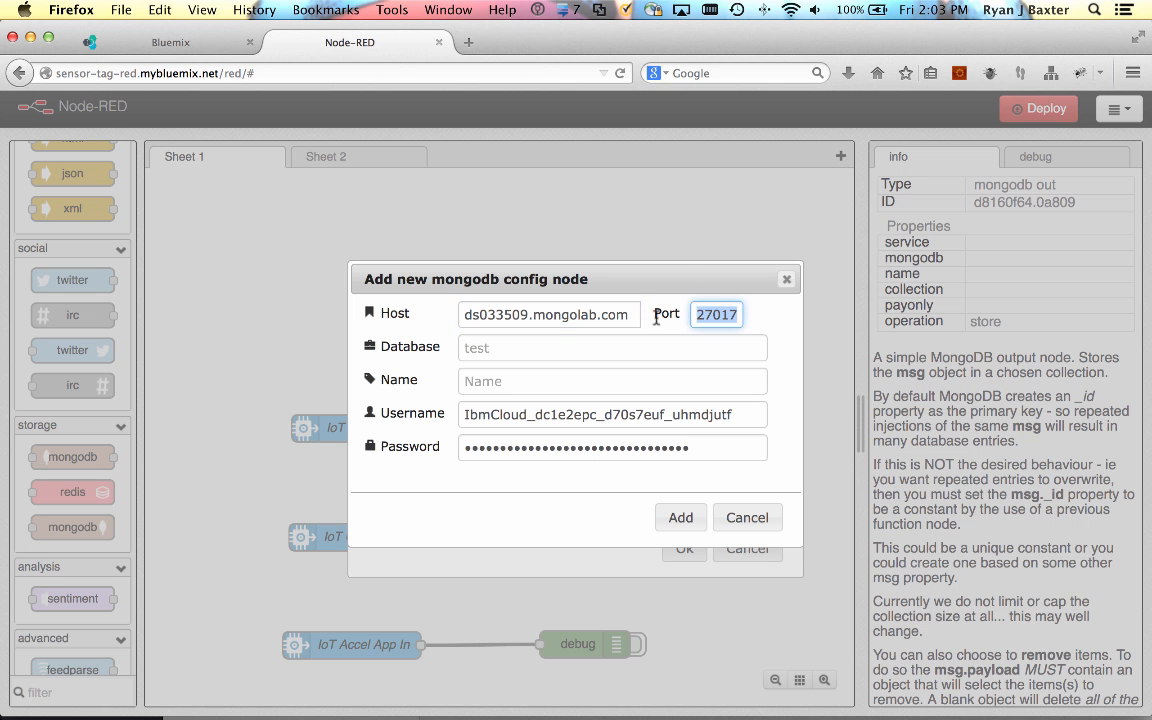
{"action": "left_click", "coordinate": [170, 42]}
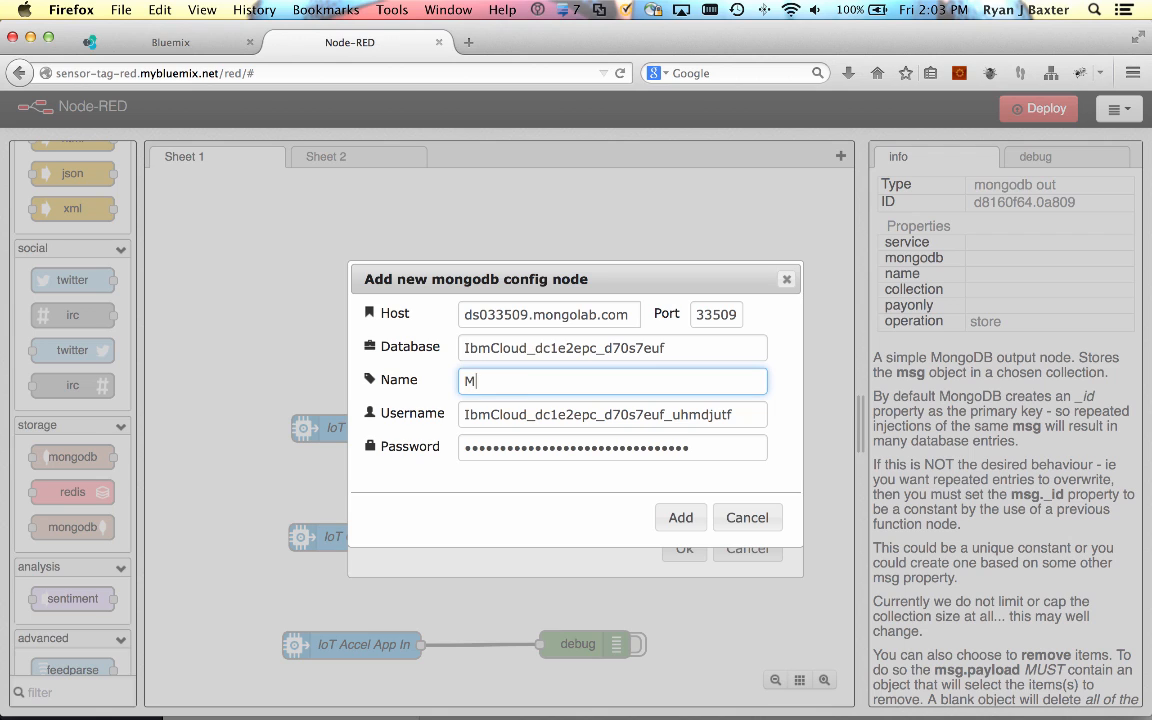
{"action": "type", "text": "ongoL"}
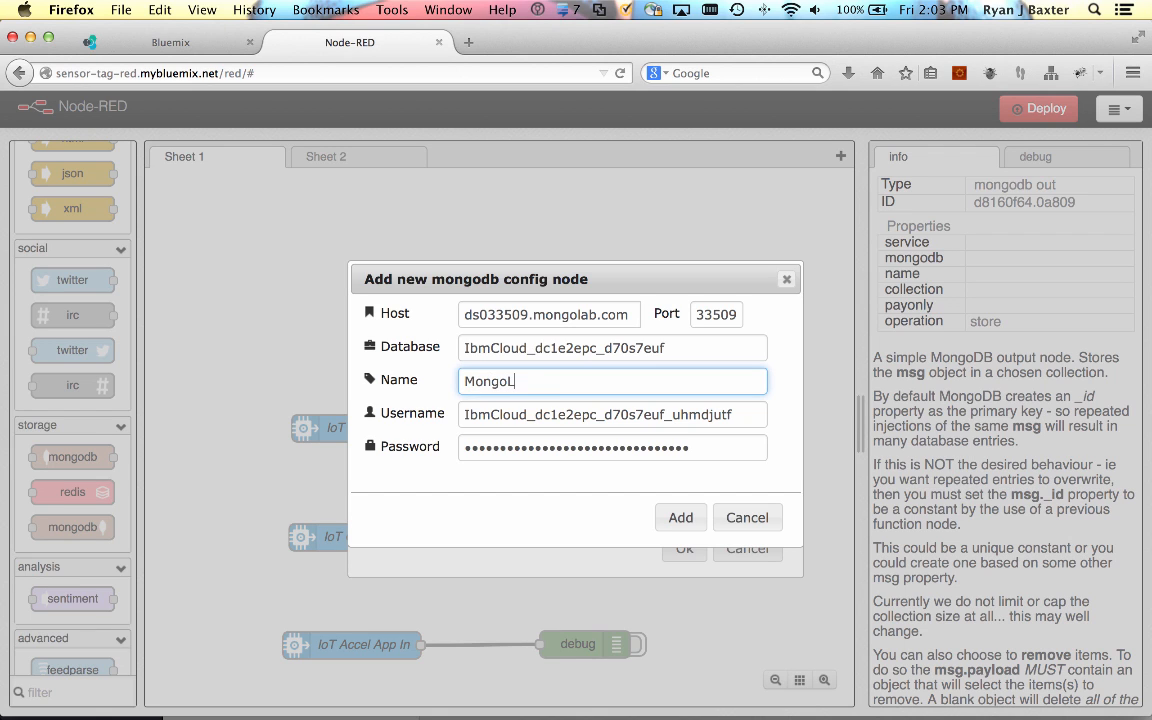
{"action": "type", "text": "ab"}
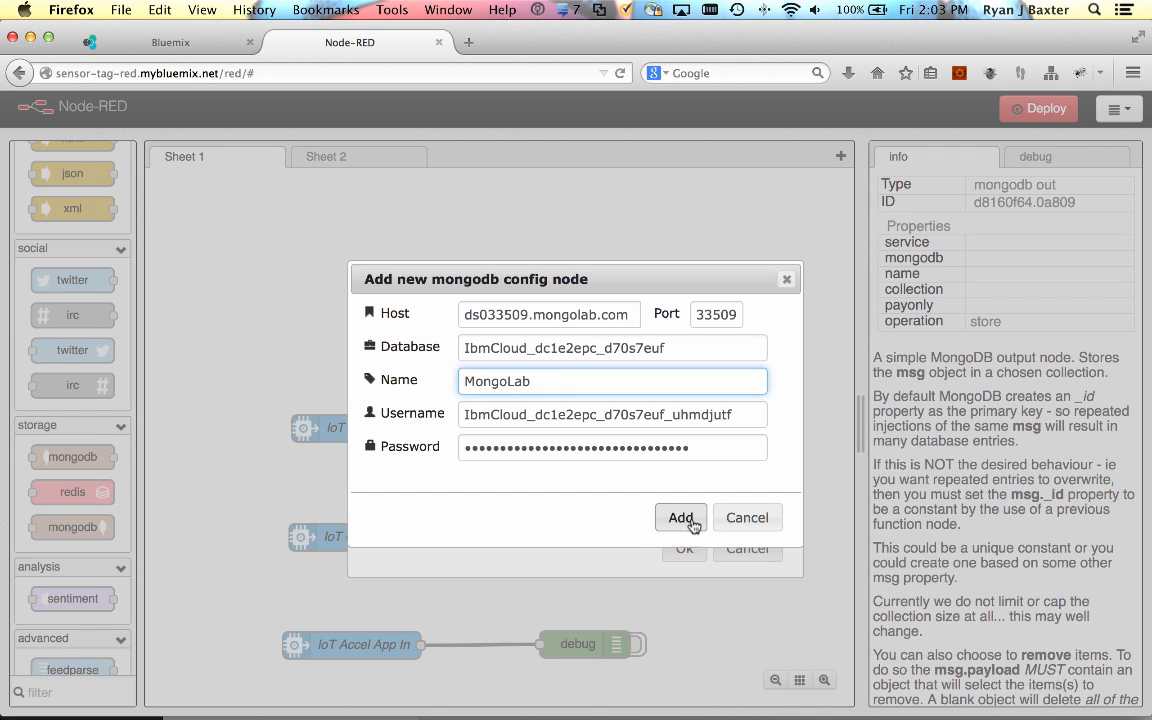
Step: Save payloads to the air collection, wire IoT Air App In to it, and deploy
{"action": "left_click", "coordinate": [680, 517]}
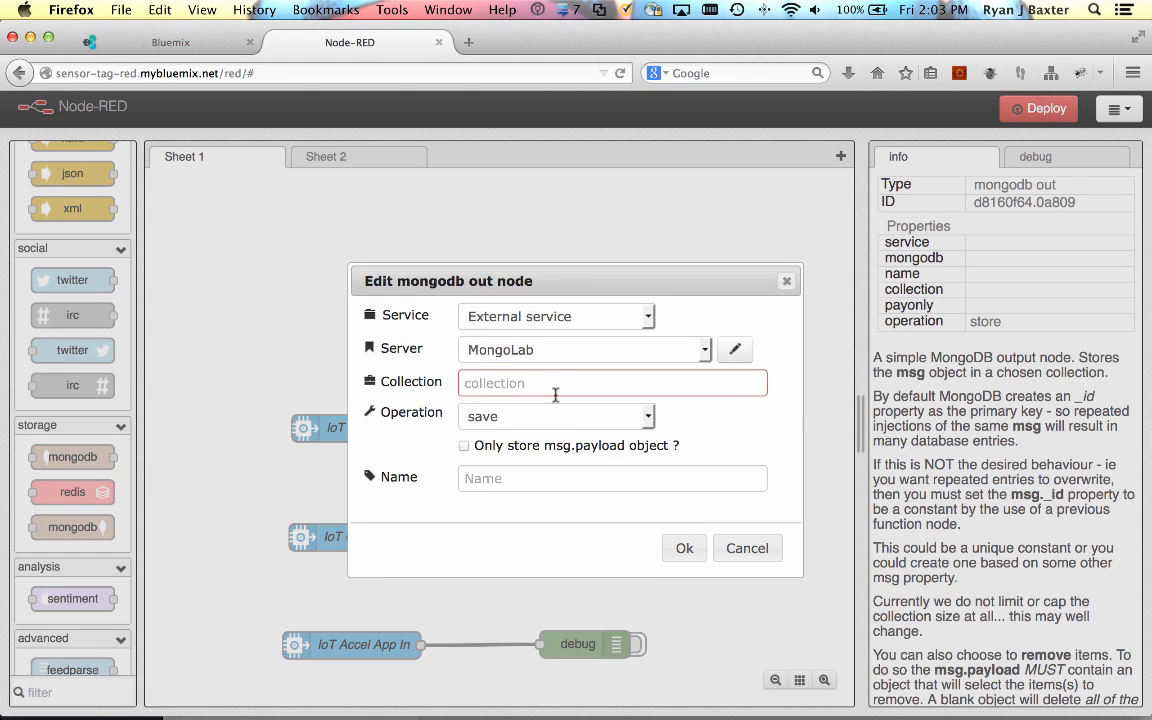
{"action": "type", "text": "air"}
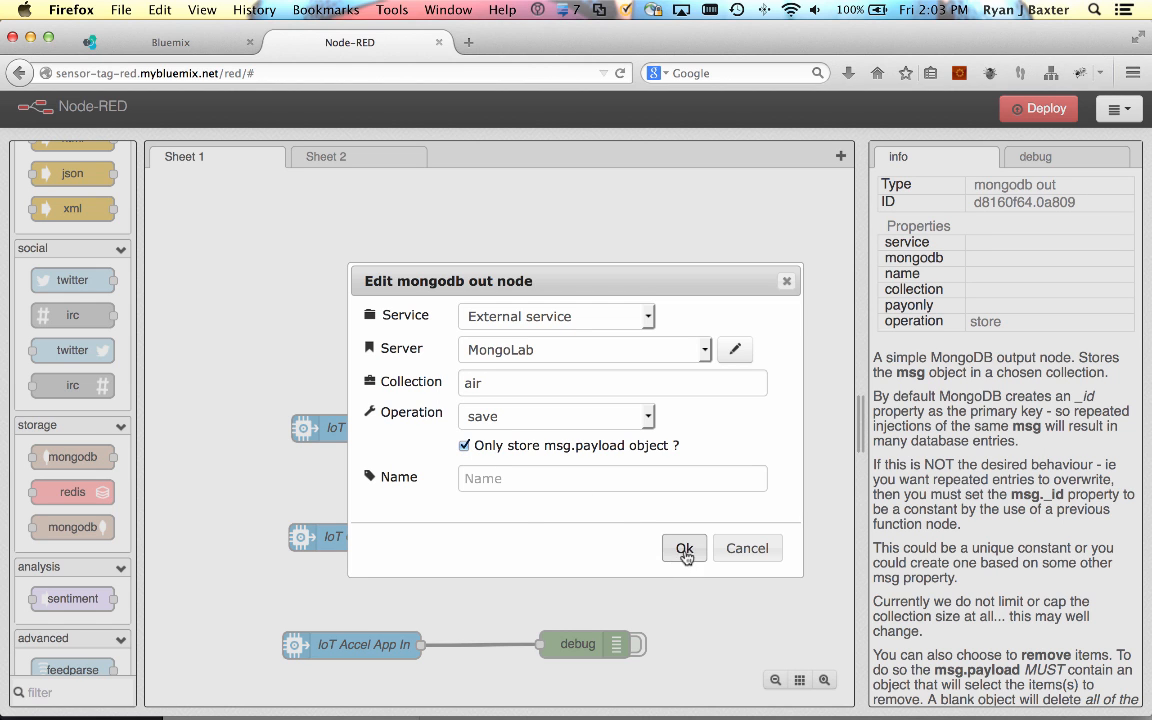
{"action": "left_click", "coordinate": [684, 548]}
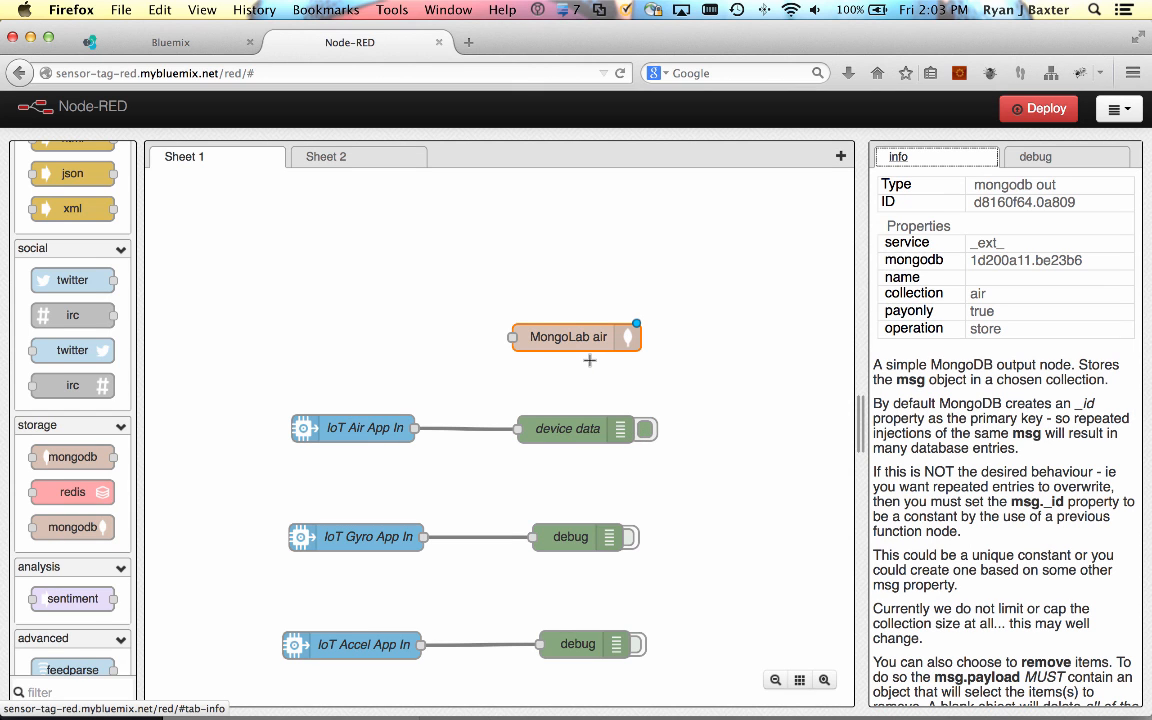
{"action": "mouse_move", "coordinate": [405, 428]}
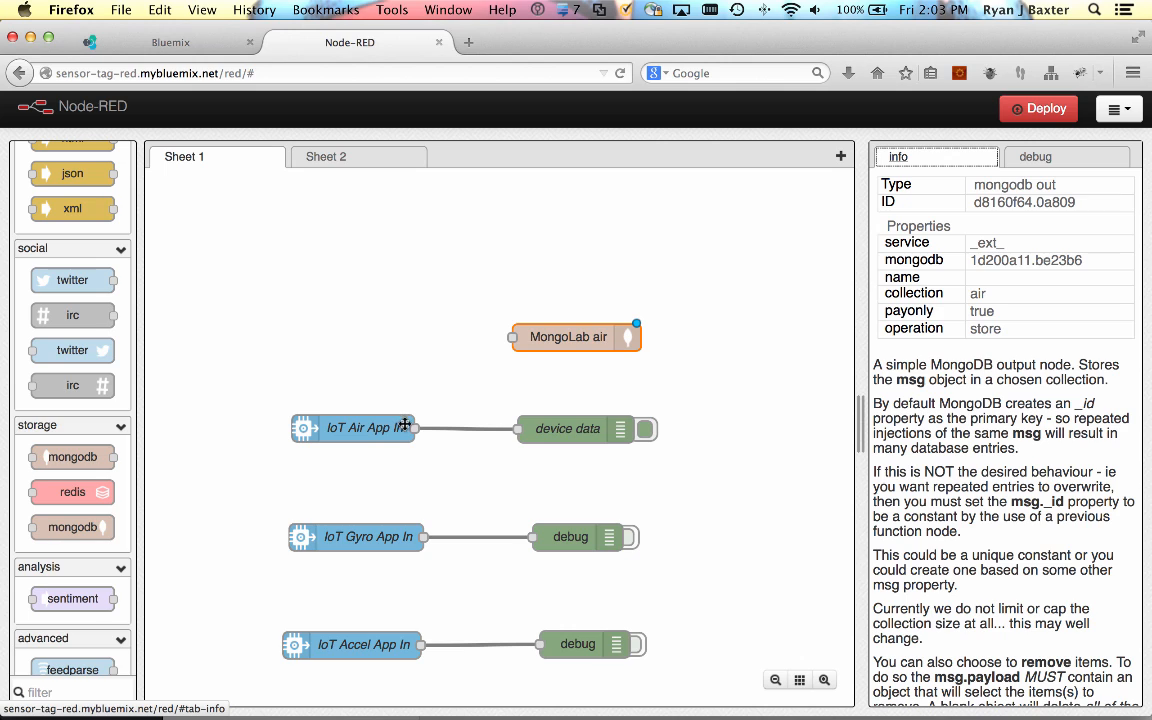
{"action": "left_click_drag", "start_coordinate": [410, 428], "coordinate": [512, 337]}
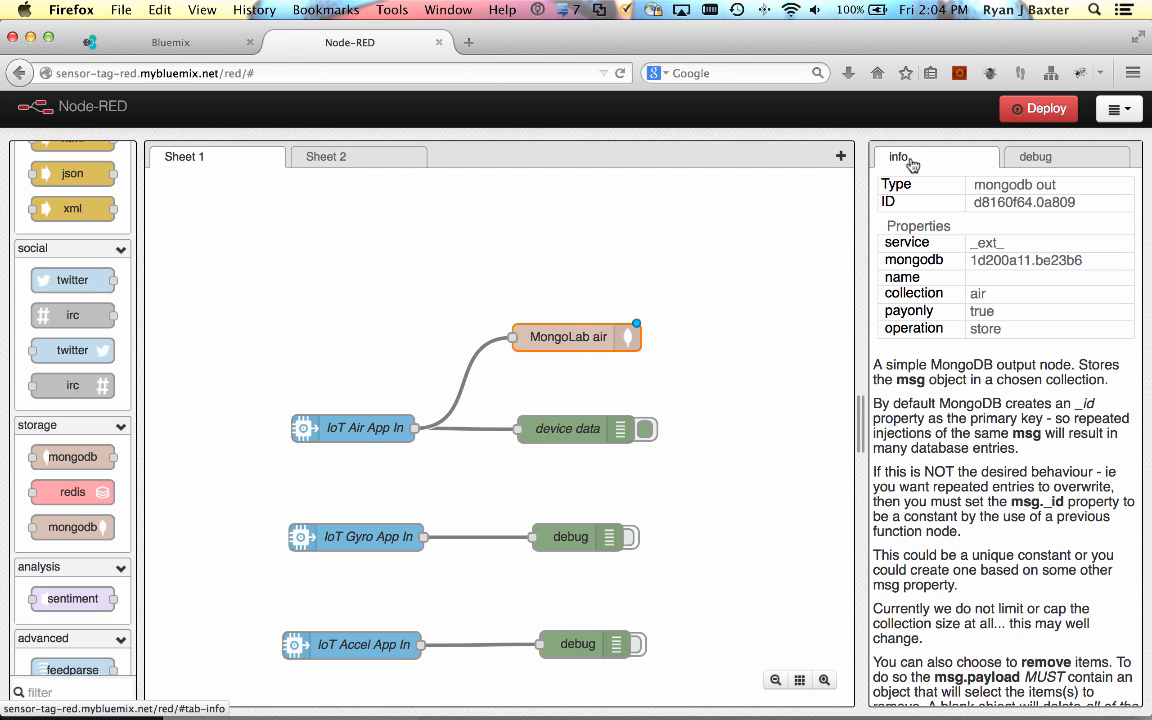
{"action": "left_click", "coordinate": [1038, 108]}
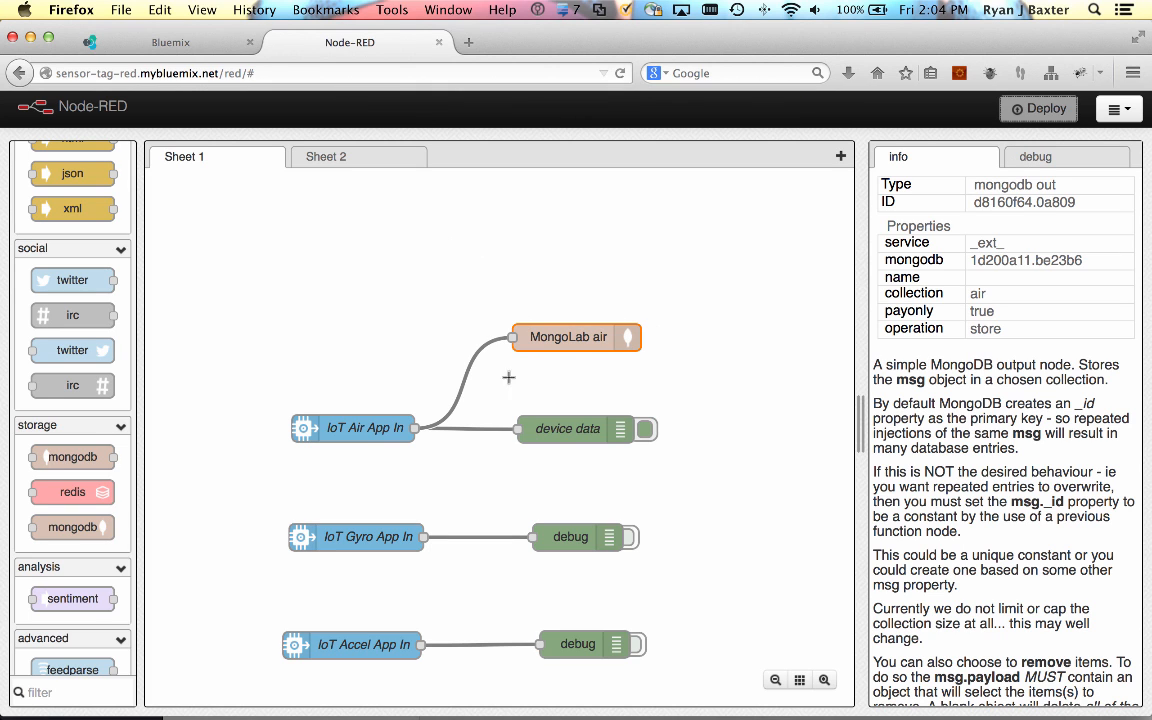
{"action": "left_click", "coordinate": [170, 42]}
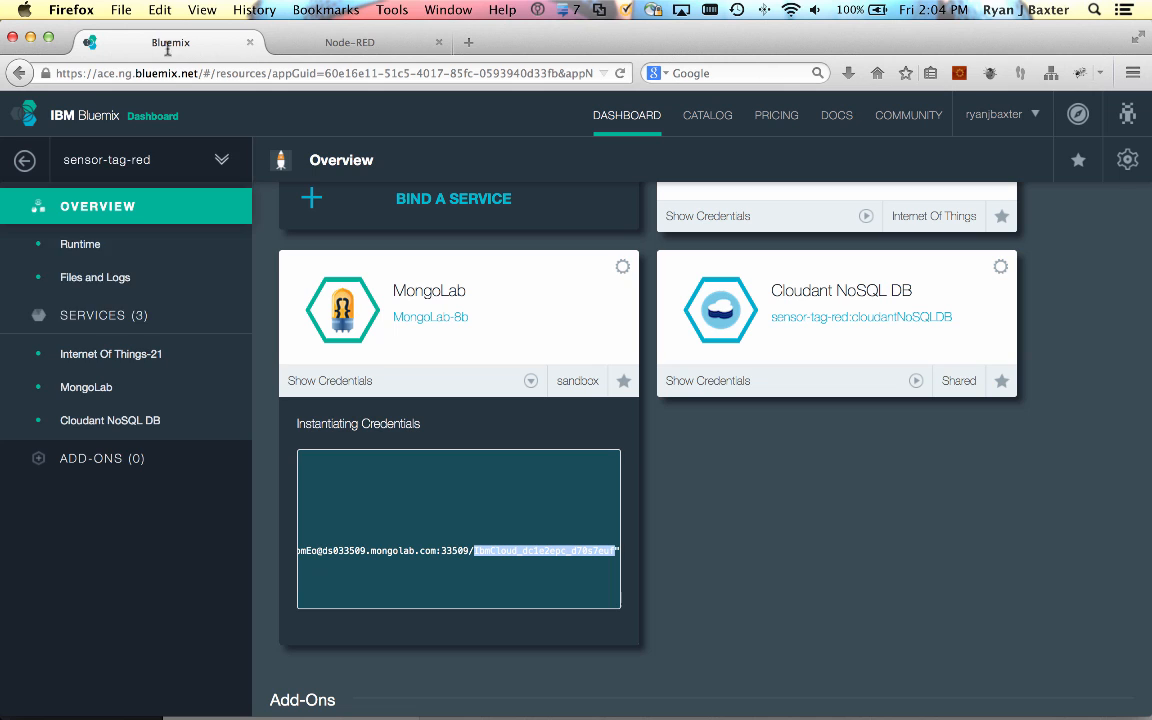
Step: Launch the MongoLab dashboard and open the IbmCloud_dc1e2epc_d70s7euf deployment
{"action": "left_click", "coordinate": [86, 387]}
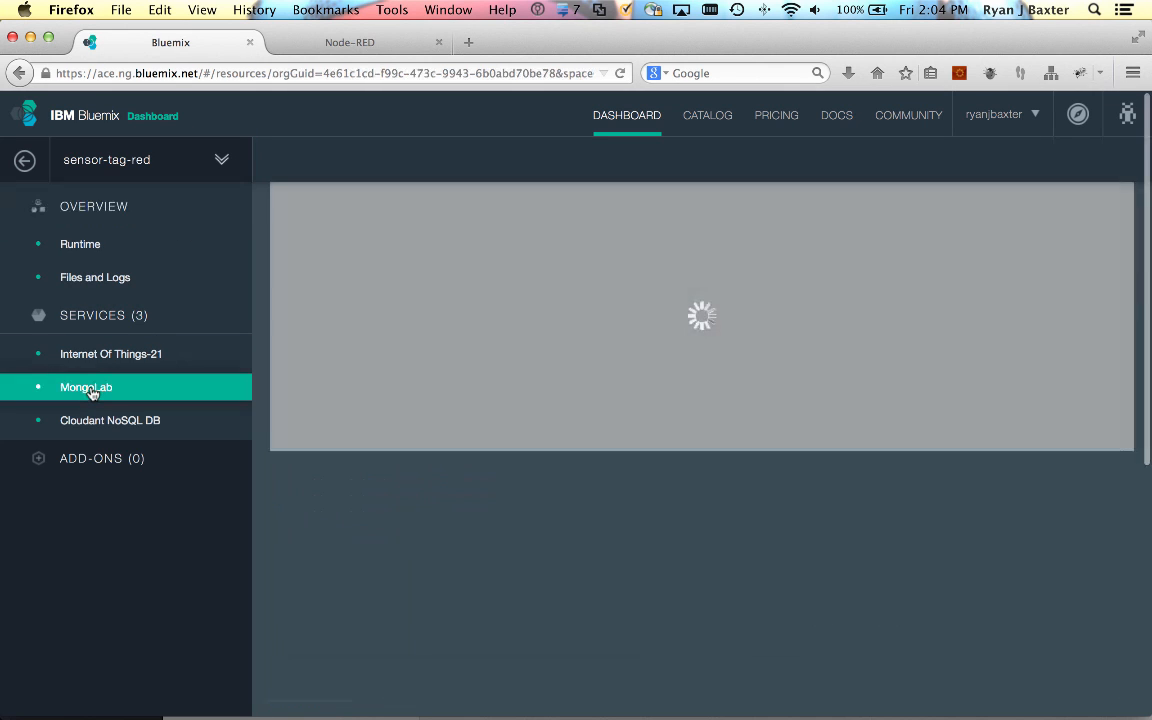
{"action": "left_click", "coordinate": [86, 387]}
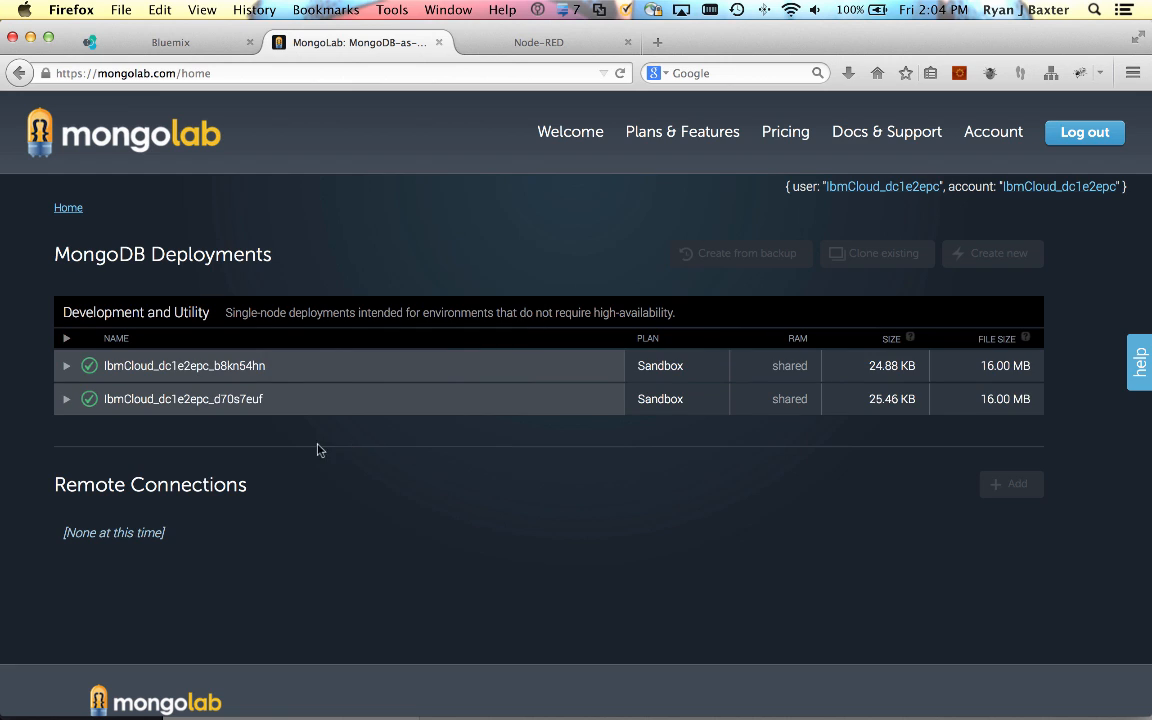
{"action": "mouse_move", "coordinate": [229, 413]}
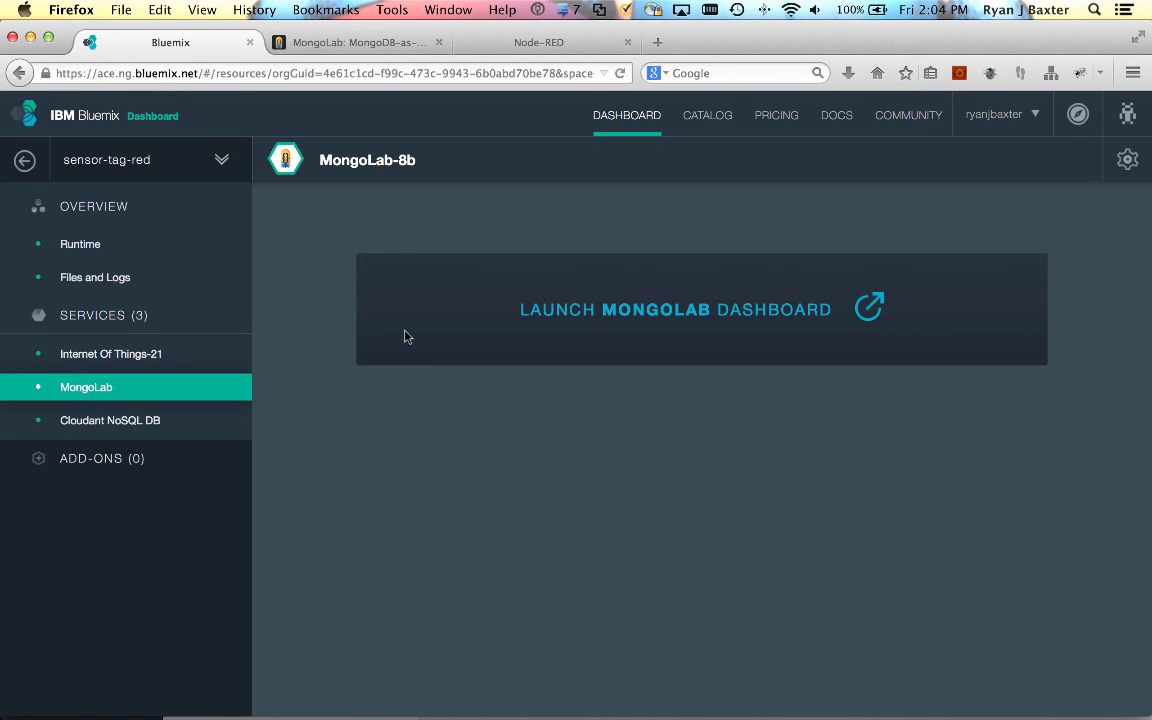
{"action": "mouse_move", "coordinate": [93, 206]}
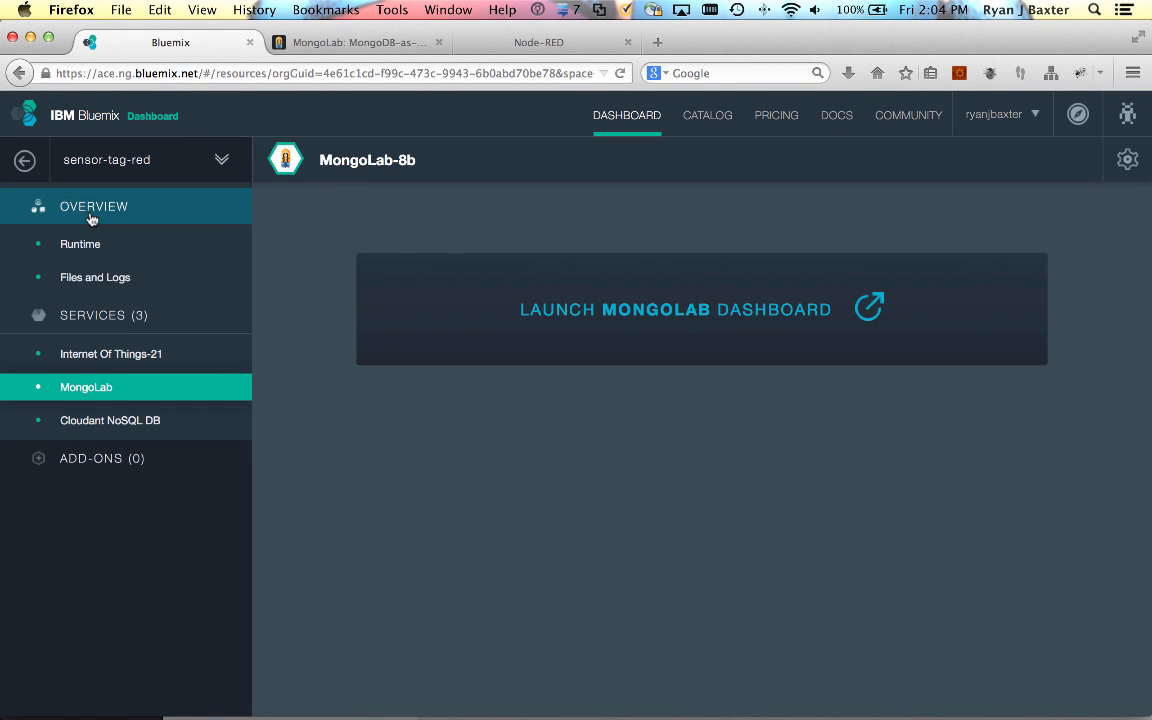
{"action": "left_click", "coordinate": [93, 206]}
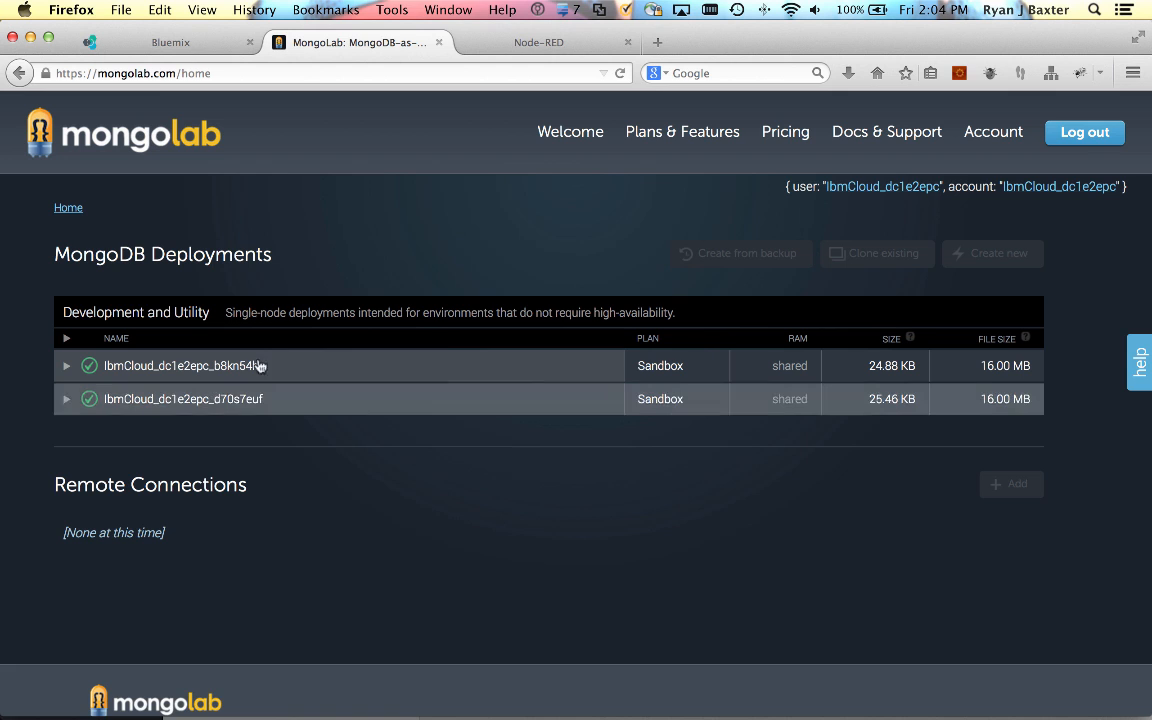
{"action": "left_click", "coordinate": [183, 399]}
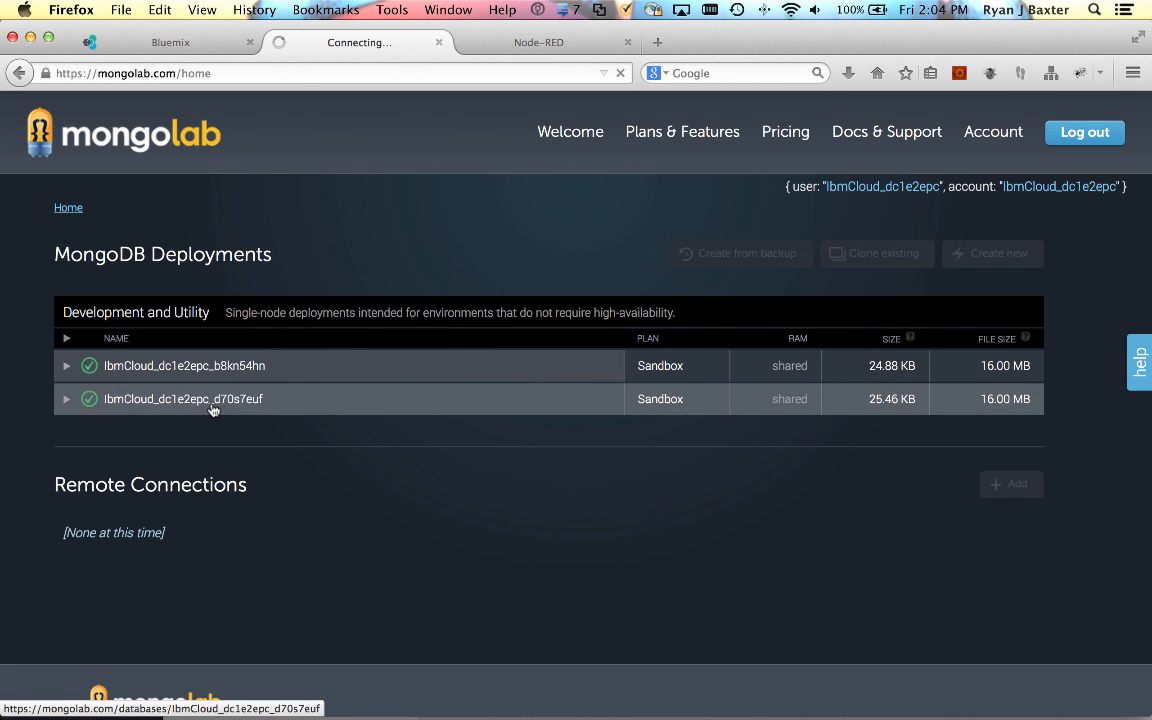
Step: Browse the stored TI Sensor Tag documents in the air collection
{"action": "left_click", "coordinate": [184, 399]}
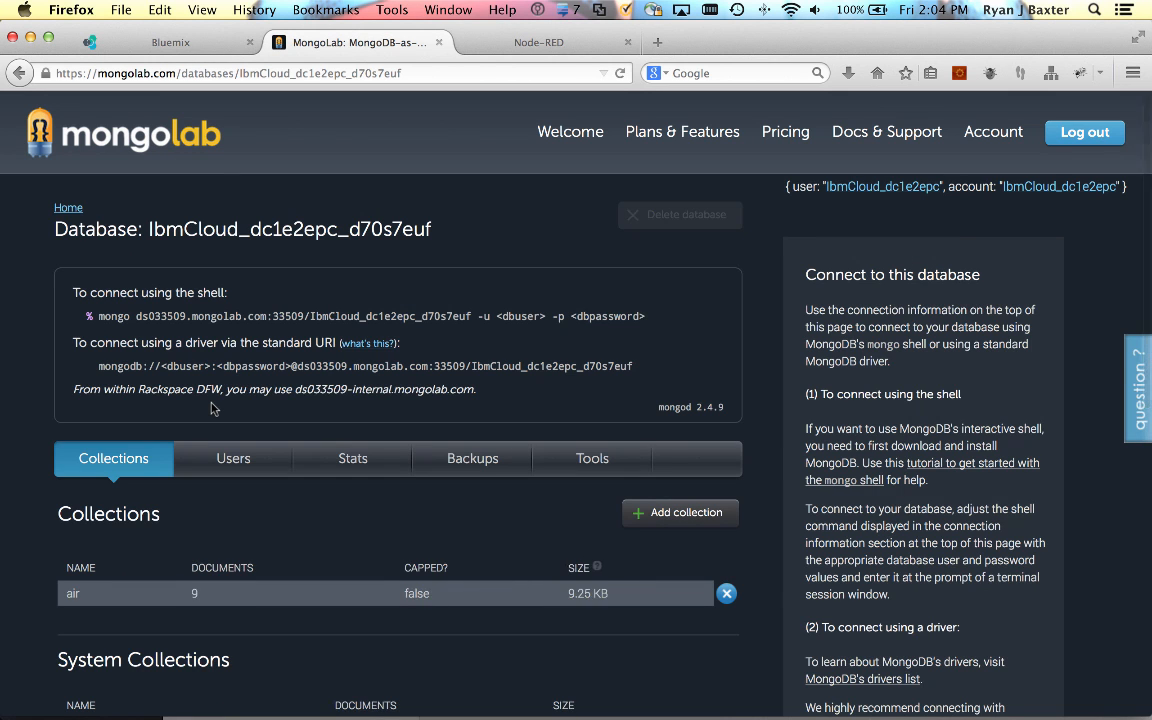
{"action": "scroll", "scroll_direction": "down", "scroll_amount": 3}
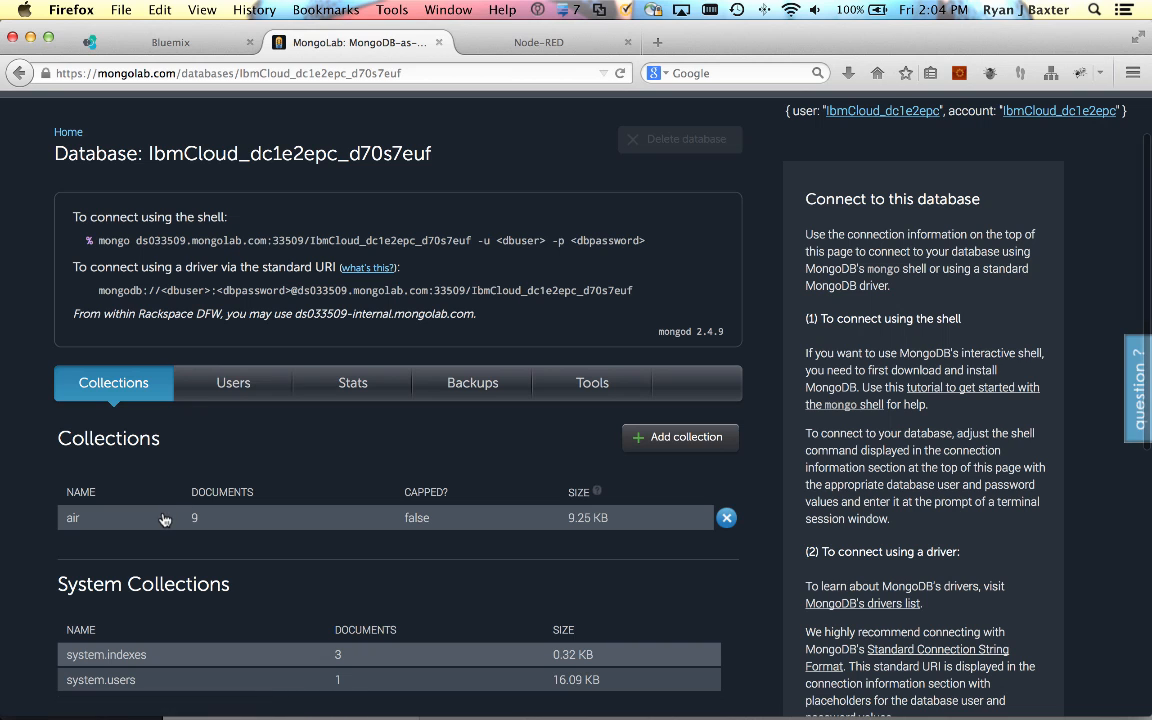
{"action": "left_click", "coordinate": [72, 517]}
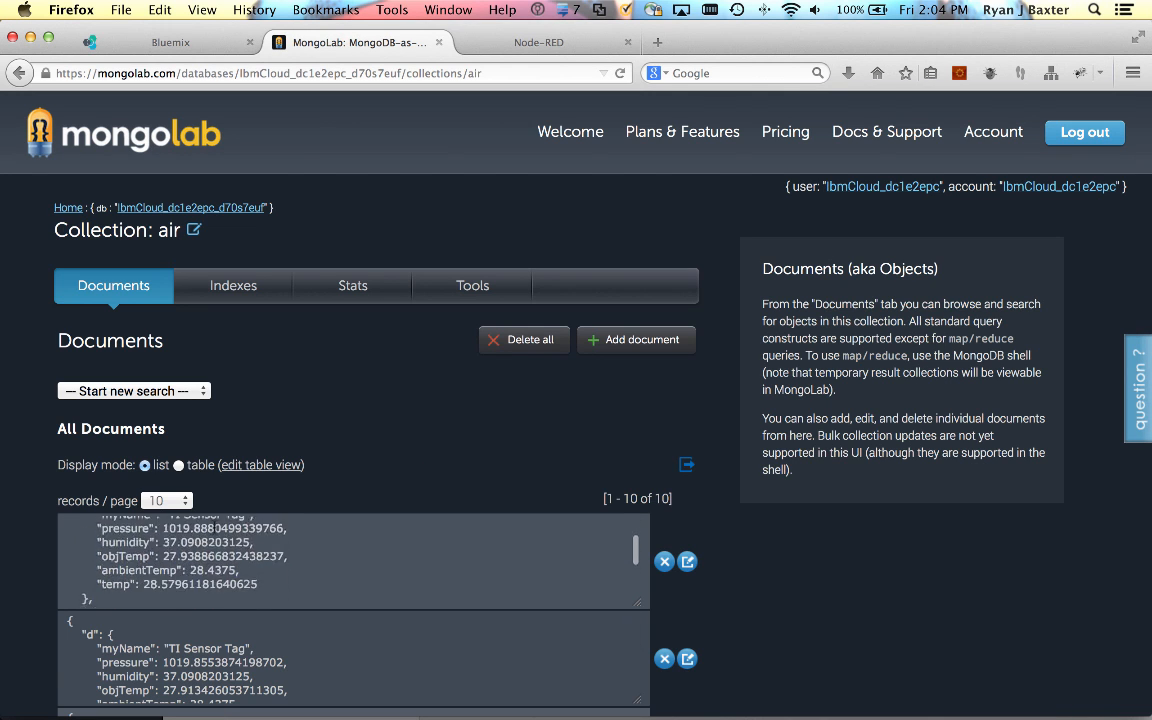
{"action": "scroll", "scroll_direction": "down", "scroll_amount": 3}
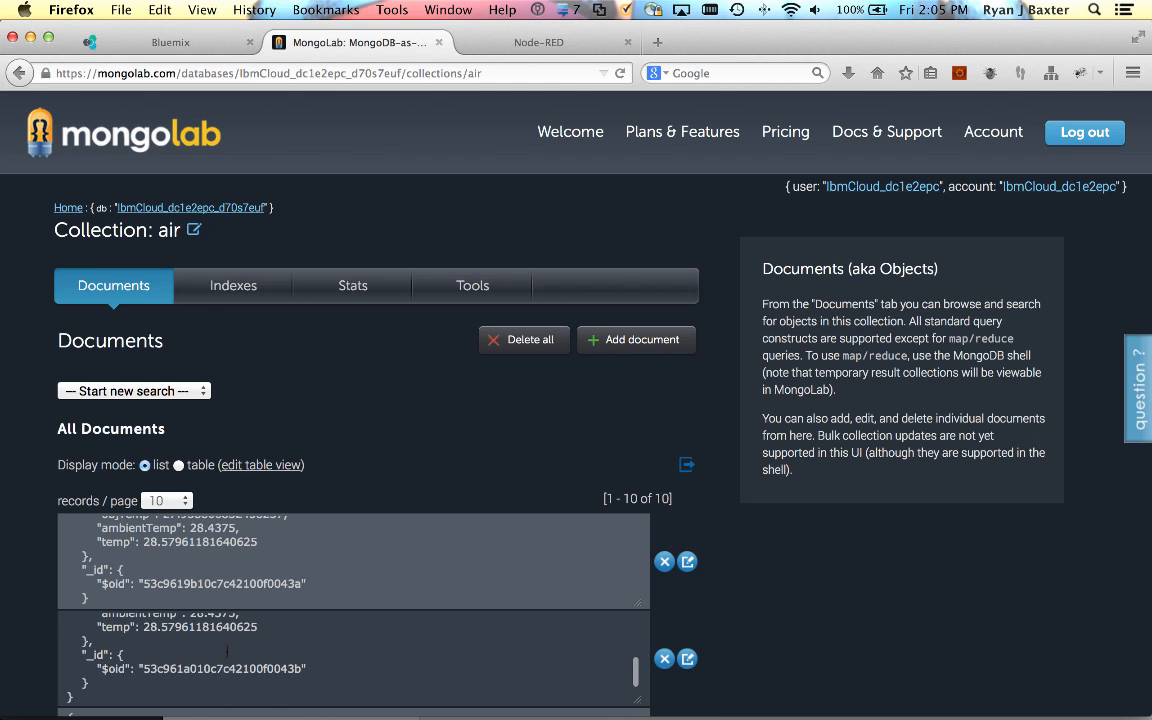
{"action": "scroll", "scroll_direction": "down", "scroll_amount": 3}
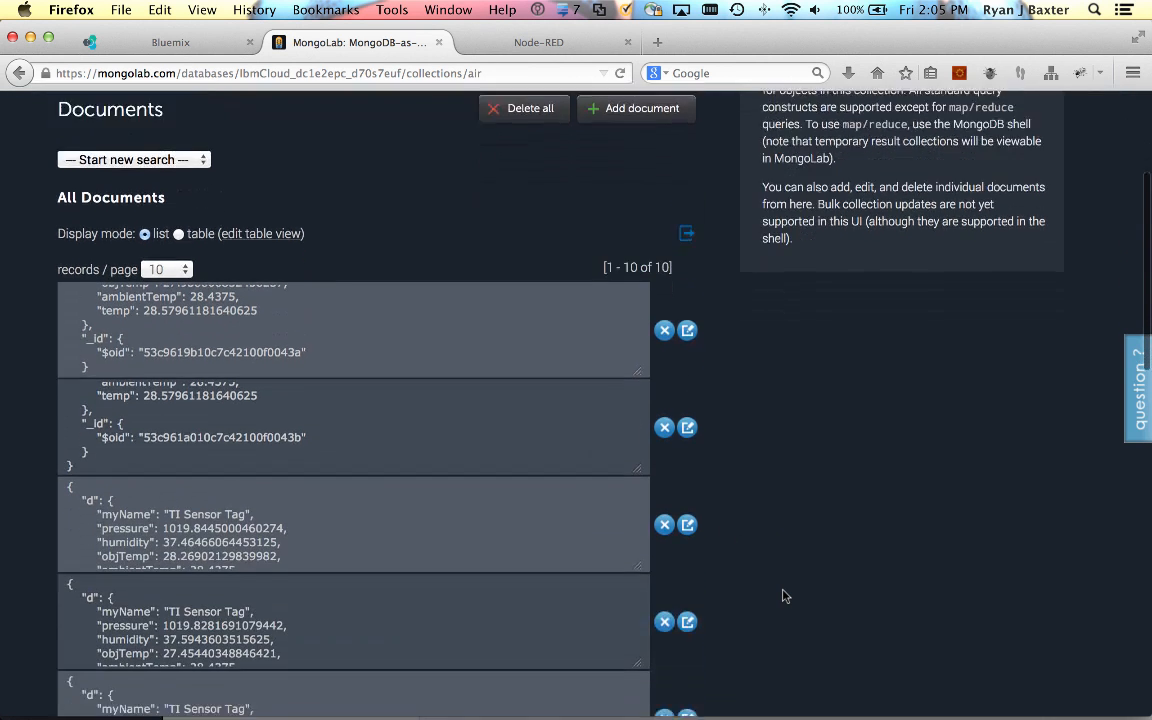
{"action": "scroll", "scroll_direction": "down", "scroll_amount": 3}
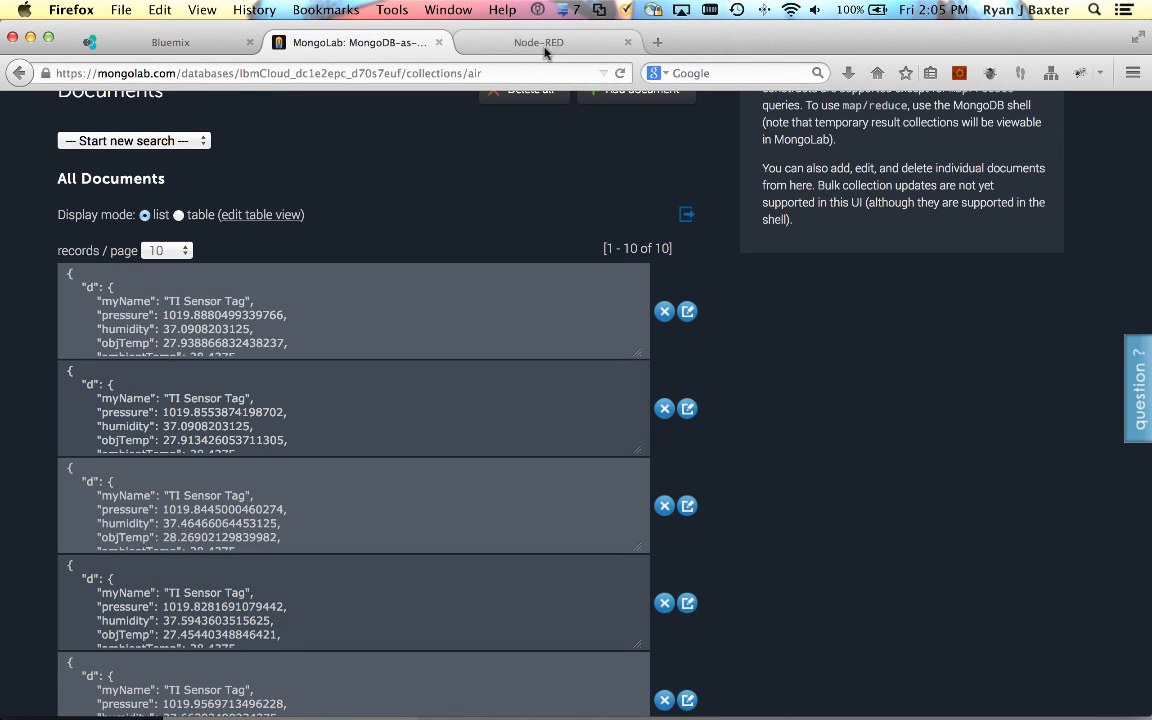
{"action": "left_click", "coordinate": [540, 42]}
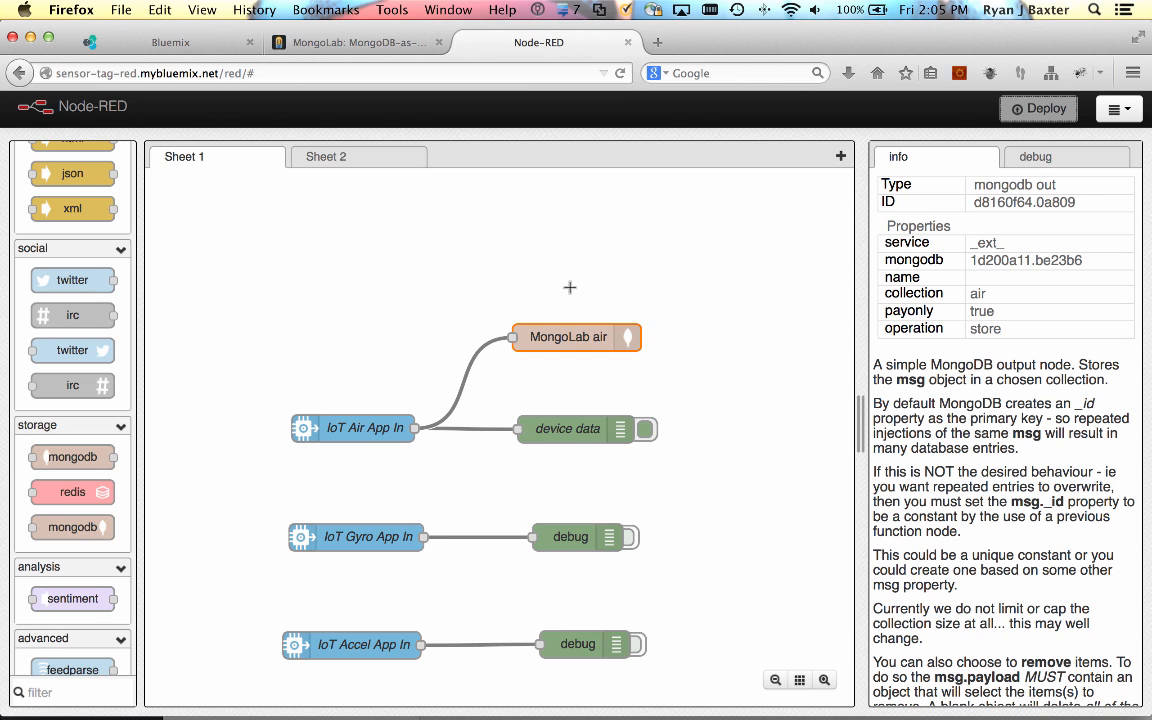
{"action": "mouse_move", "coordinate": [456, 264]}
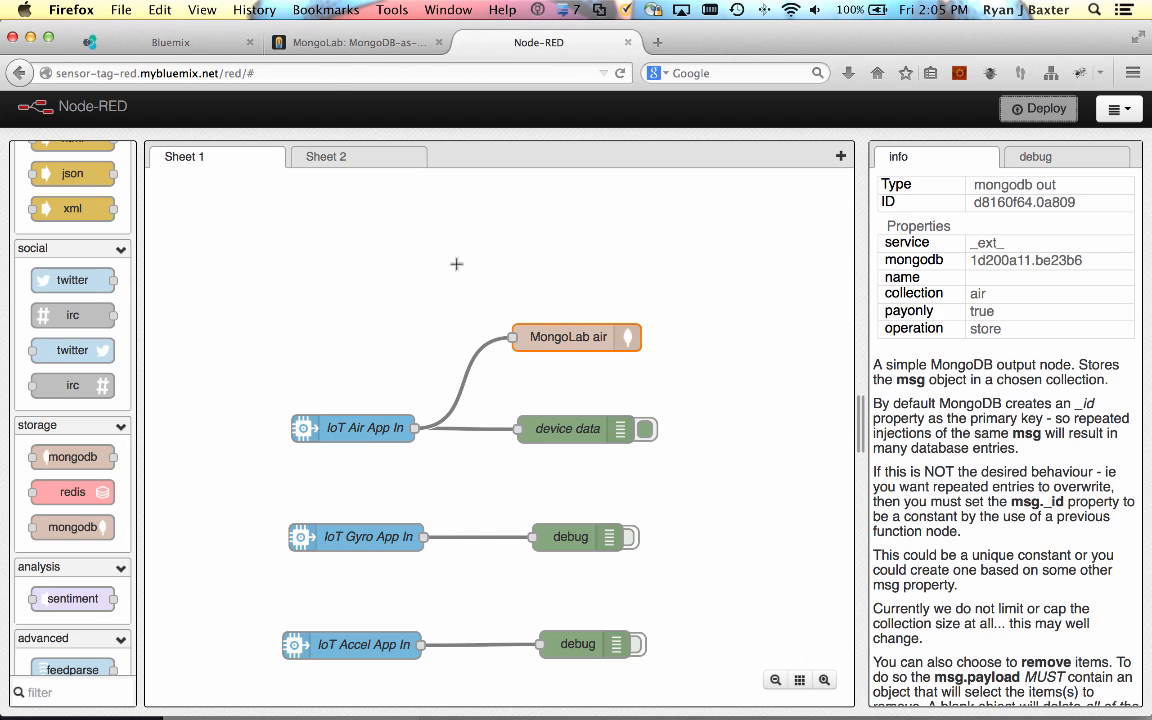
{"action": "mouse_move", "coordinate": [559, 244]}
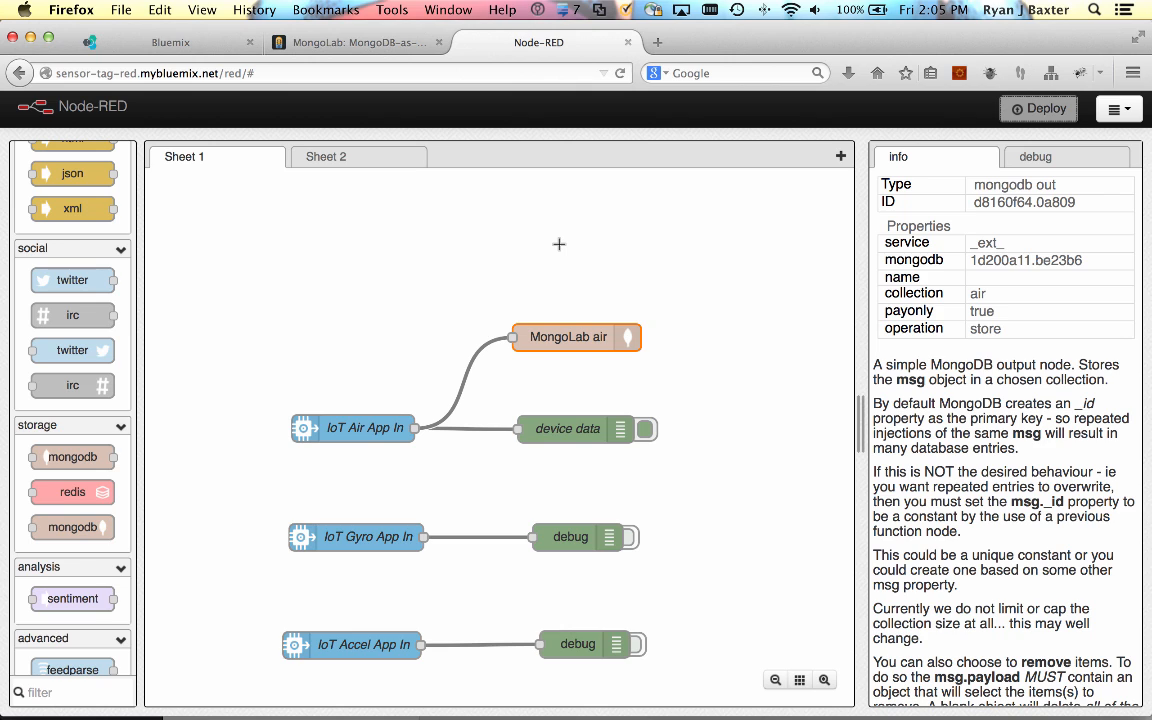
{"action": "mouse_move", "coordinate": [405, 301]}
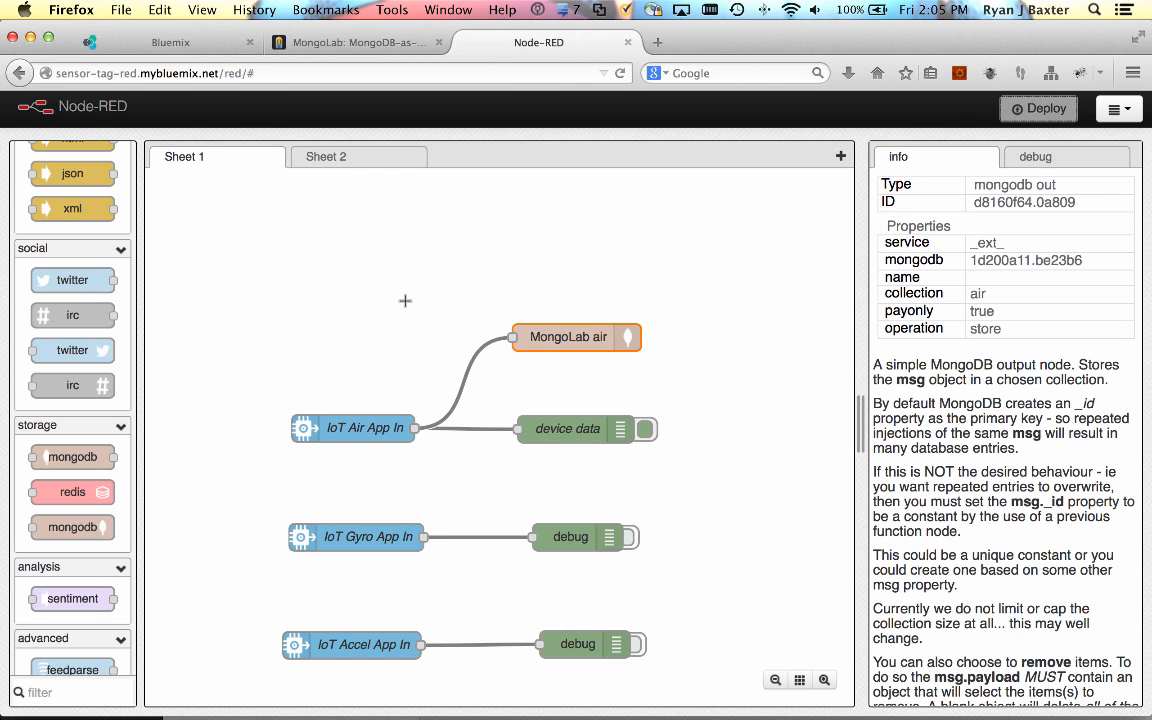
{"action": "mouse_move", "coordinate": [124, 403]}
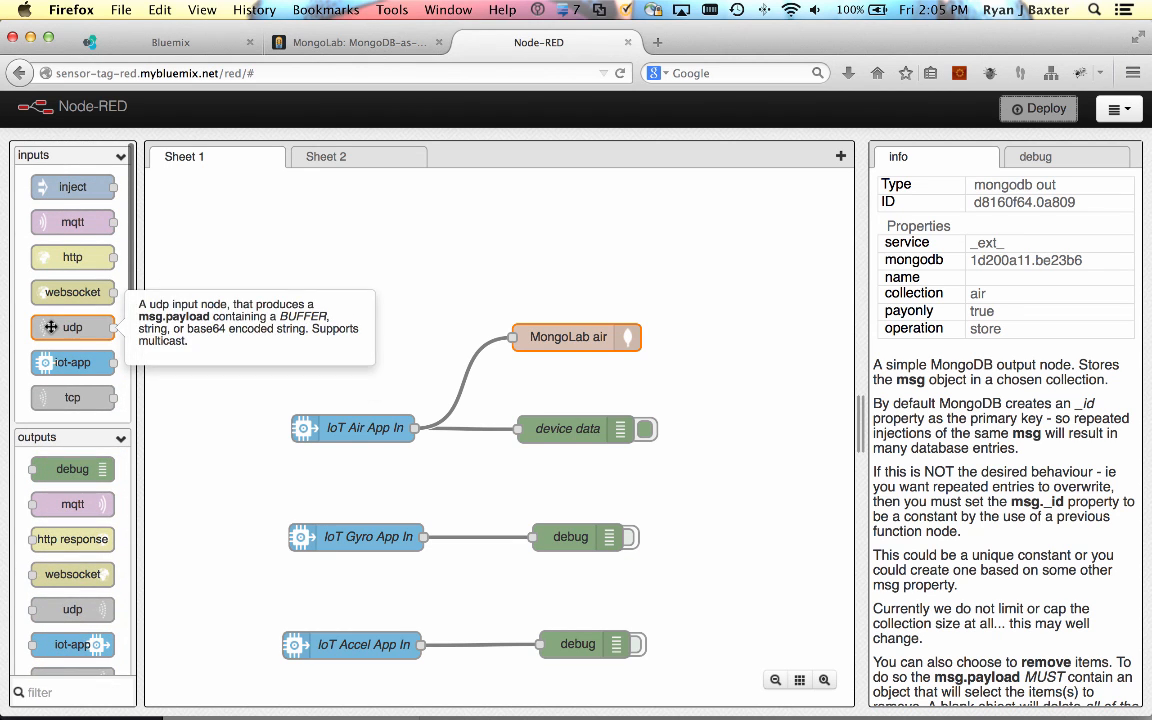
{"action": "mouse_move", "coordinate": [72, 257]}
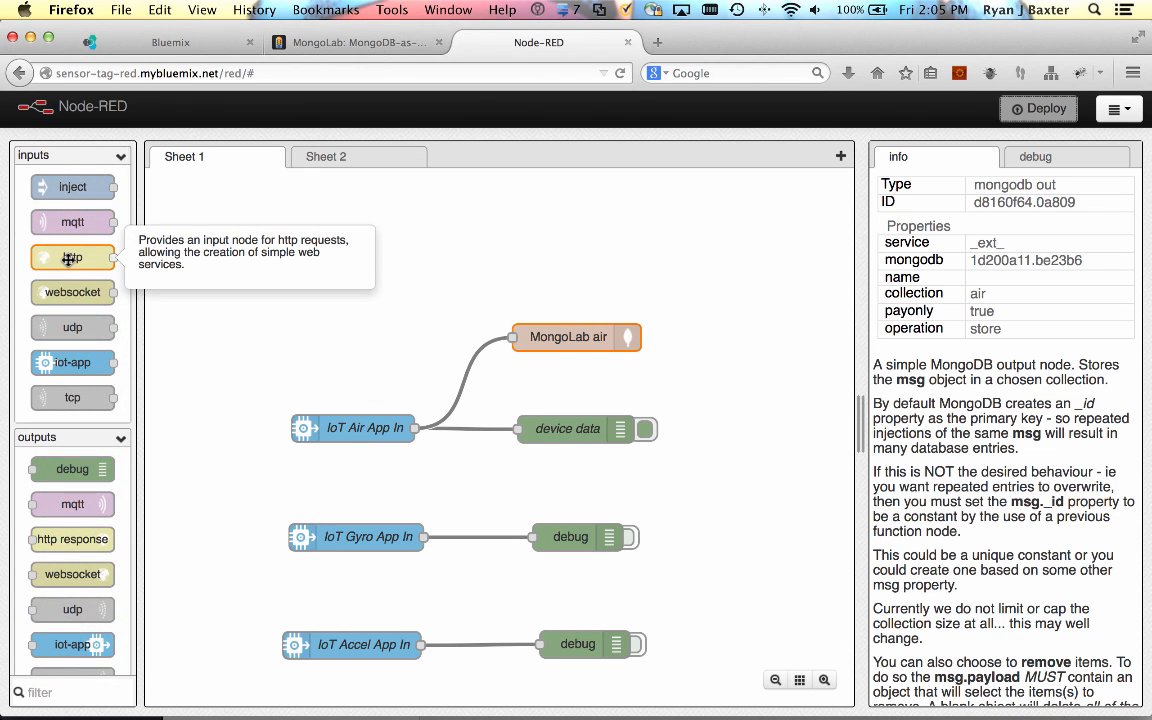
{"action": "left_click_drag", "start_coordinate": [72, 257], "coordinate": [332, 238]}
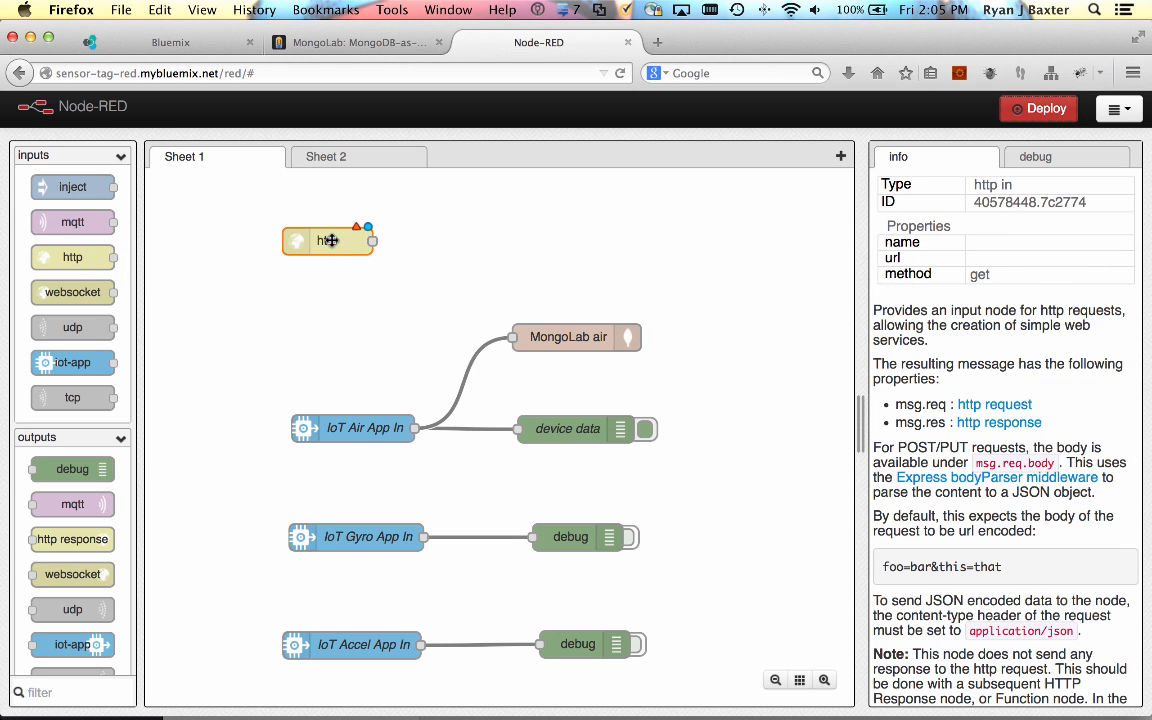
Step: Set the http input node's URL to /api/air/list and name it GET /api/air/list
{"action": "double_click", "coordinate": [329, 240]}
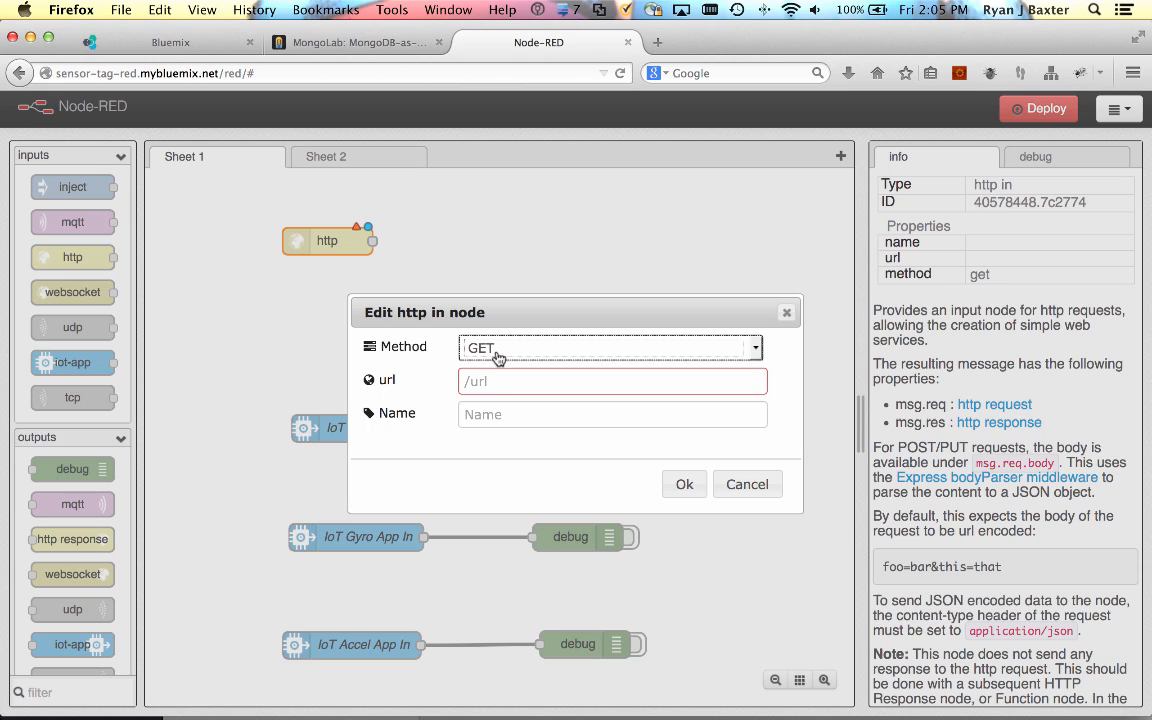
{"action": "left_click", "coordinate": [611, 381]}
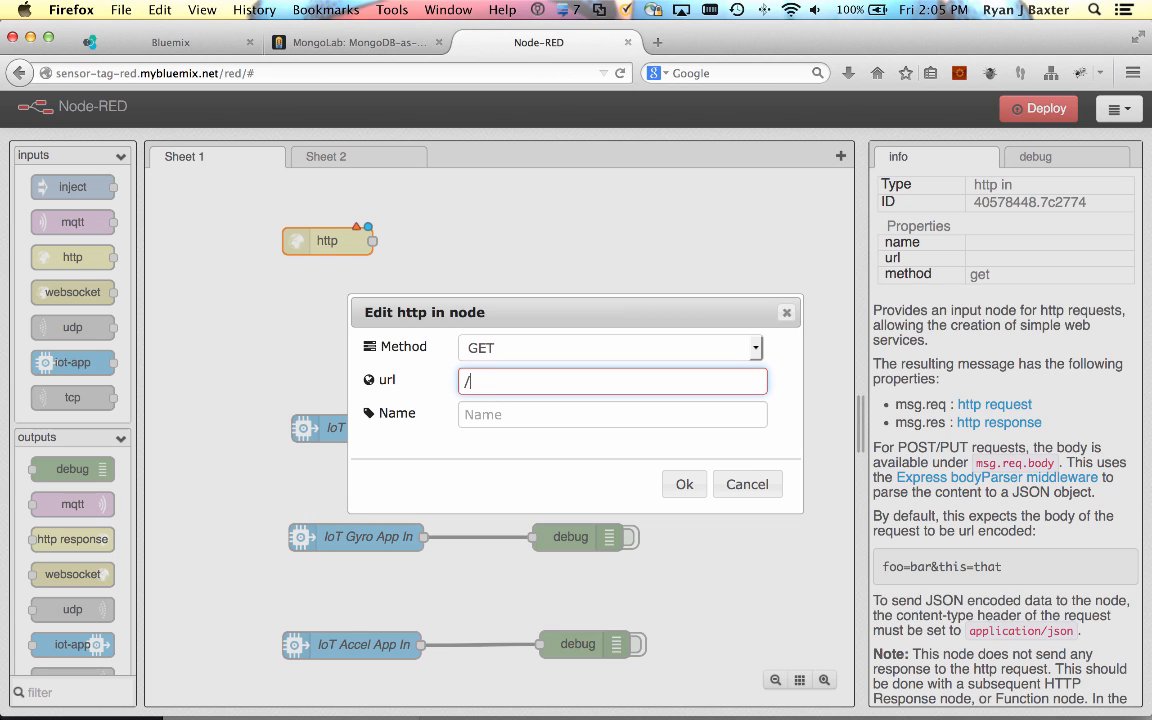
{"action": "type", "text": "api/air/list"}
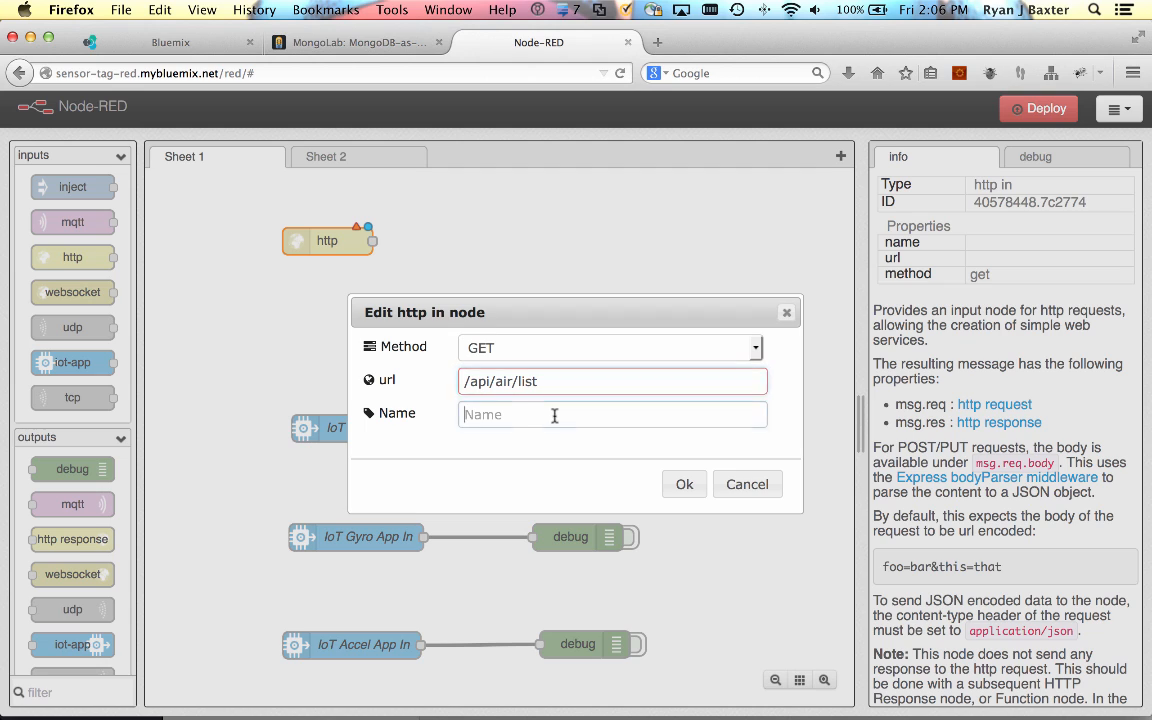
{"action": "type", "text": "GET /"}
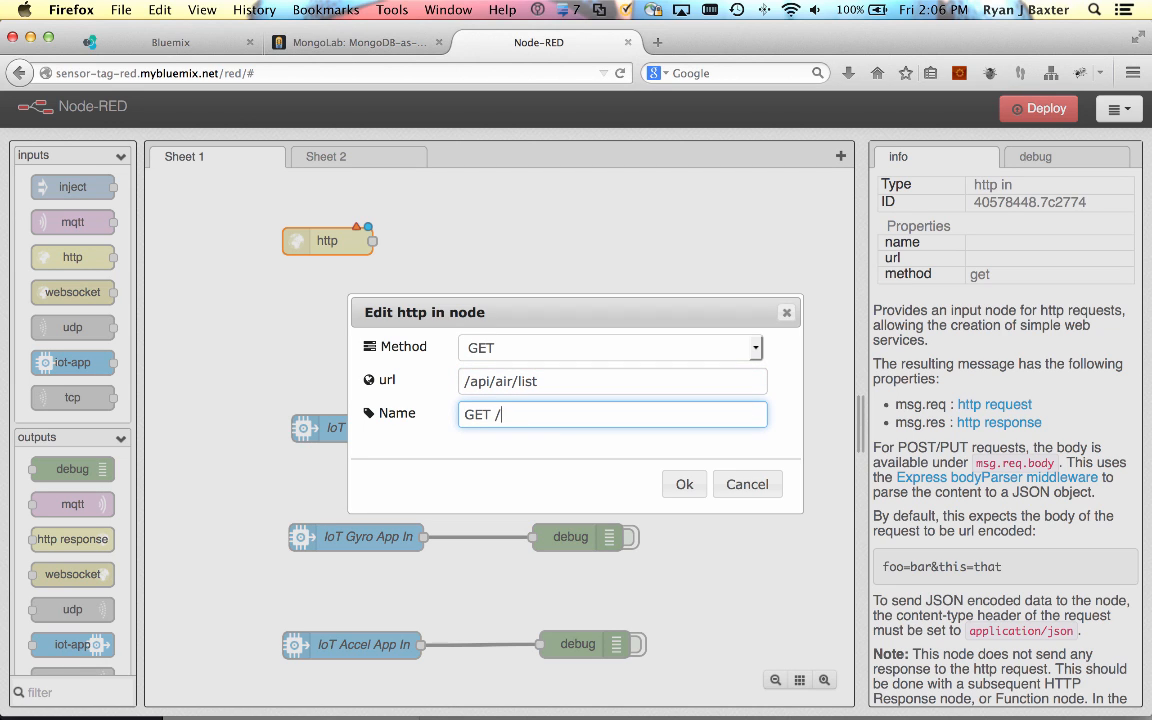
{"action": "type", "text": "api/air/list"}
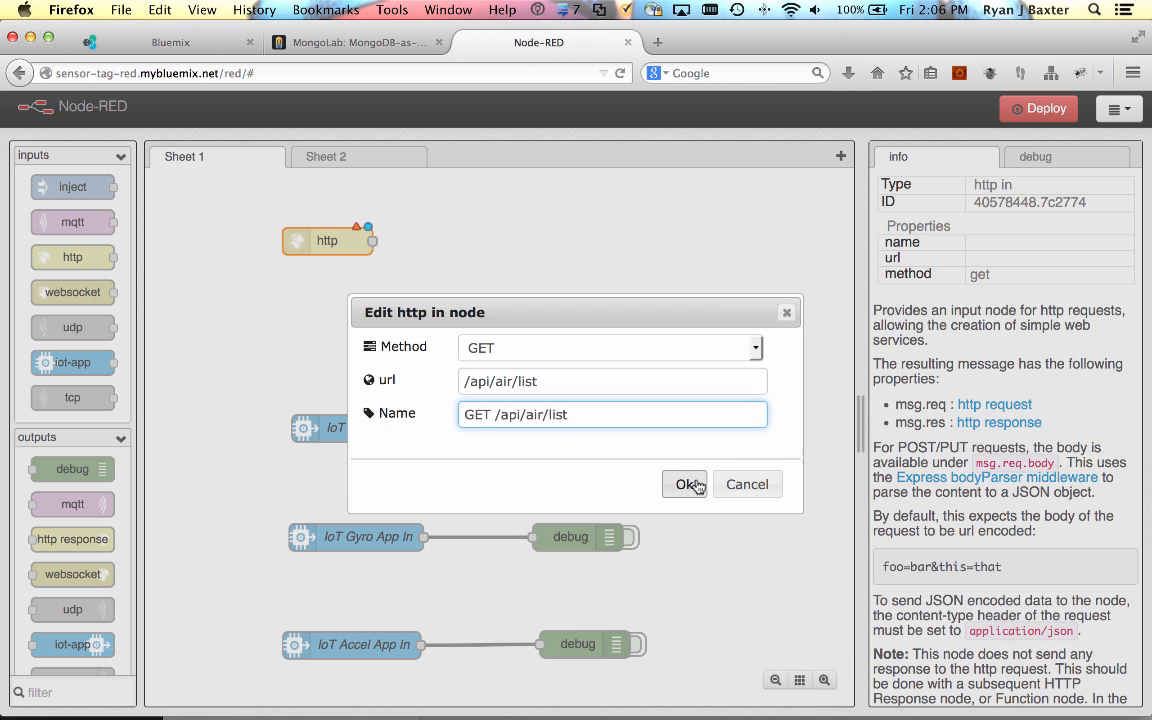
{"action": "left_click", "coordinate": [684, 484]}
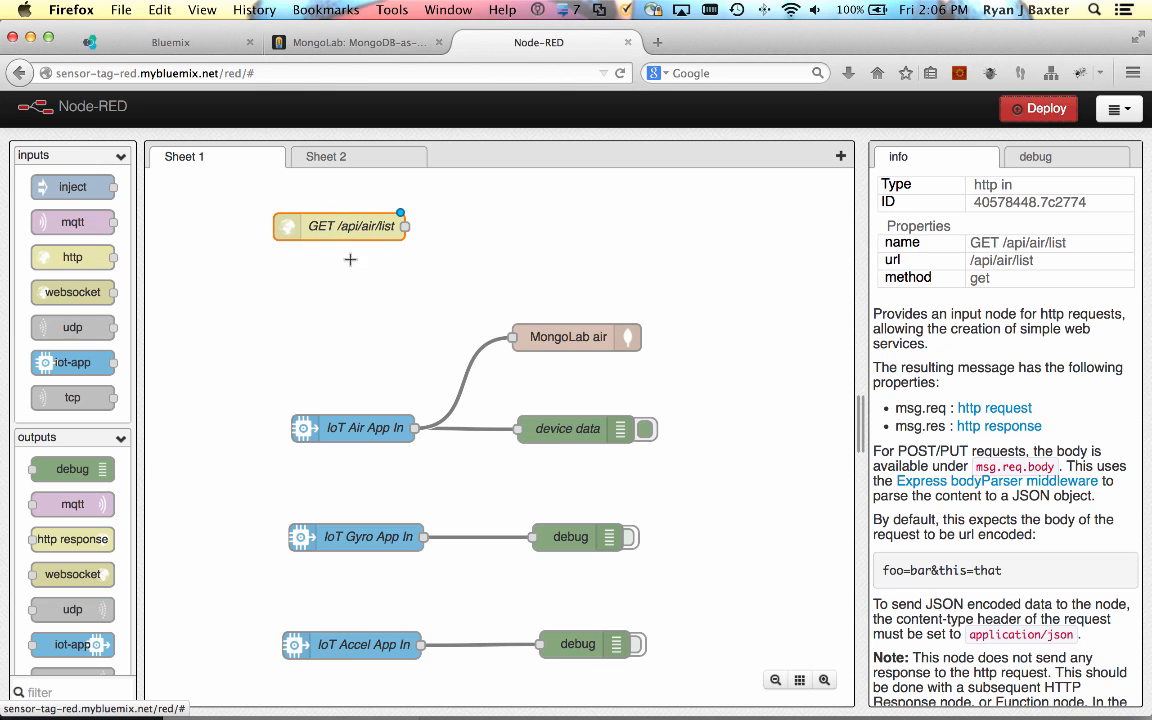
Step: Add a mongodb in node querying the MongoLab air collection, fed by GET /api/air/list
{"action": "scroll", "scroll_direction": "down", "scroll_amount": 3}
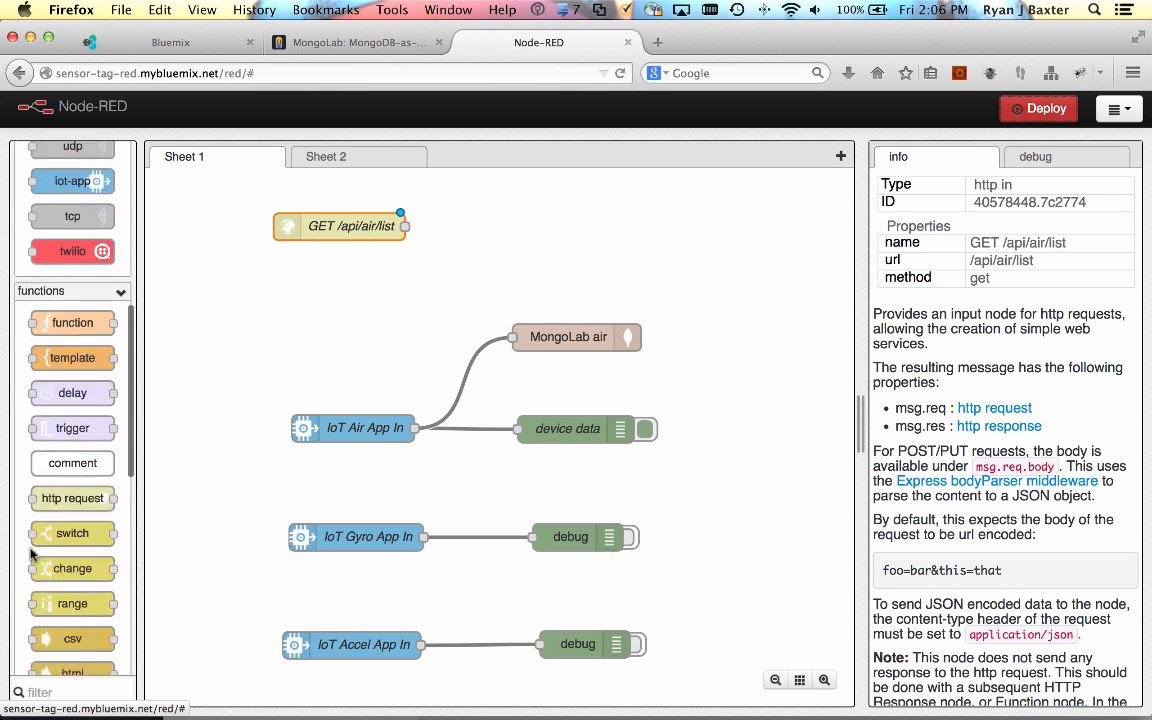
{"action": "scroll", "scroll_direction": "down", "scroll_amount": 3}
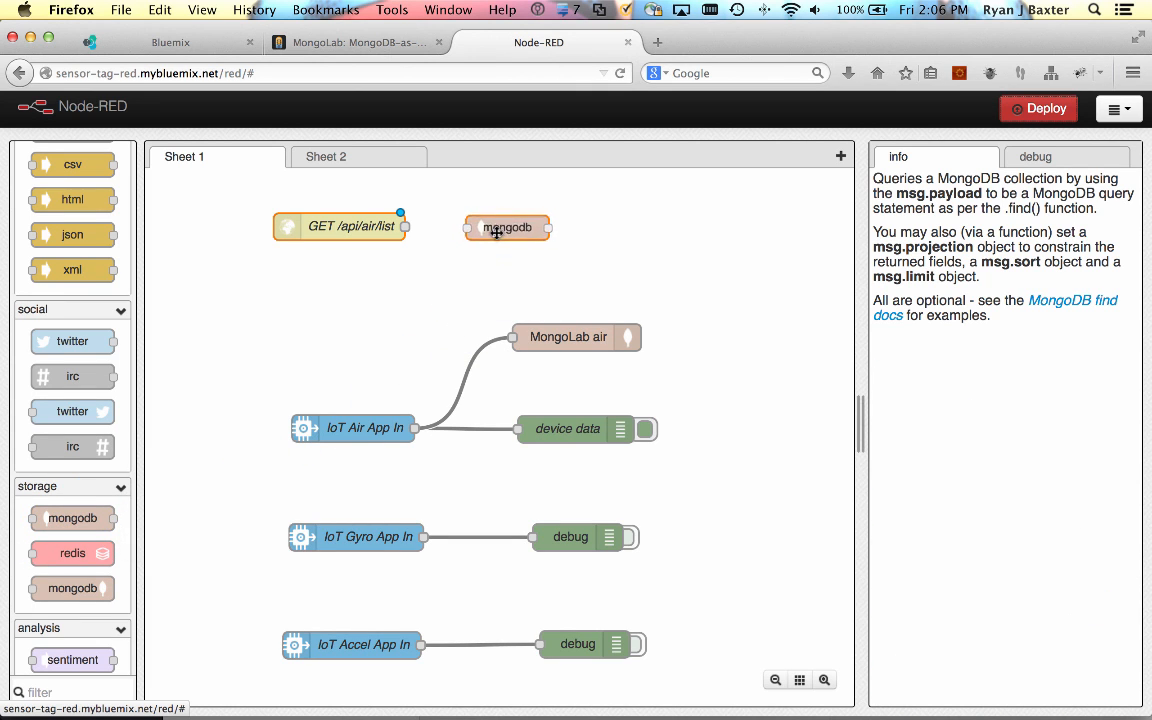
{"action": "left_click", "coordinate": [507, 227]}
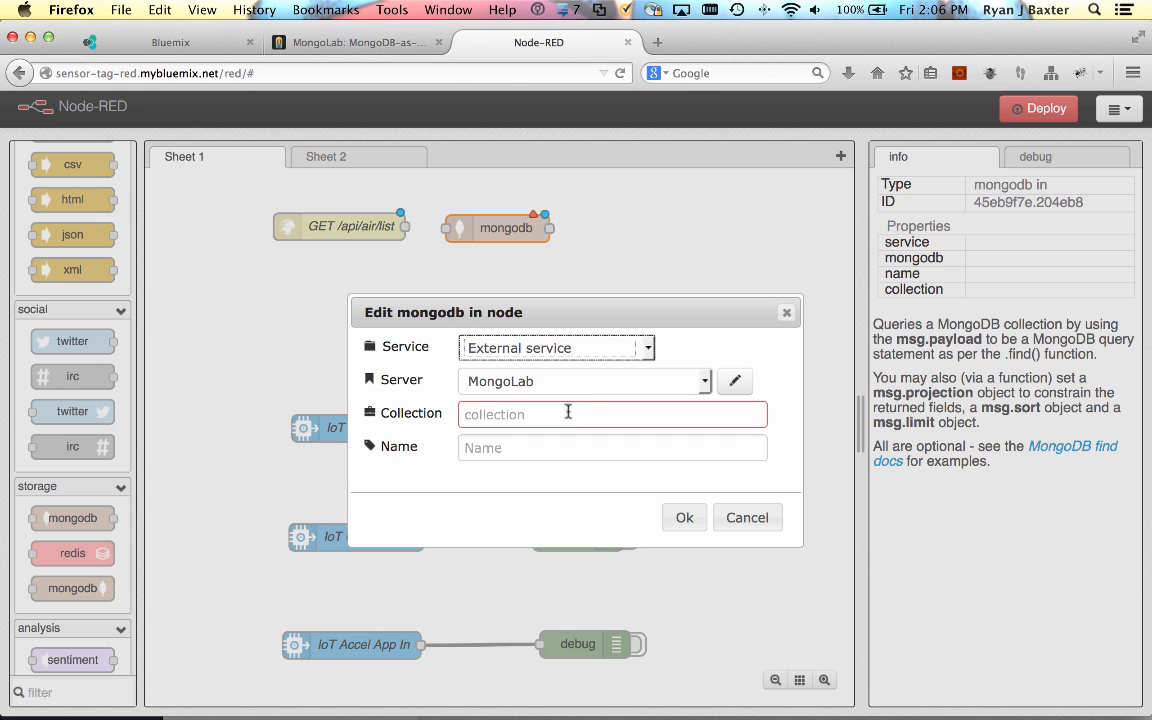
{"action": "type", "text": "air"}
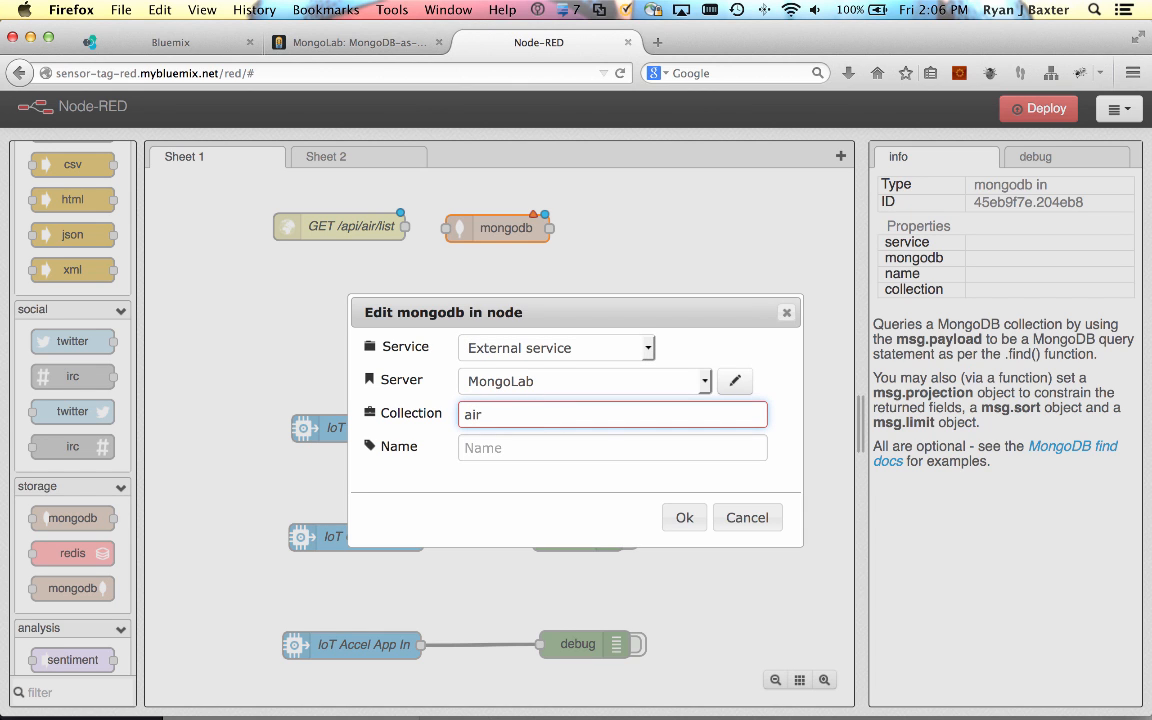
{"action": "left_click", "coordinate": [684, 517]}
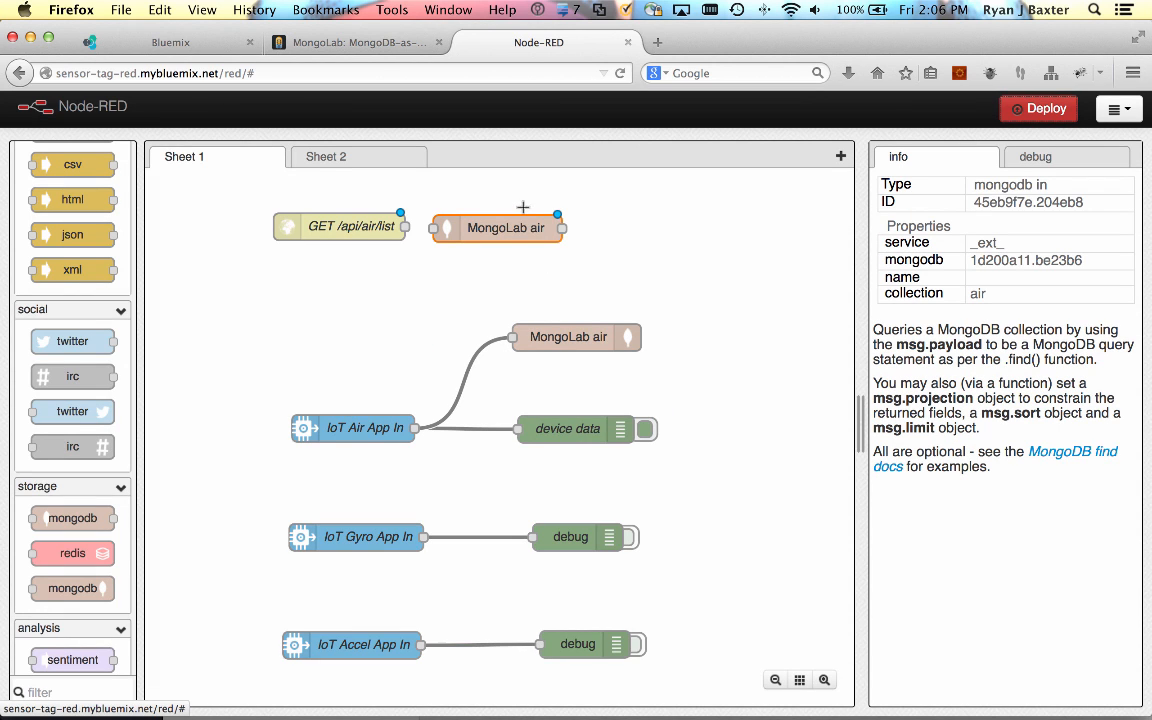
{"action": "left_click_drag", "start_coordinate": [497, 227], "coordinate": [525, 230]}
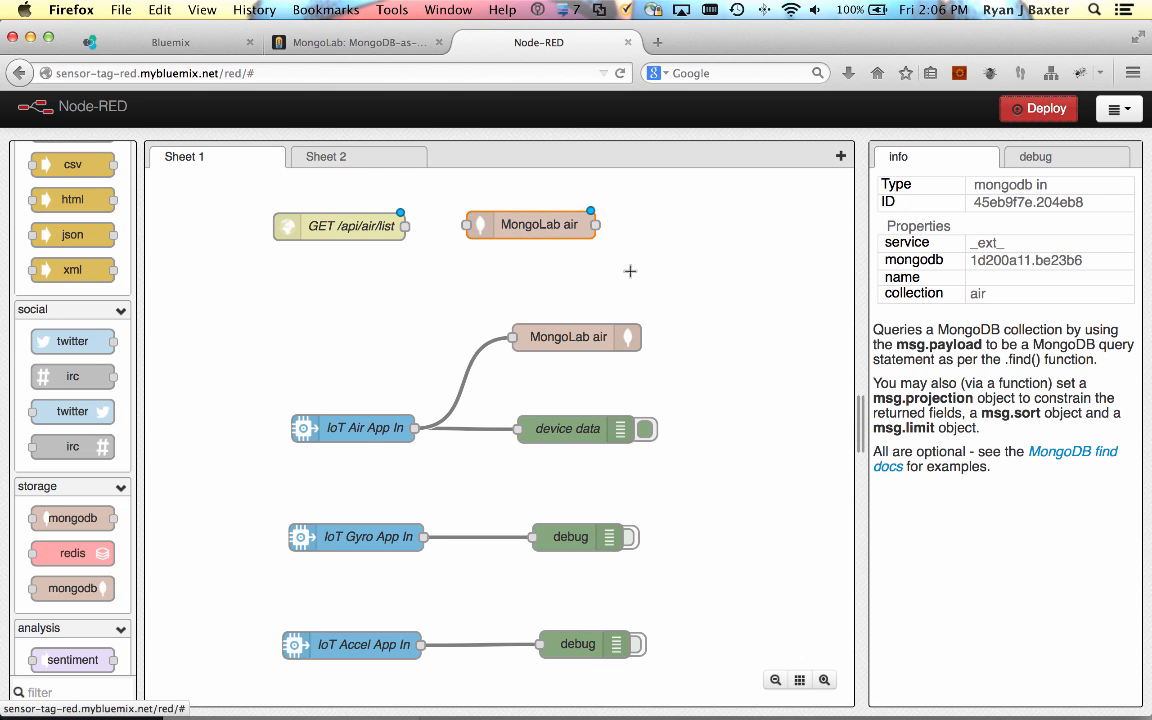
{"action": "left_click", "coordinate": [540, 224]}
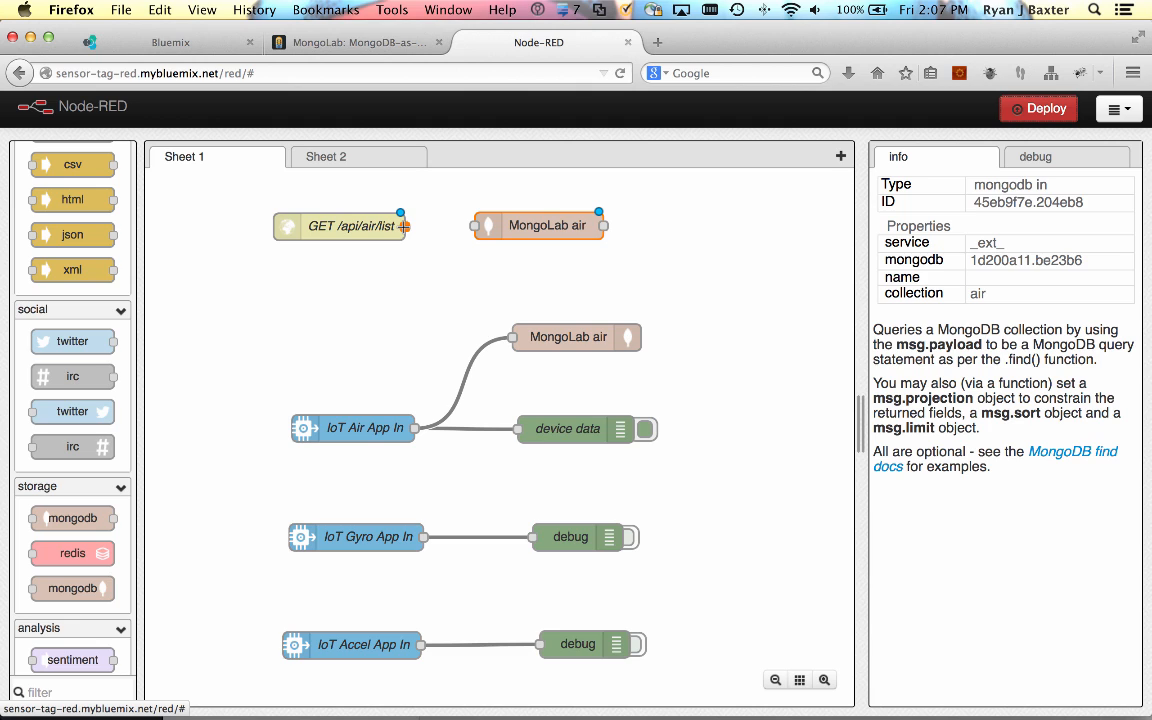
{"action": "left_click_drag", "start_coordinate": [404, 224], "coordinate": [470, 224]}
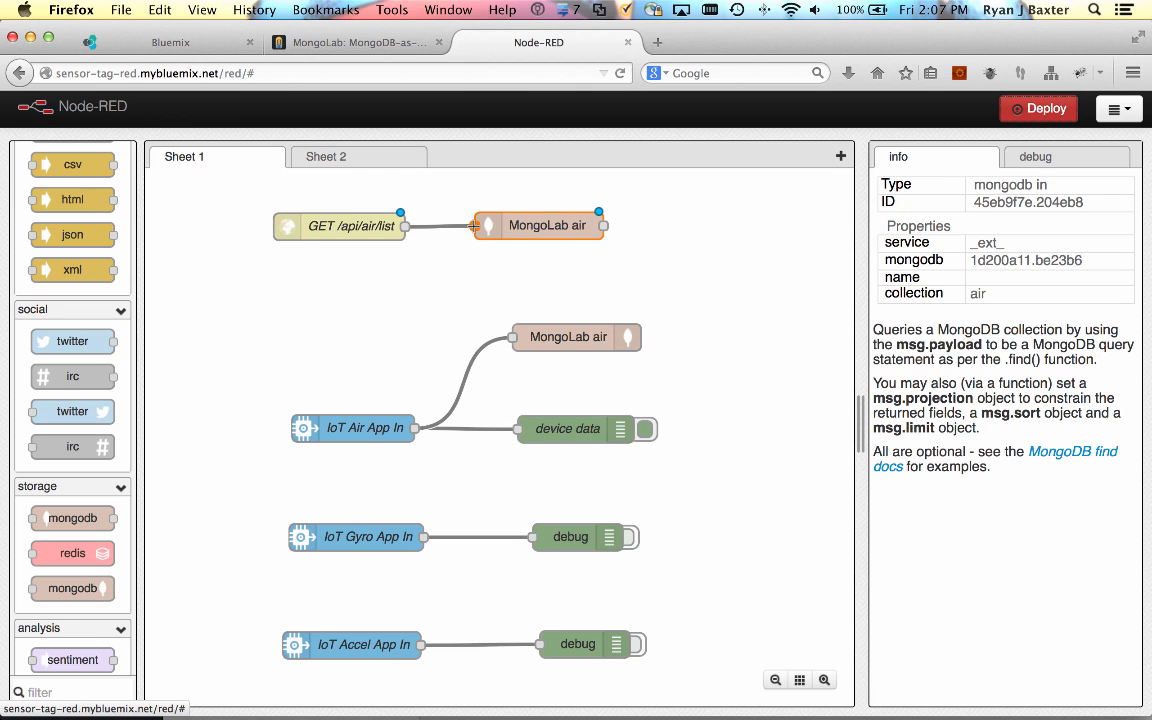
{"action": "mouse_move", "coordinate": [527, 225]}
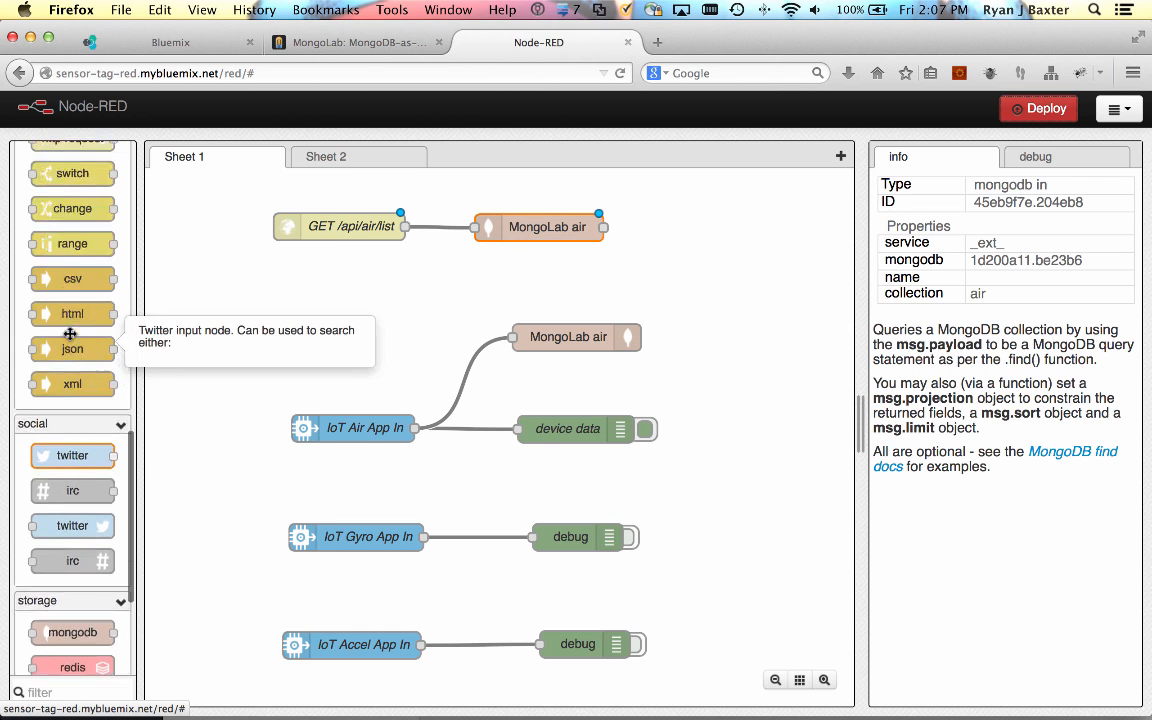
Step: Place an http response node right of MongoLab air, then inspect it and the GET node
{"action": "scroll", "scroll_direction": "down", "scroll_amount": 3}
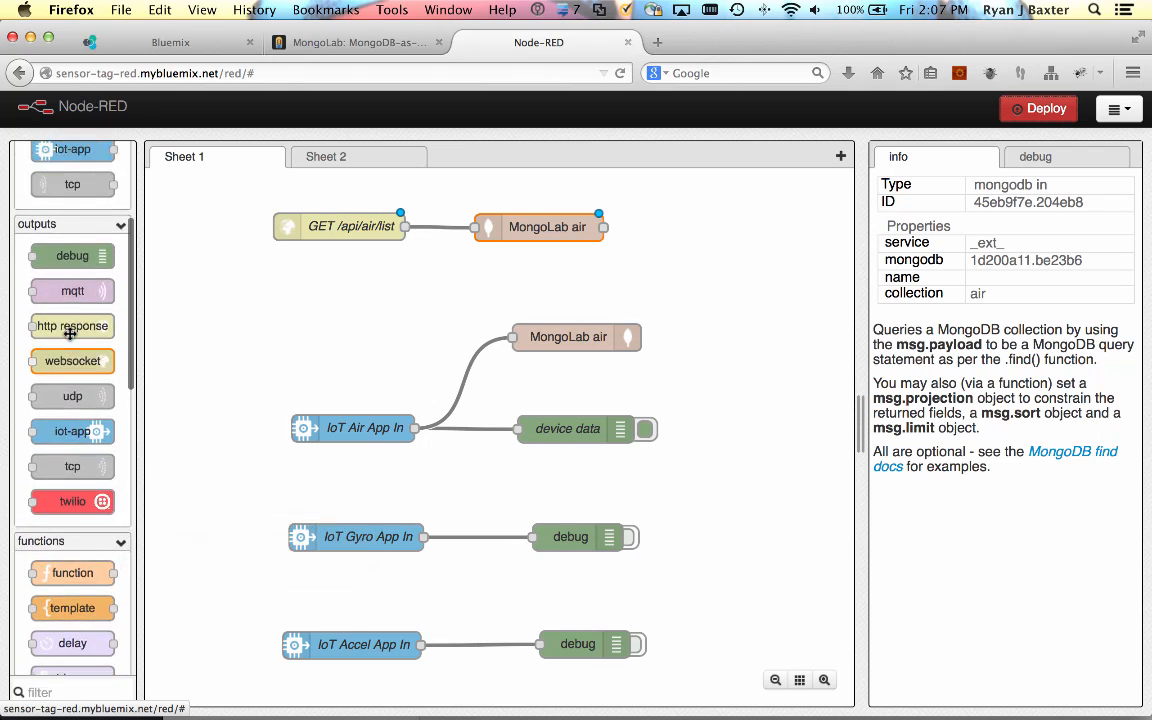
{"action": "scroll", "scroll_direction": "down", "scroll_amount": 3}
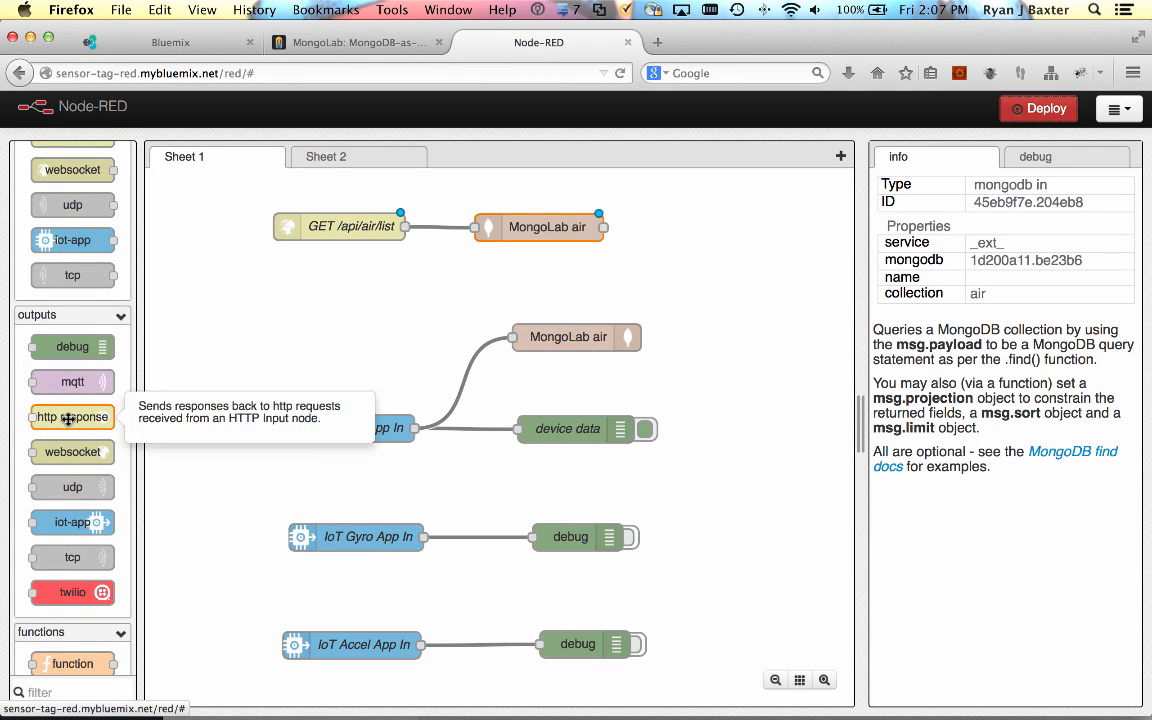
{"action": "left_click_drag", "start_coordinate": [72, 417], "coordinate": [738, 229]}
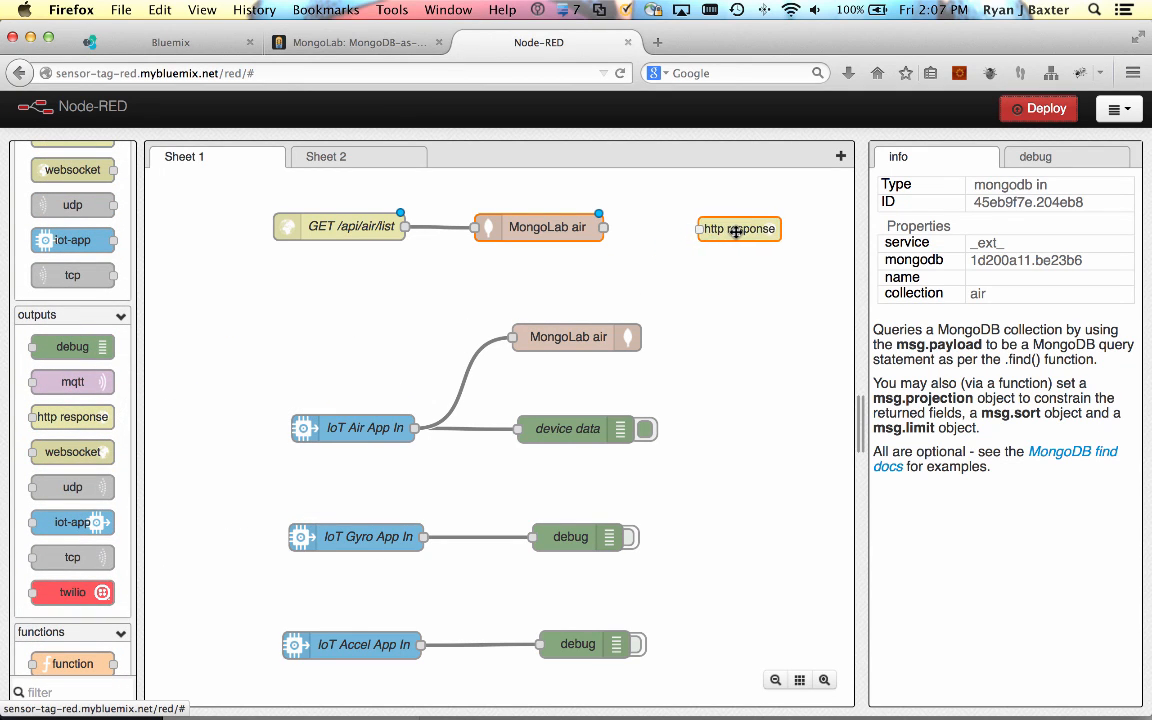
{"action": "left_click", "coordinate": [738, 229]}
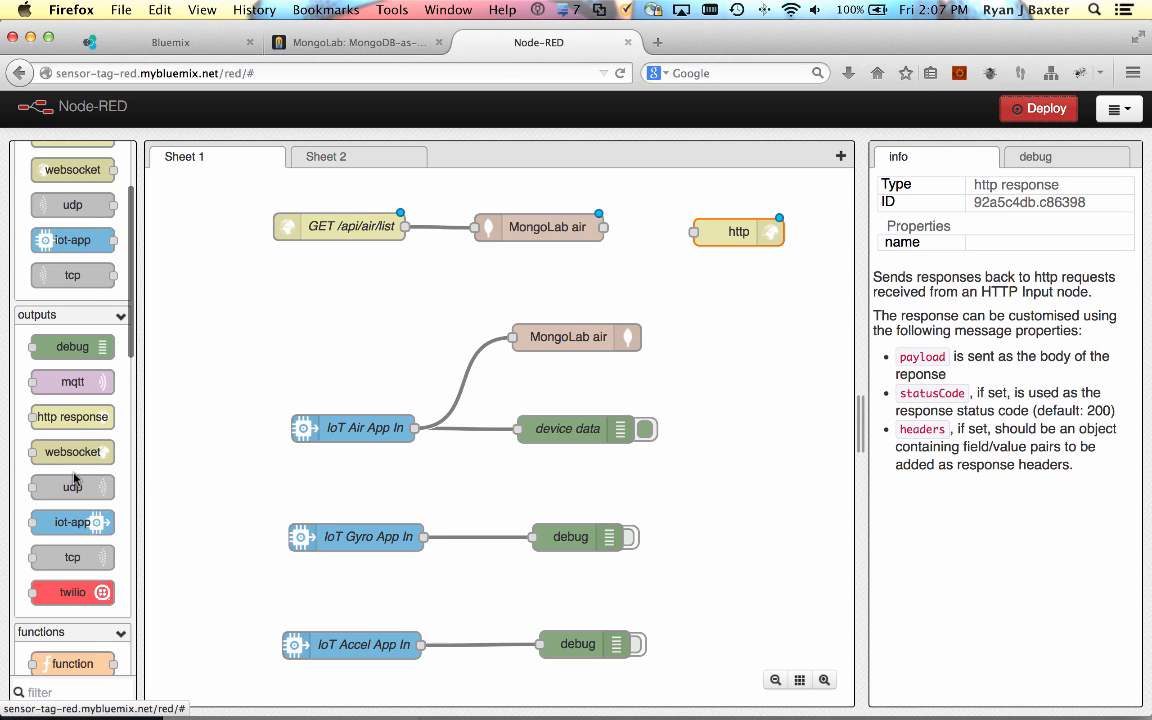
{"action": "left_click", "coordinate": [340, 226]}
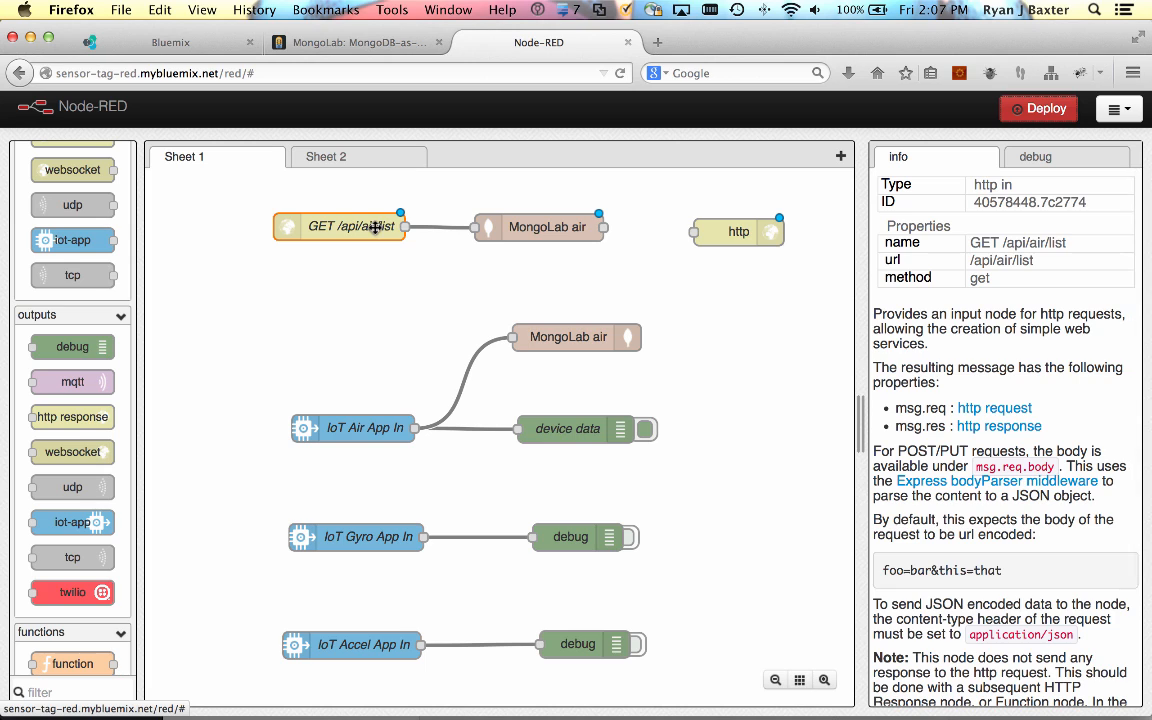
{"action": "left_click", "coordinate": [738, 231]}
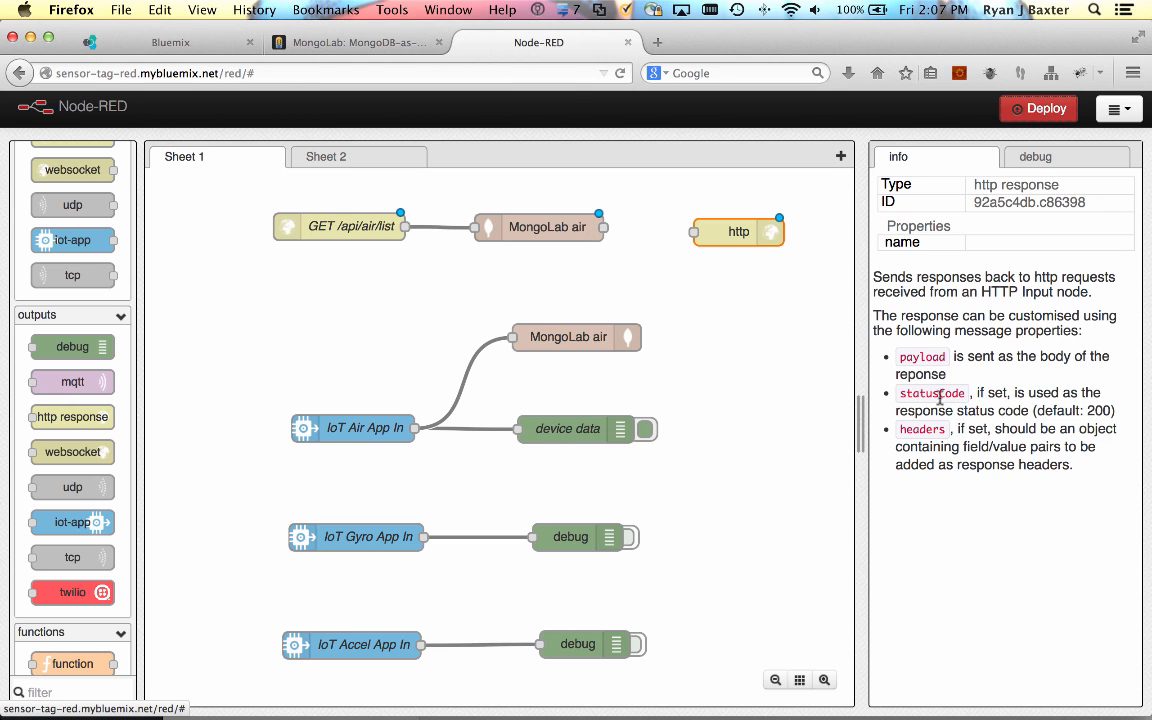
{"action": "mouse_move", "coordinate": [899, 442]}
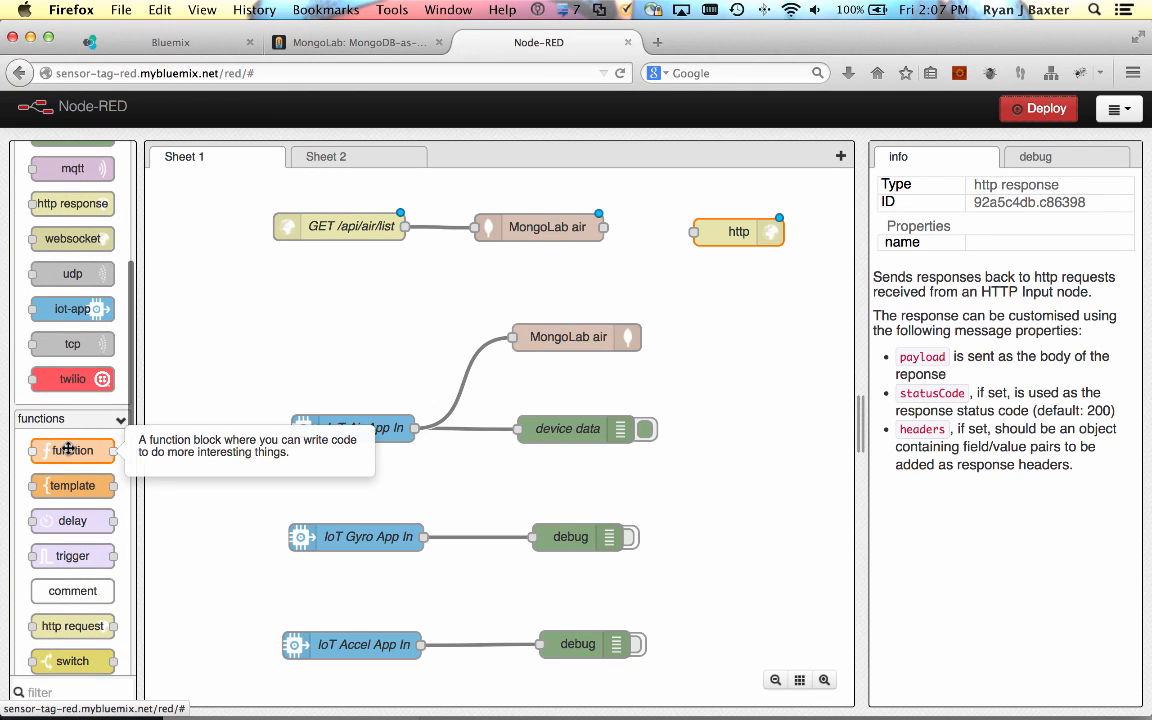
Step: Add a function node below http response, wire MongoLab air into it, and open its editor
{"action": "left_click_drag", "start_coordinate": [72, 451], "coordinate": [664, 281]}
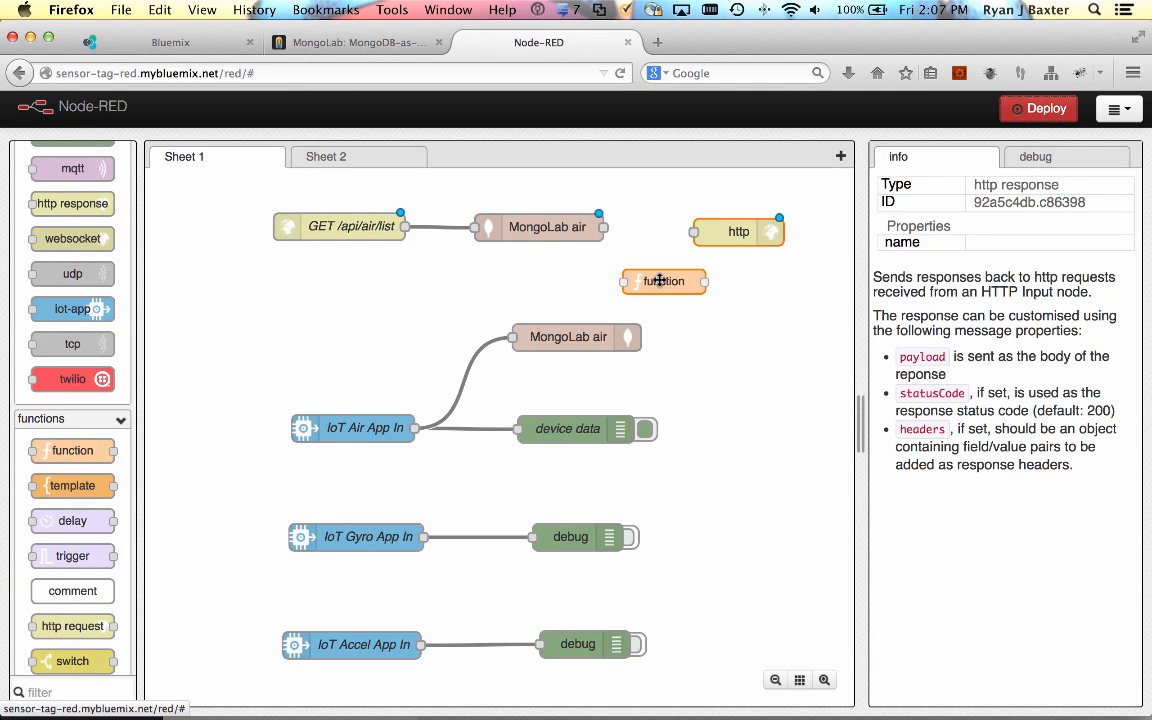
{"action": "left_click", "coordinate": [663, 281]}
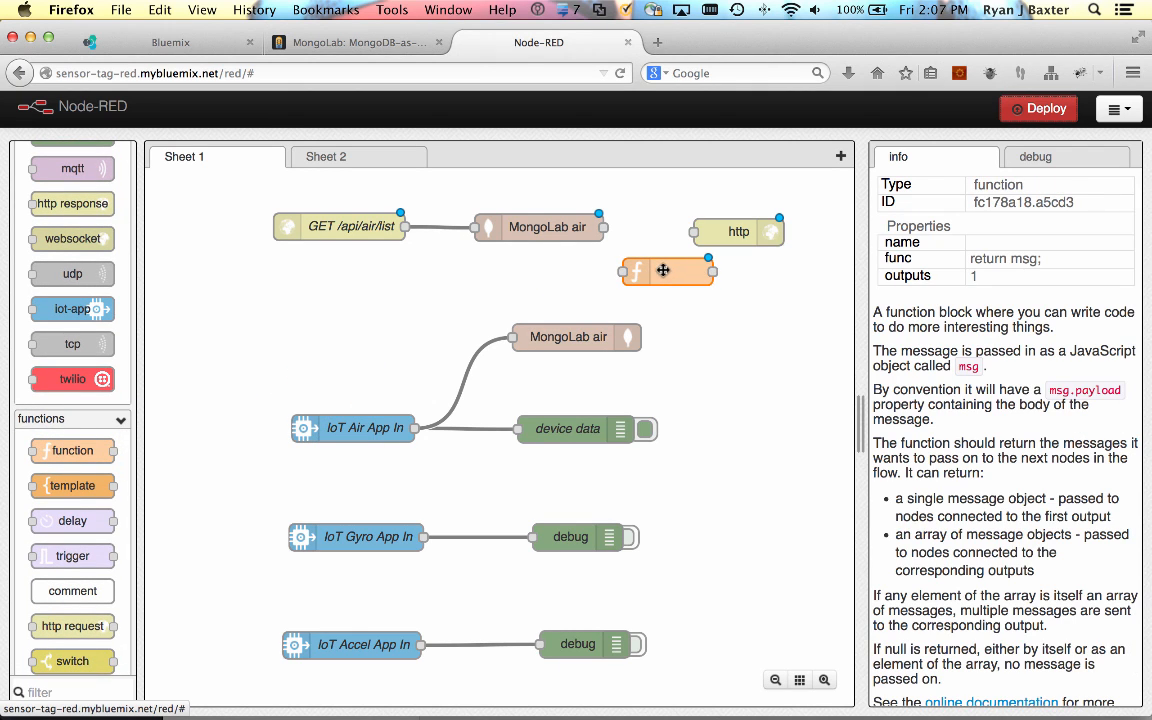
{"action": "left_click_drag", "start_coordinate": [600, 227], "coordinate": [635, 271]}
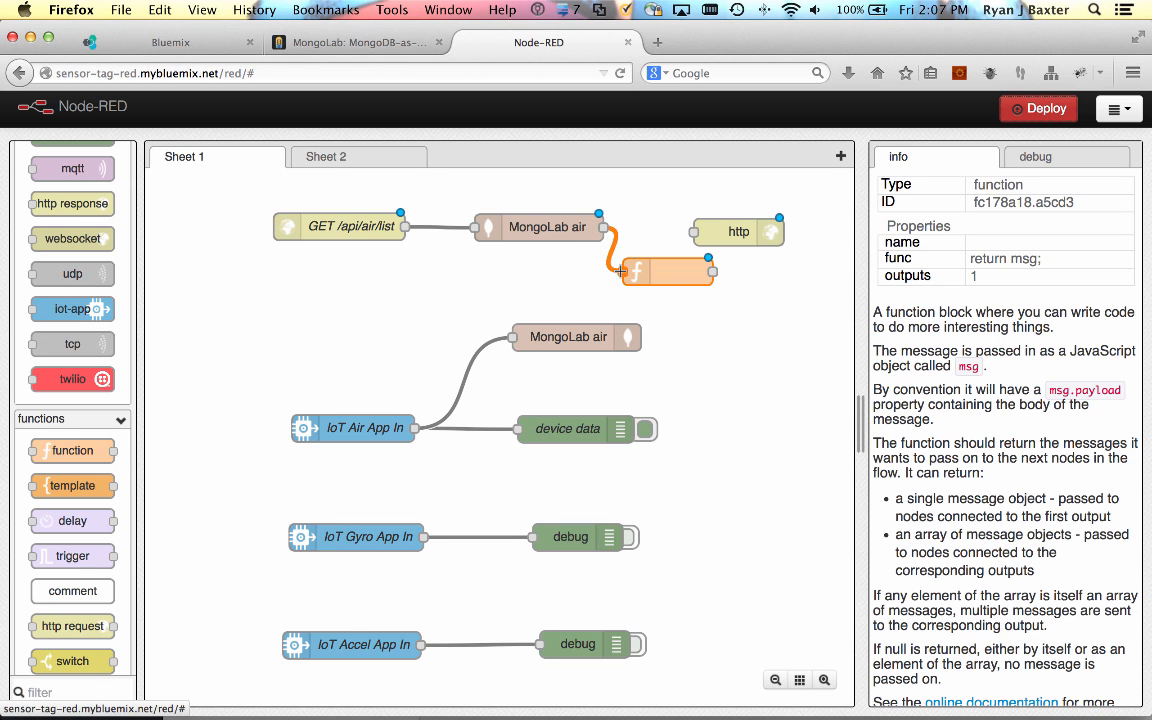
{"action": "double_click", "coordinate": [665, 272]}
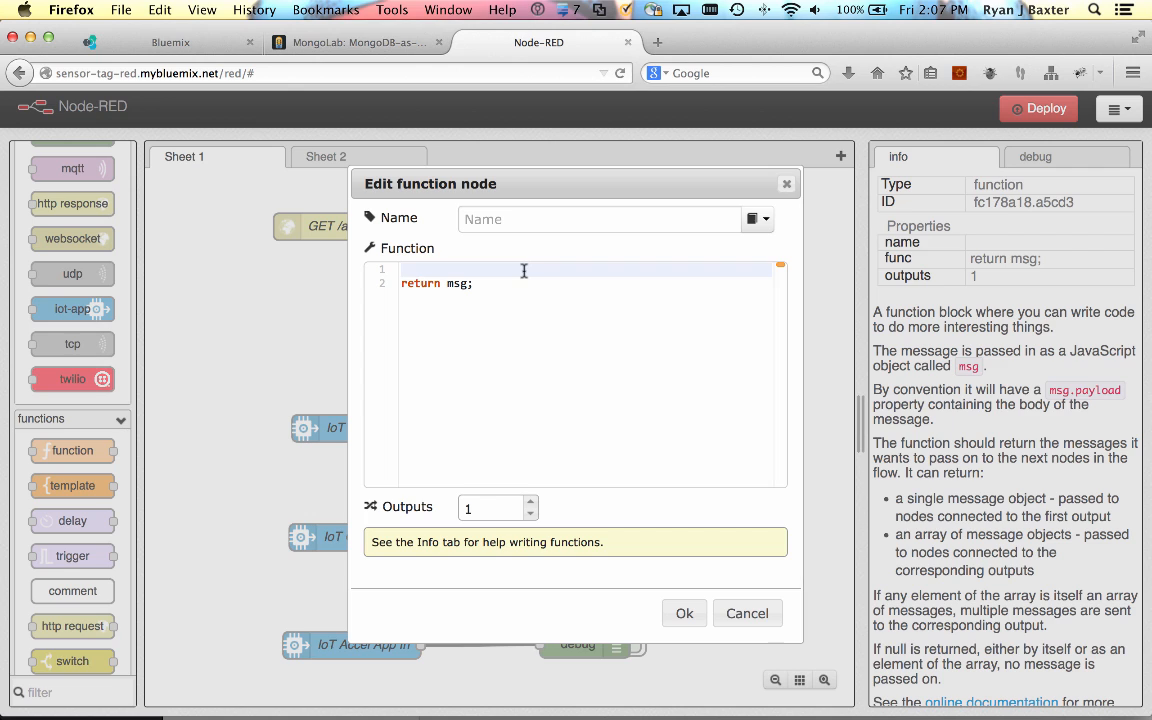
Step: Enter the code msg.headers = {"Content-Type" : "application/json"} in the function node
{"action": "type", "text": "msg."}
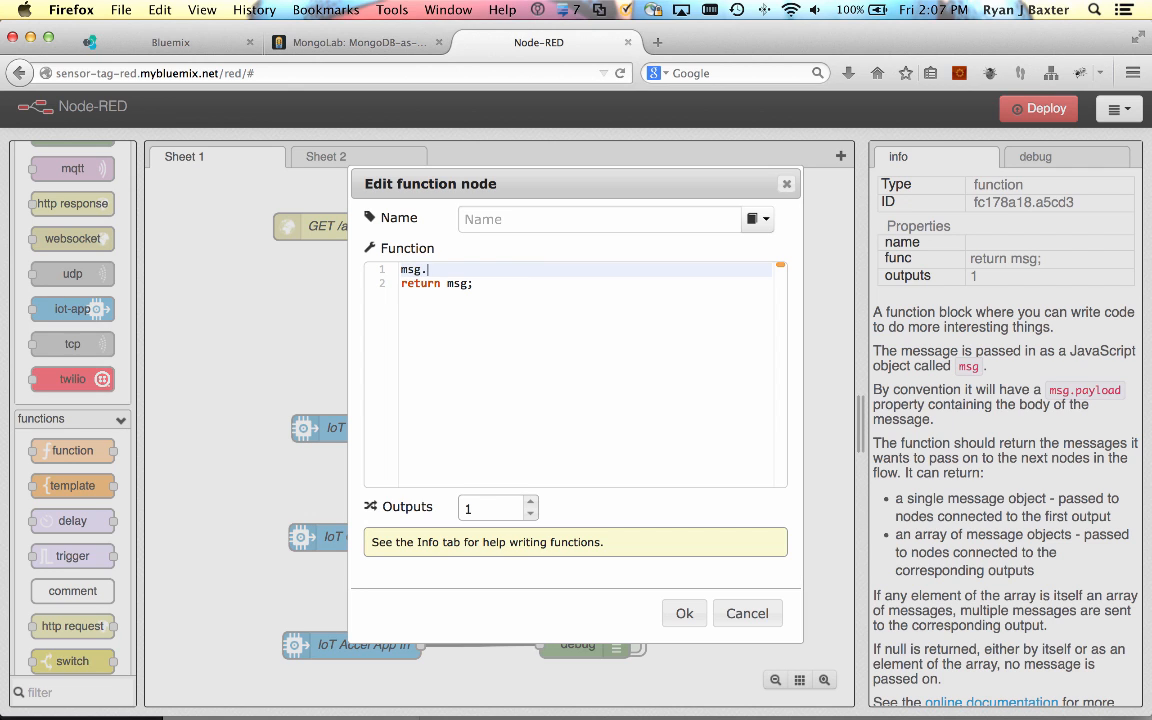
{"action": "type", "text": "headers"}
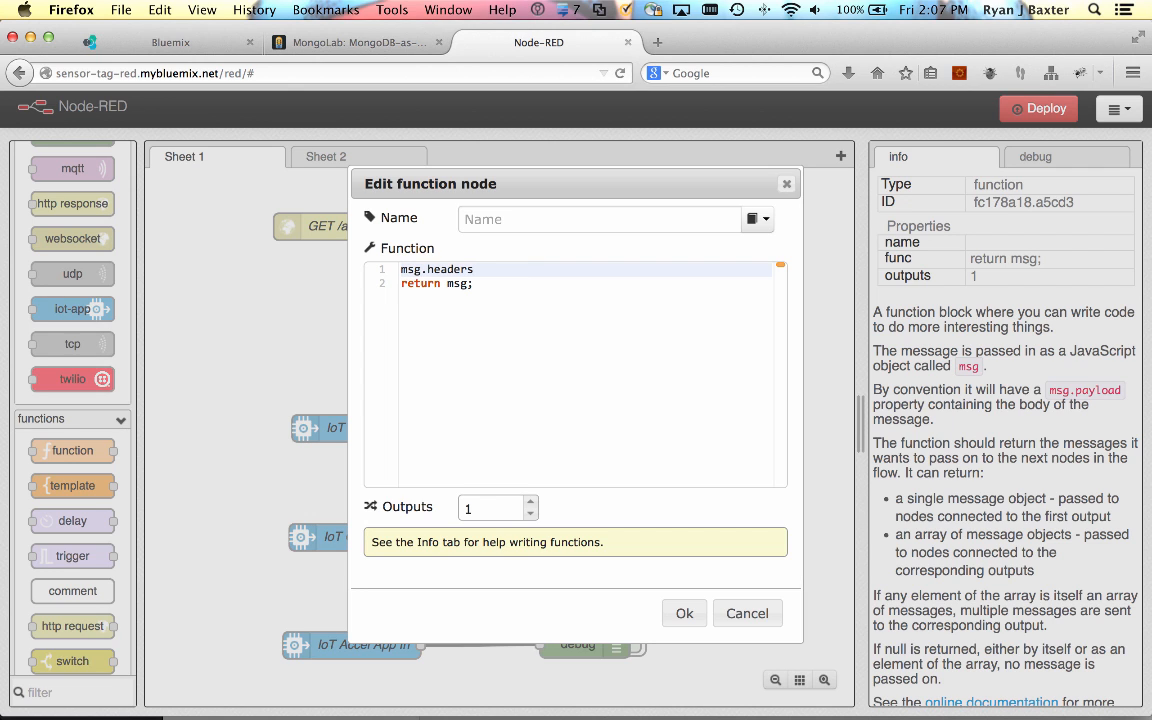
{"action": "type", "text": "= {\""}
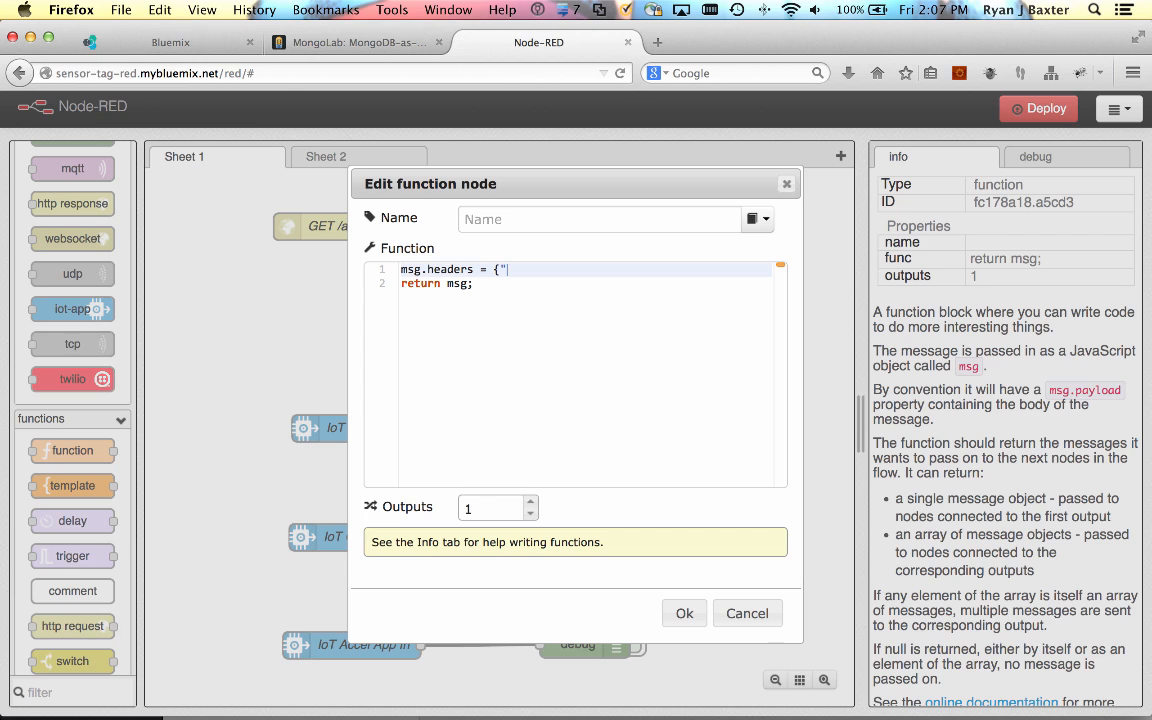
{"action": "type", "text": "Content"}
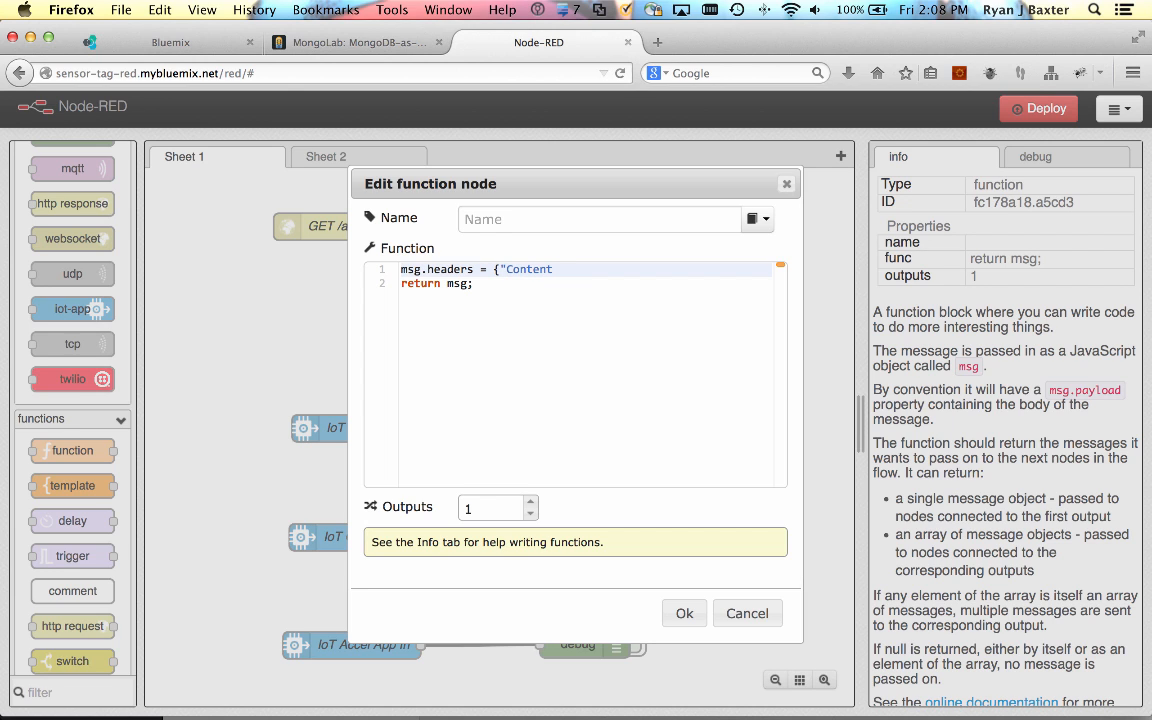
{"action": "type", "text": "-Type\""}
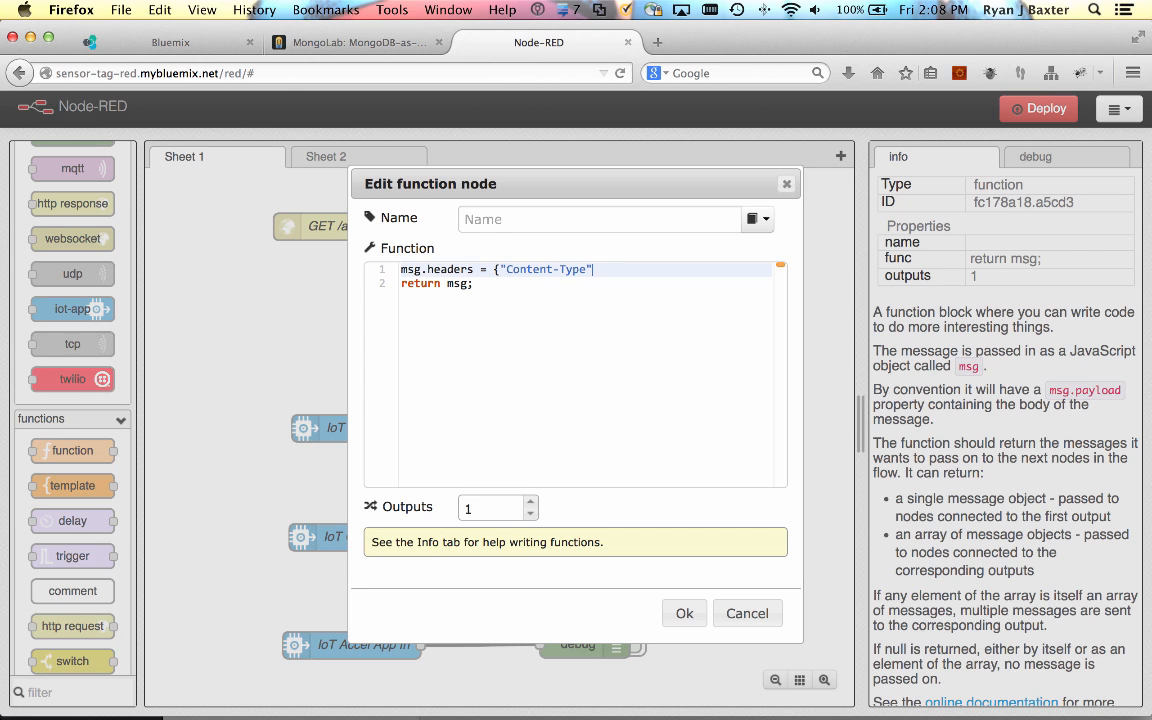
{"action": "type", "text": ": \"app"}
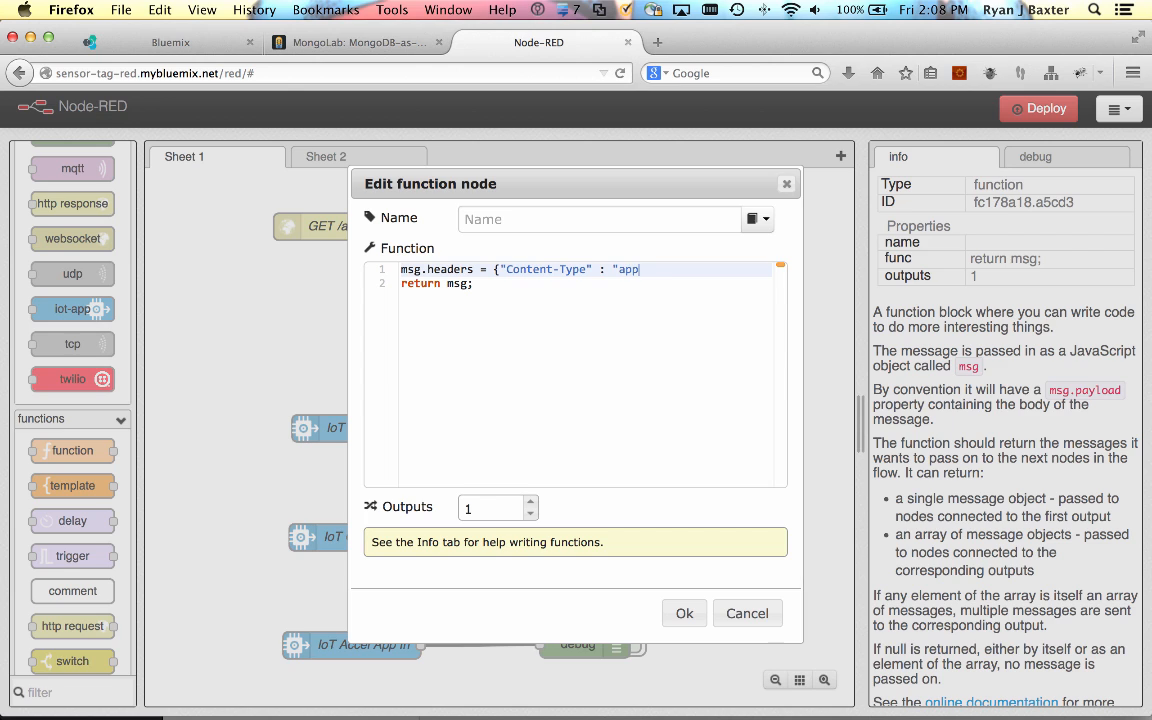
{"action": "type", "text": "lication"}
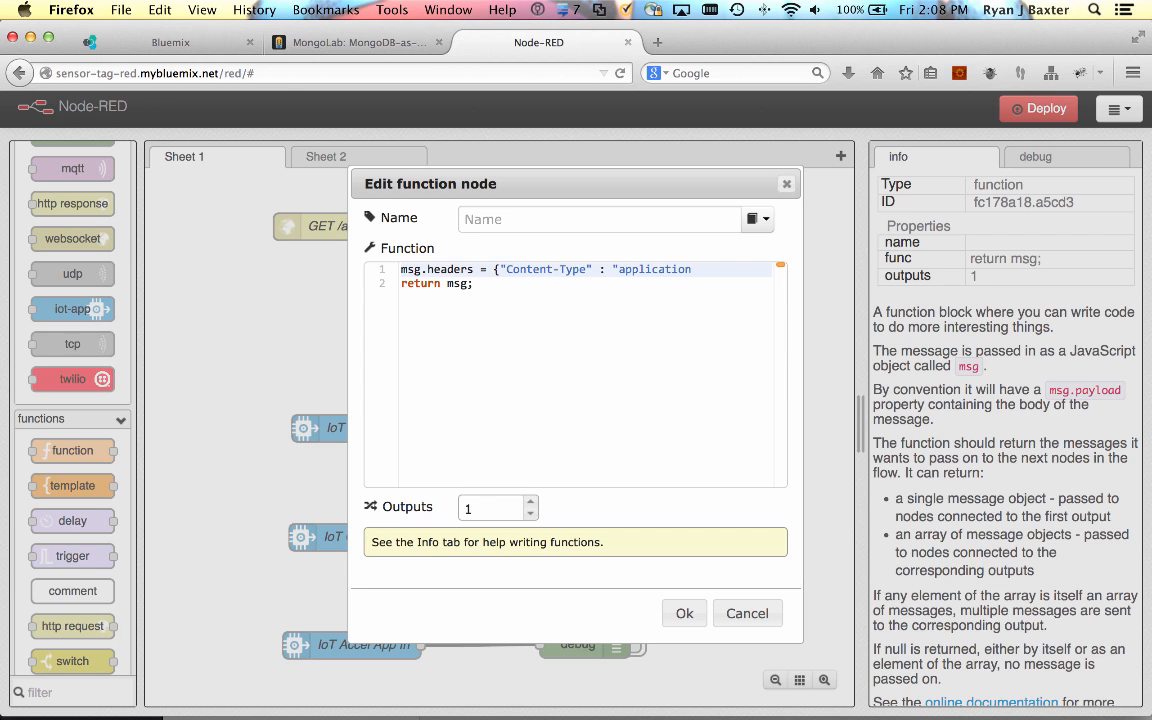
{"action": "type", "text": "/json\"};"}
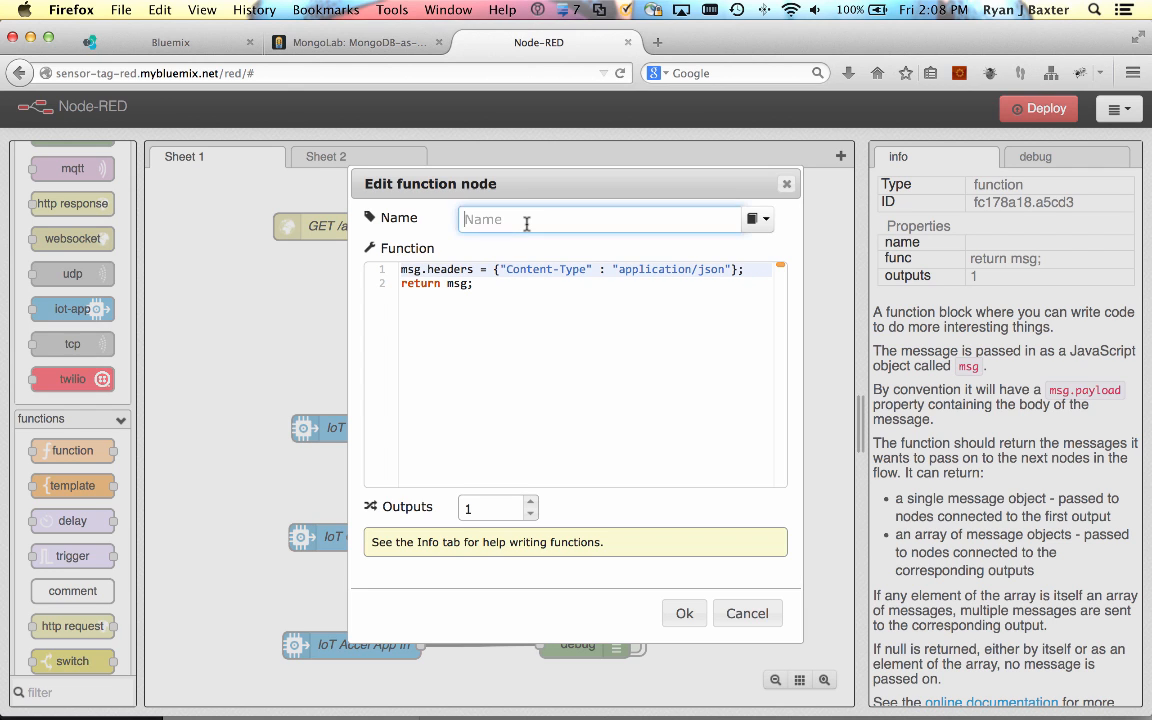
Step: Name the function node Content-Type and save it
{"action": "type", "text": "Content"}
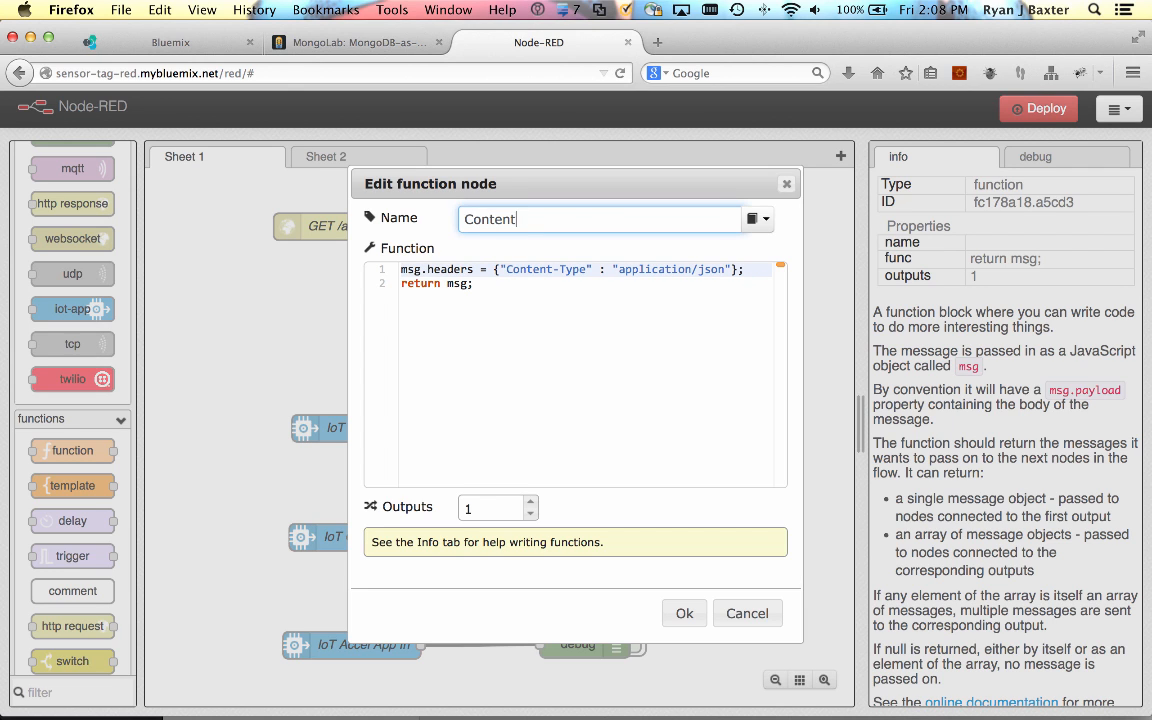
{"action": "type", "text": "-Type"}
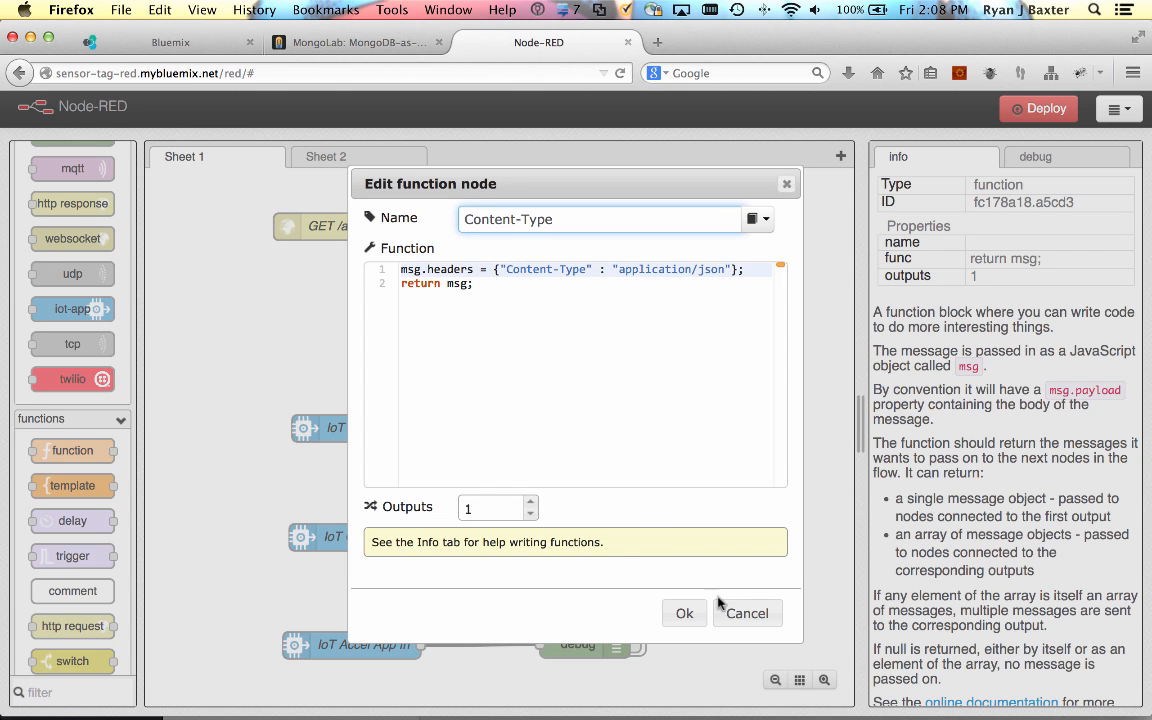
{"action": "left_click", "coordinate": [684, 613]}
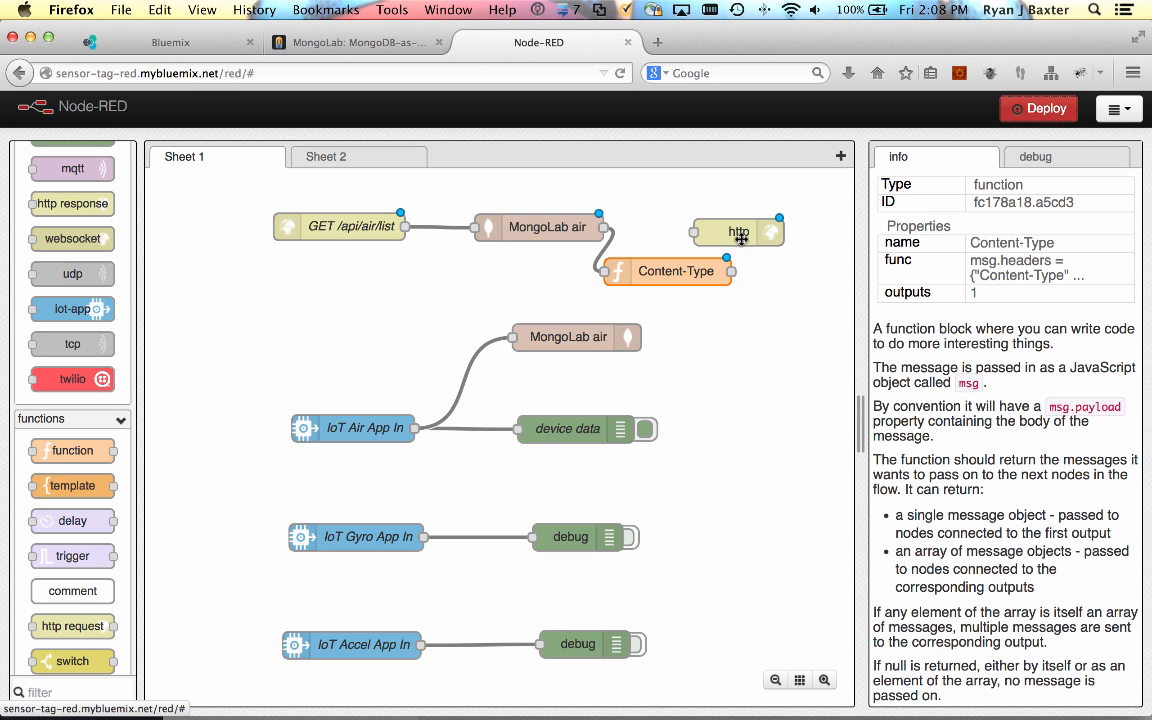
Step: Wire Content-Type into http response, line the air list nodes up in a row, and deploy
{"action": "left_click", "coordinate": [791, 222]}
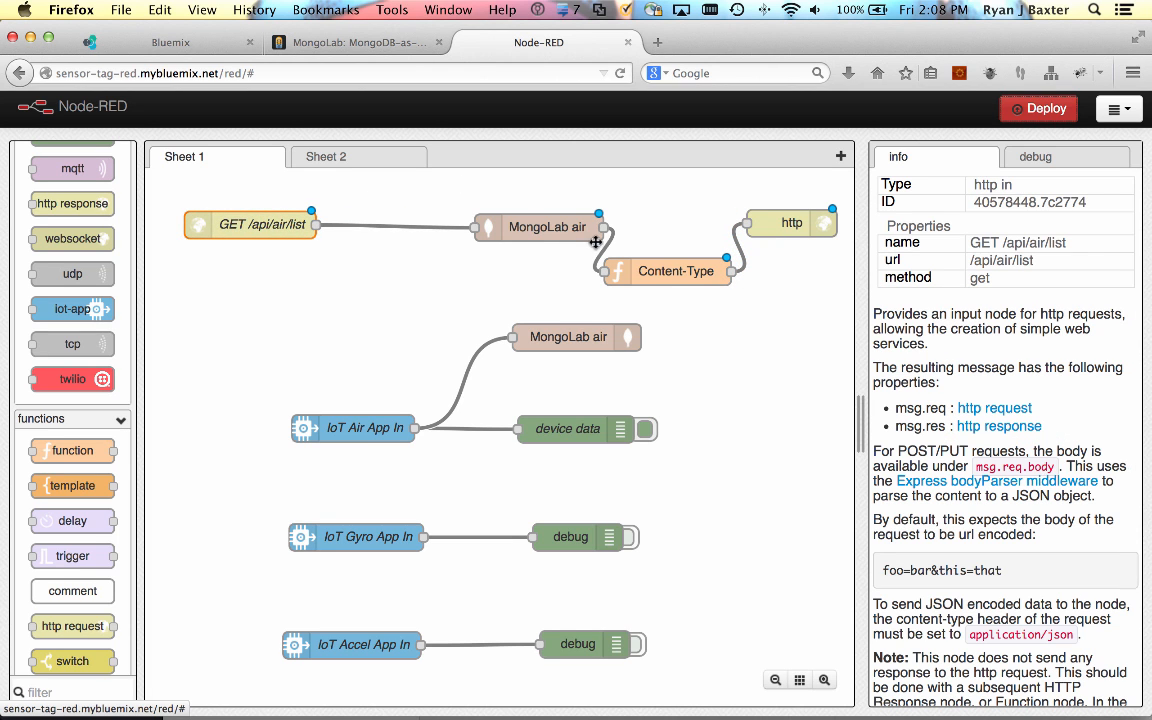
{"action": "left_click", "coordinate": [547, 226]}
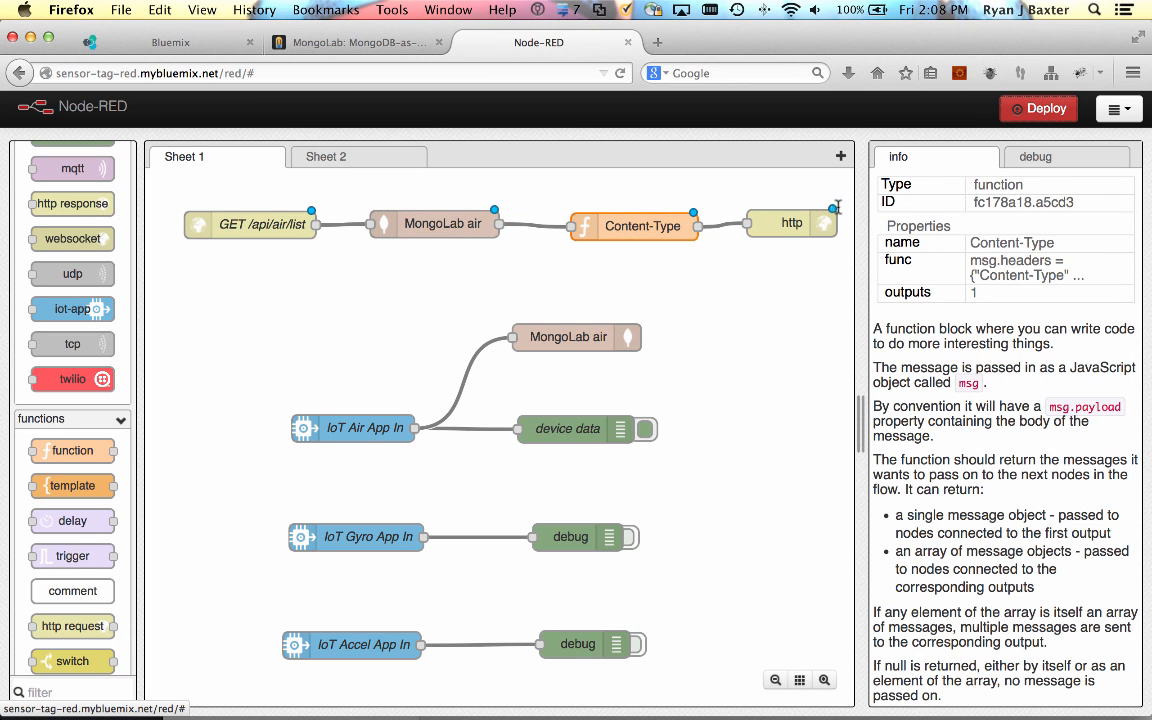
{"action": "left_click", "coordinate": [1038, 108]}
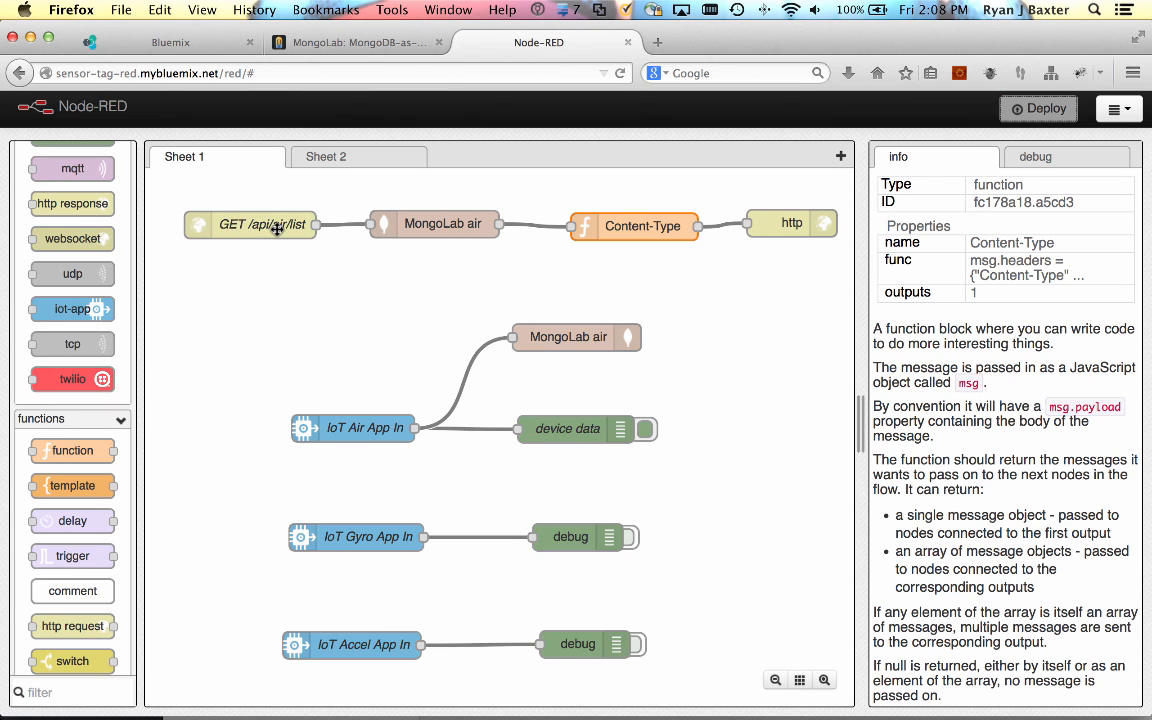
{"action": "mouse_move", "coordinate": [816, 173]}
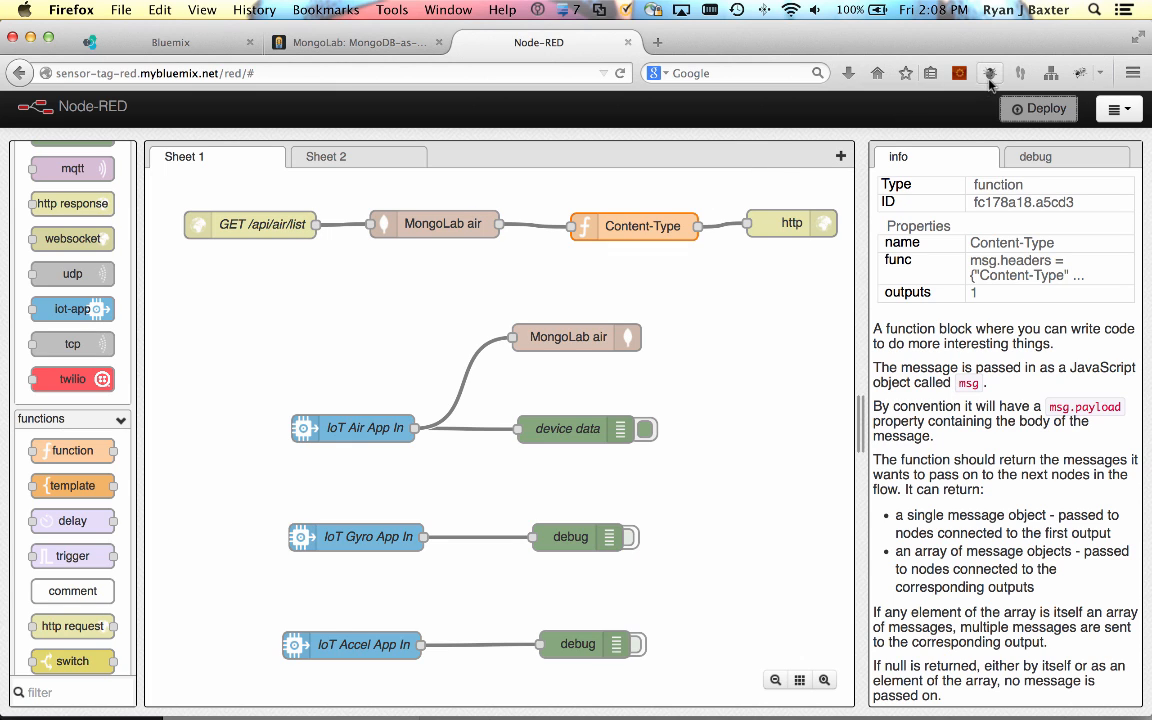
{"action": "mouse_move", "coordinate": [966, 90]}
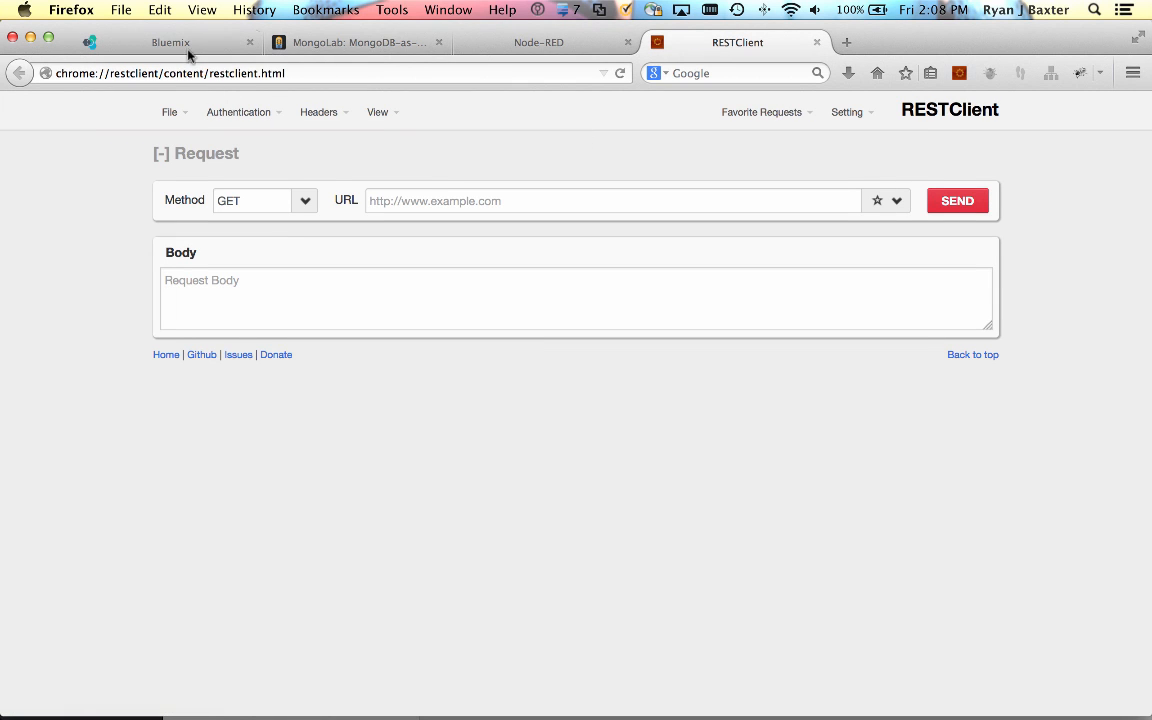
{"action": "left_click", "coordinate": [170, 42]}
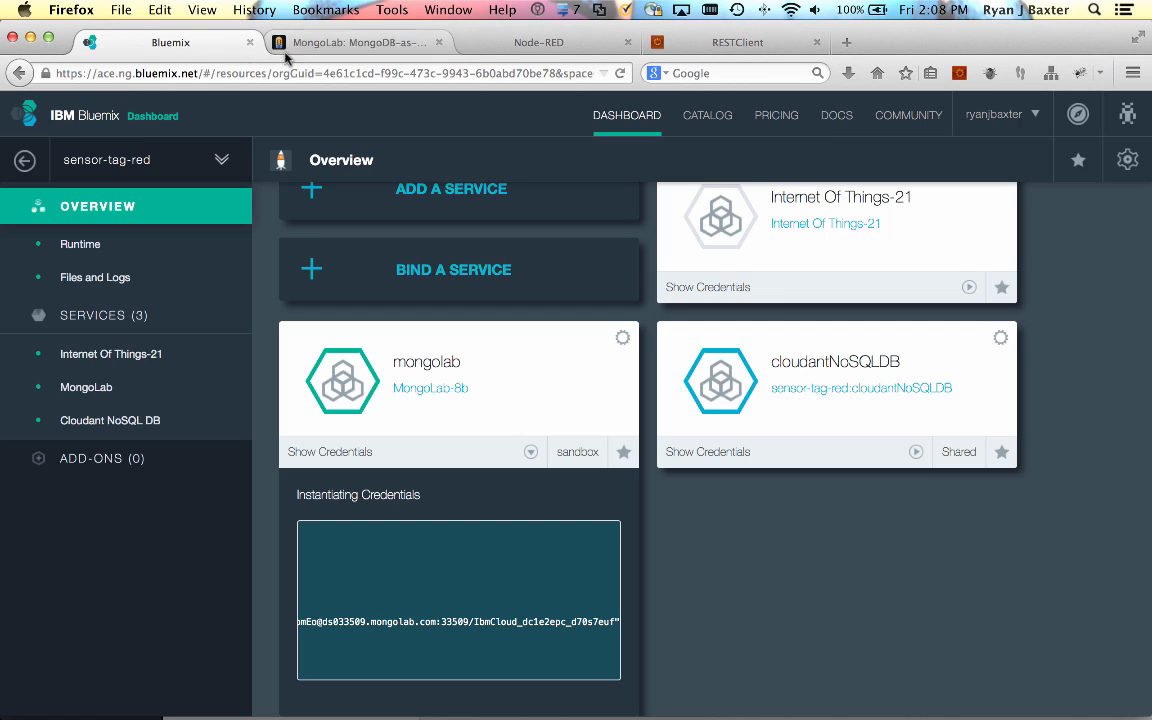
{"action": "left_click", "coordinate": [540, 42]}
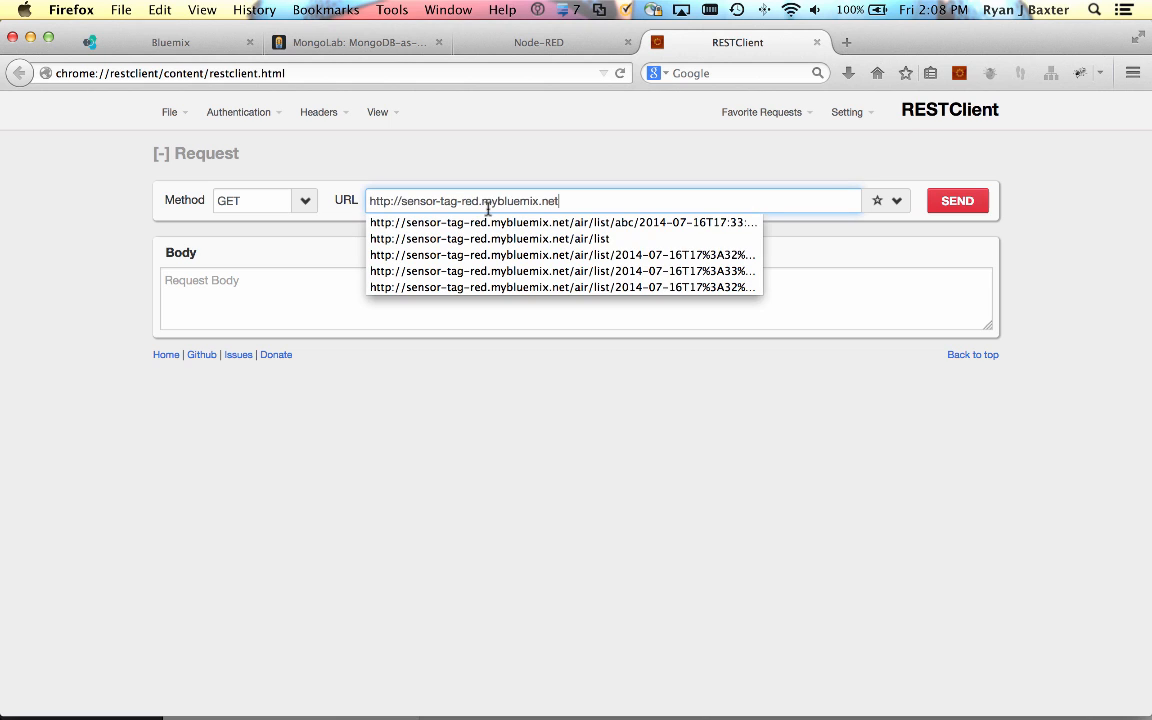
{"action": "type", "text": "/"}
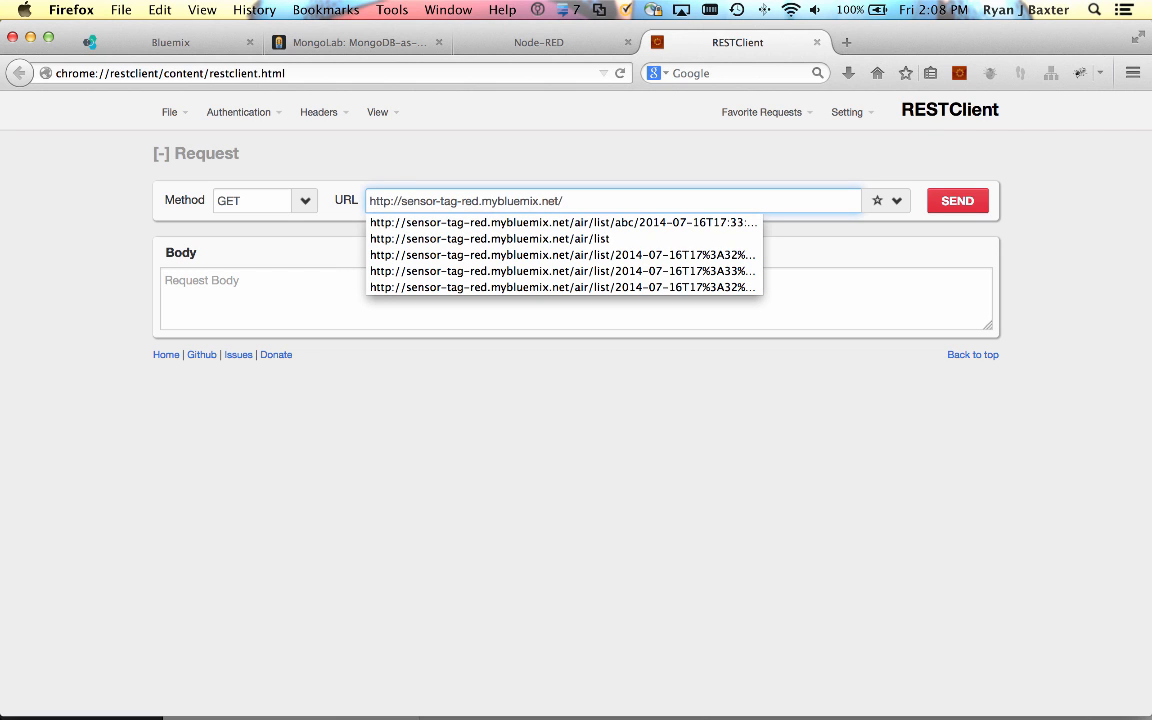
{"action": "type", "text": "api/si"}
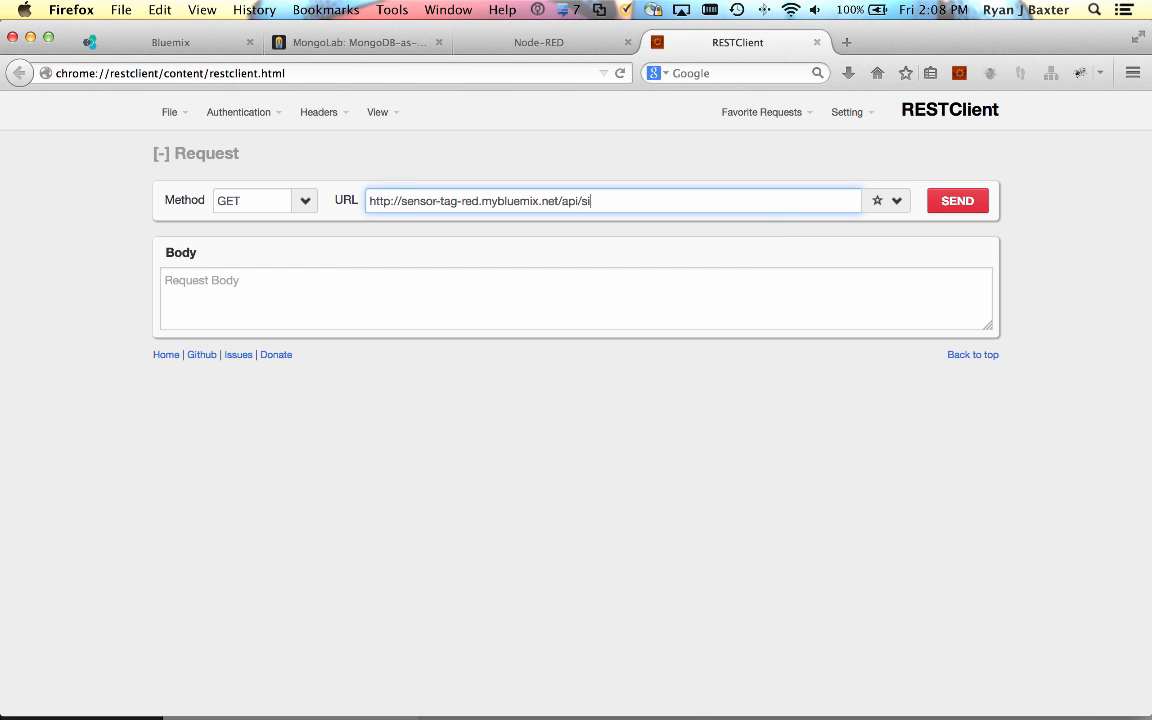
{"action": "type", "text": "air/"}
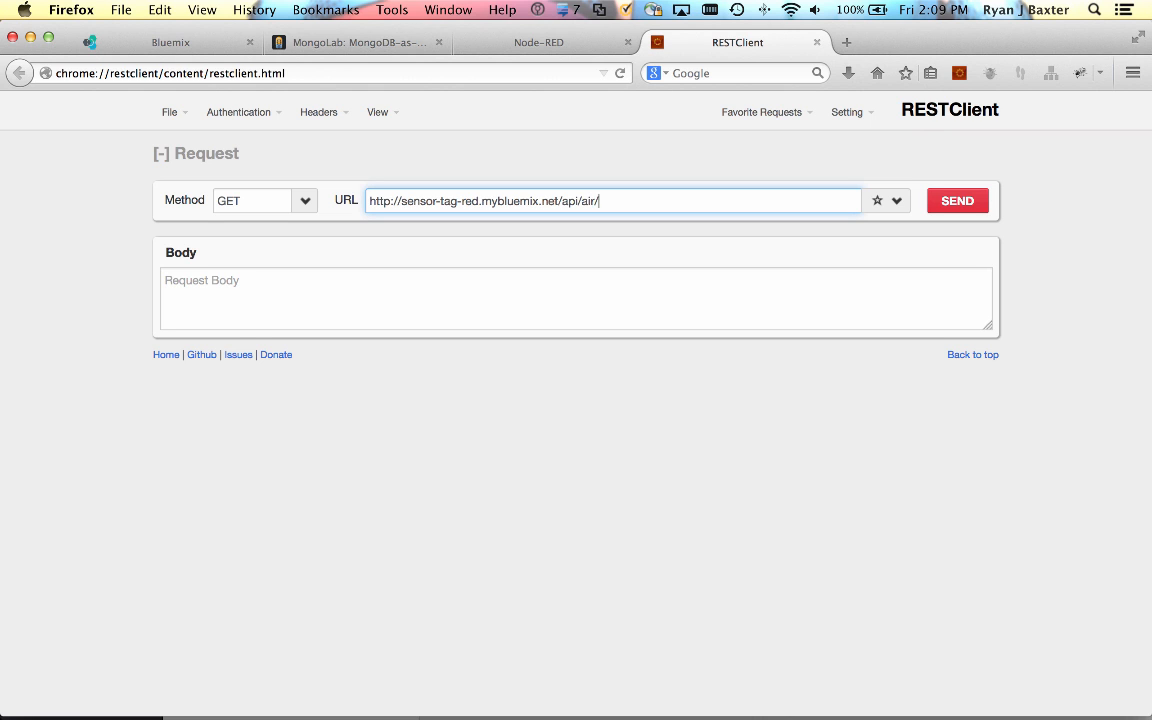
{"action": "type", "text": "list"}
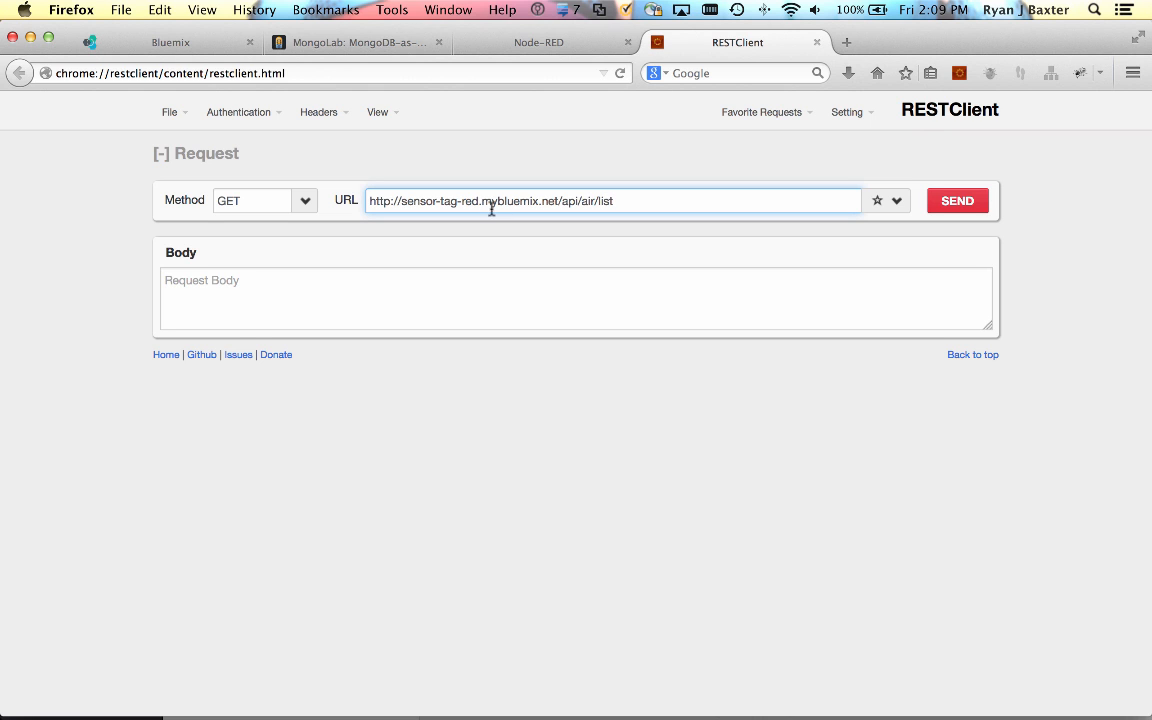
Step: Send the /api/air/list GET, review the JSON body and headers, then return to Node-RED
{"action": "left_click", "coordinate": [956, 200]}
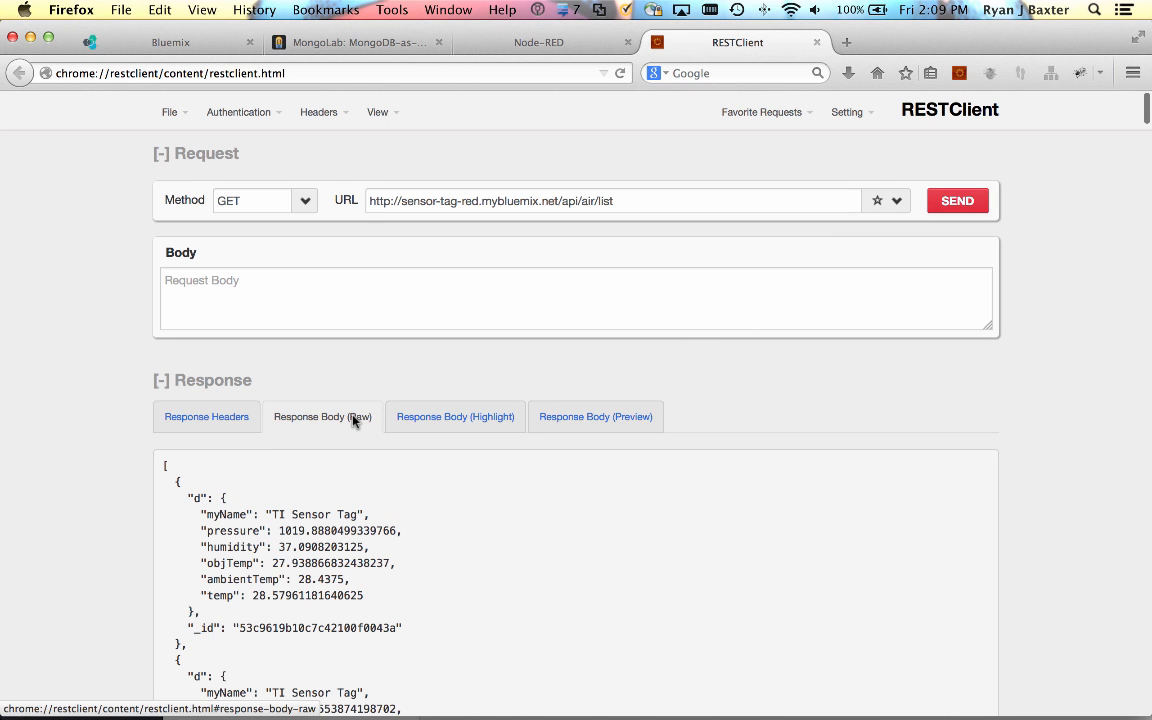
{"action": "scroll", "scroll_direction": "down", "scroll_amount": 3}
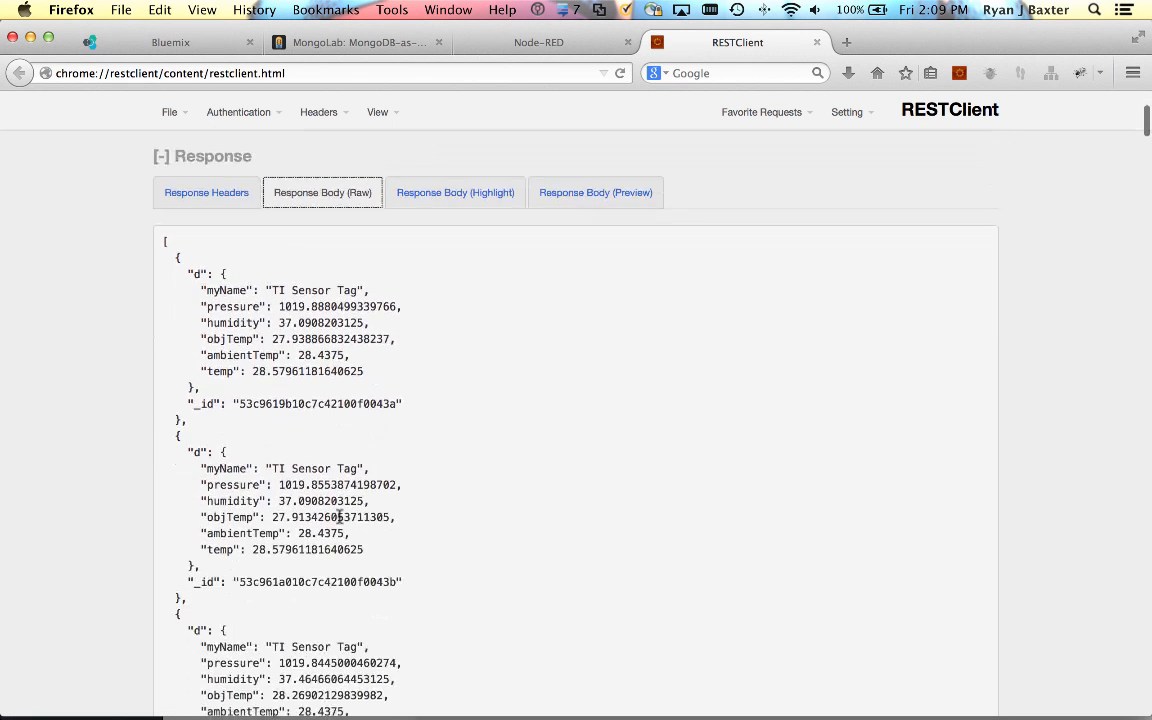
{"action": "scroll", "scroll_direction": "down", "scroll_amount": 3}
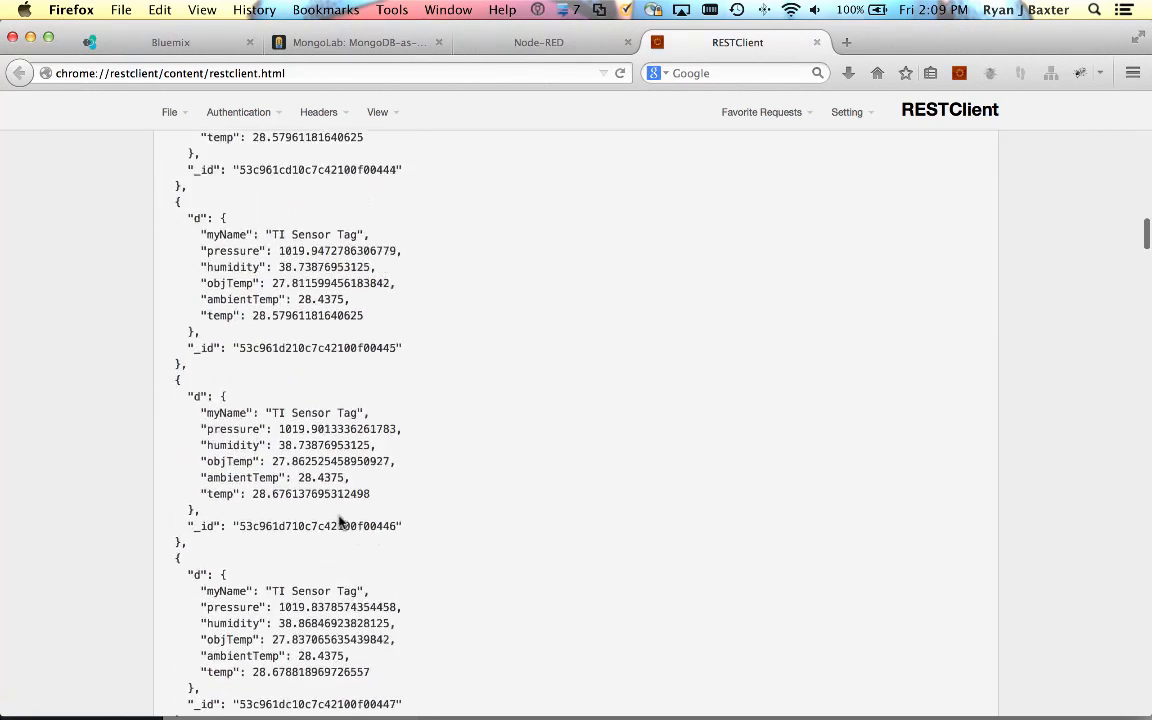
{"action": "scroll", "scroll_direction": "down", "scroll_amount": 3}
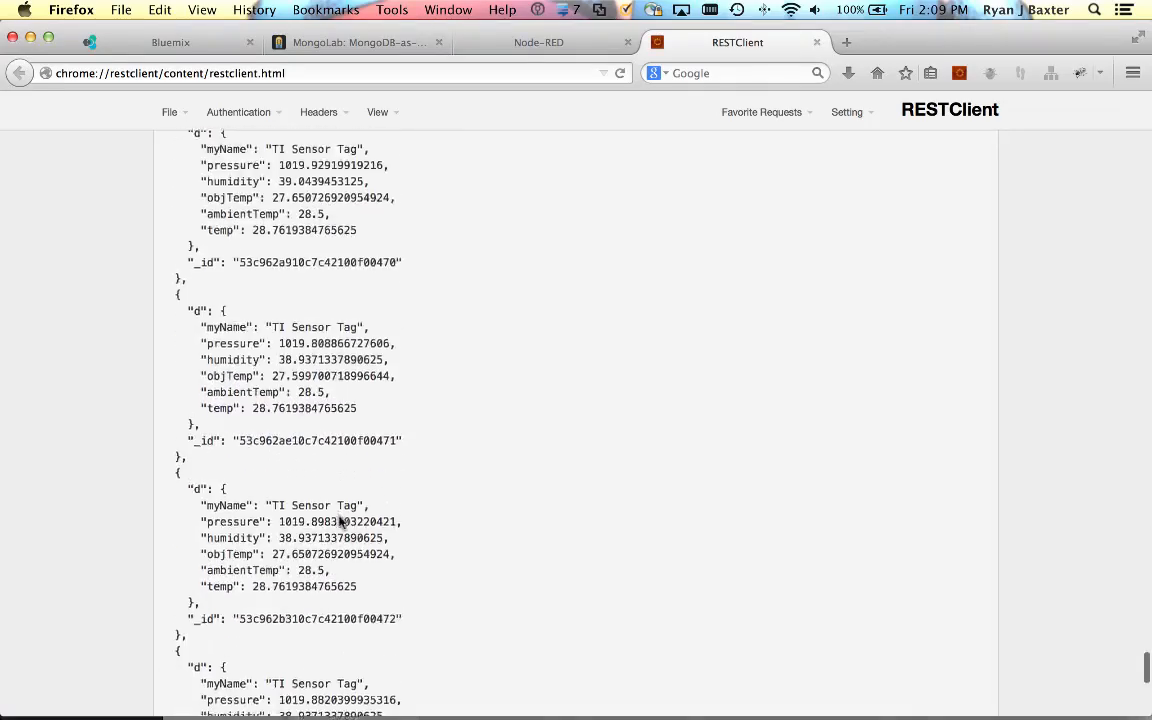
{"action": "scroll", "scroll_direction": "down", "scroll_amount": 3}
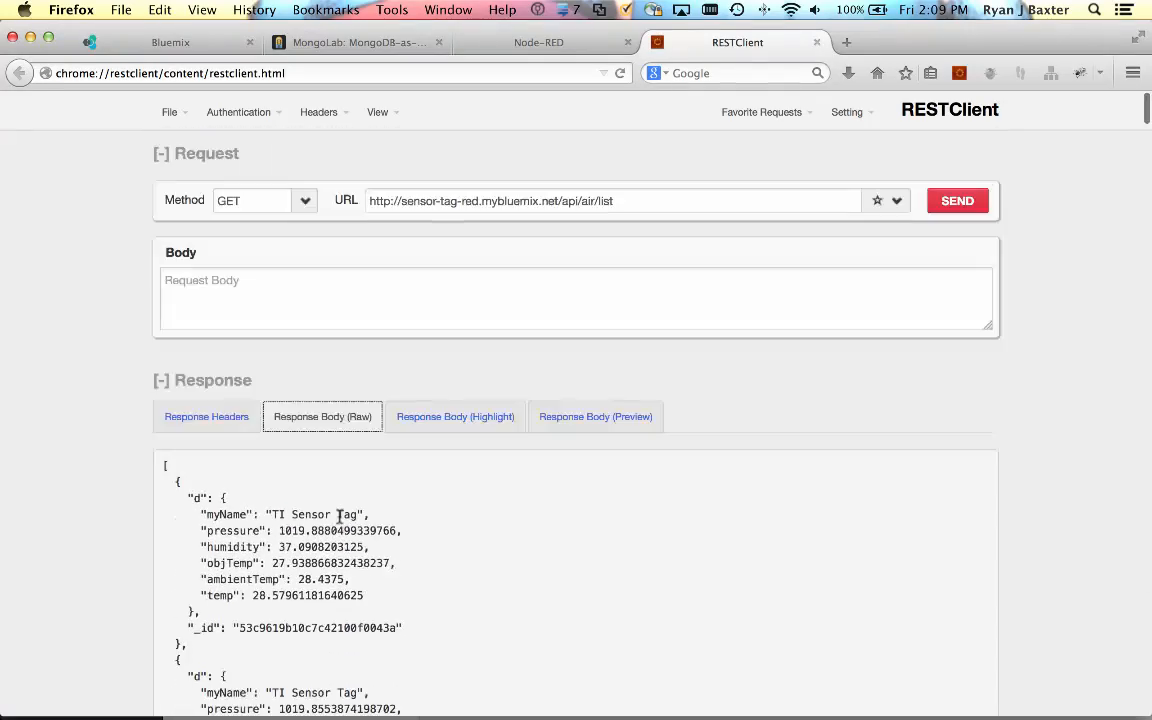
{"action": "left_click", "coordinate": [206, 416]}
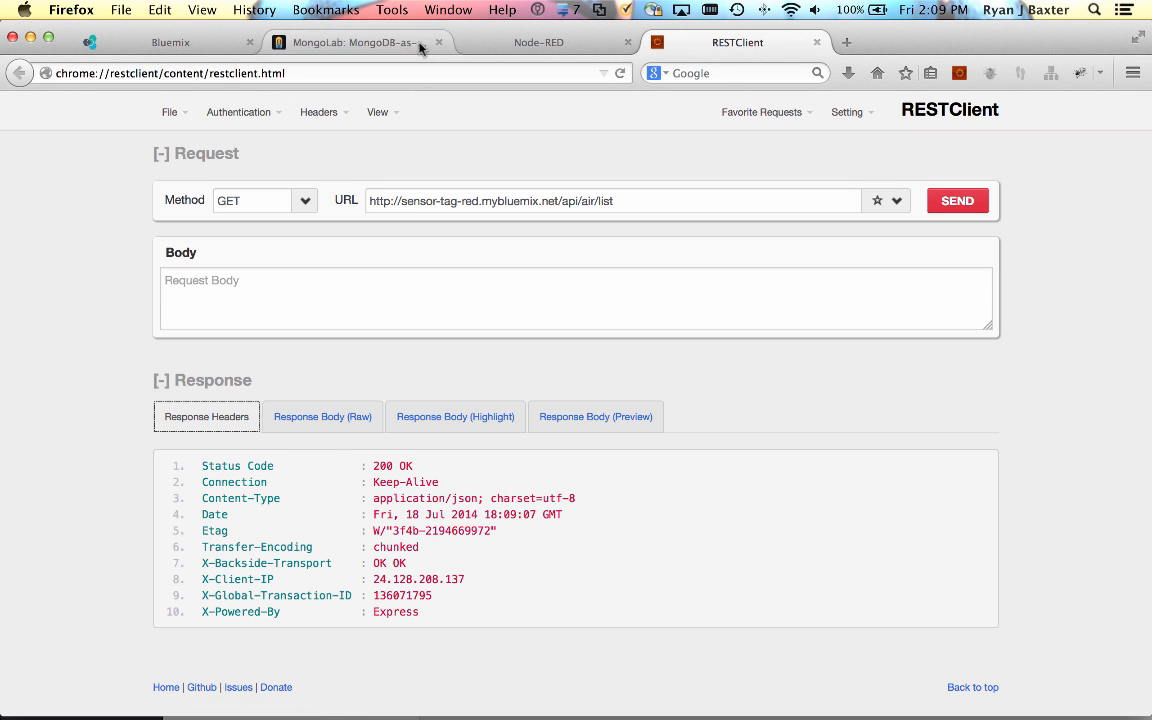
{"action": "left_click", "coordinate": [540, 42]}
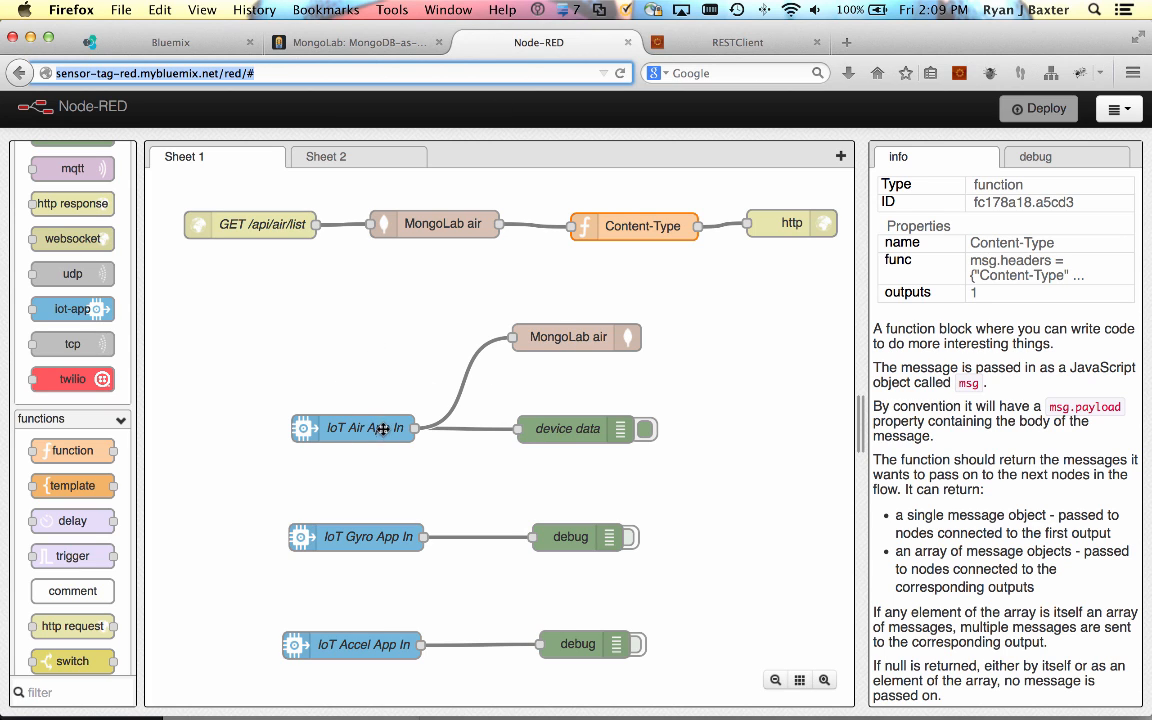
{"action": "mouse_move", "coordinate": [308, 240]}
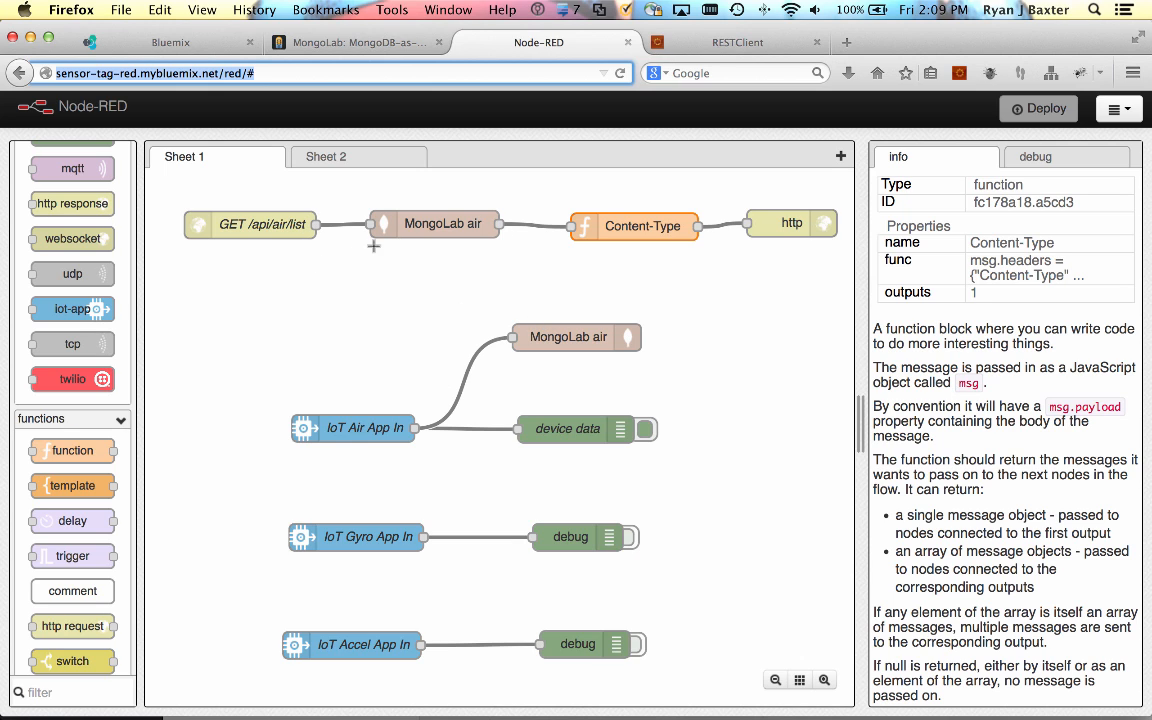
{"action": "mouse_move", "coordinate": [656, 273]}
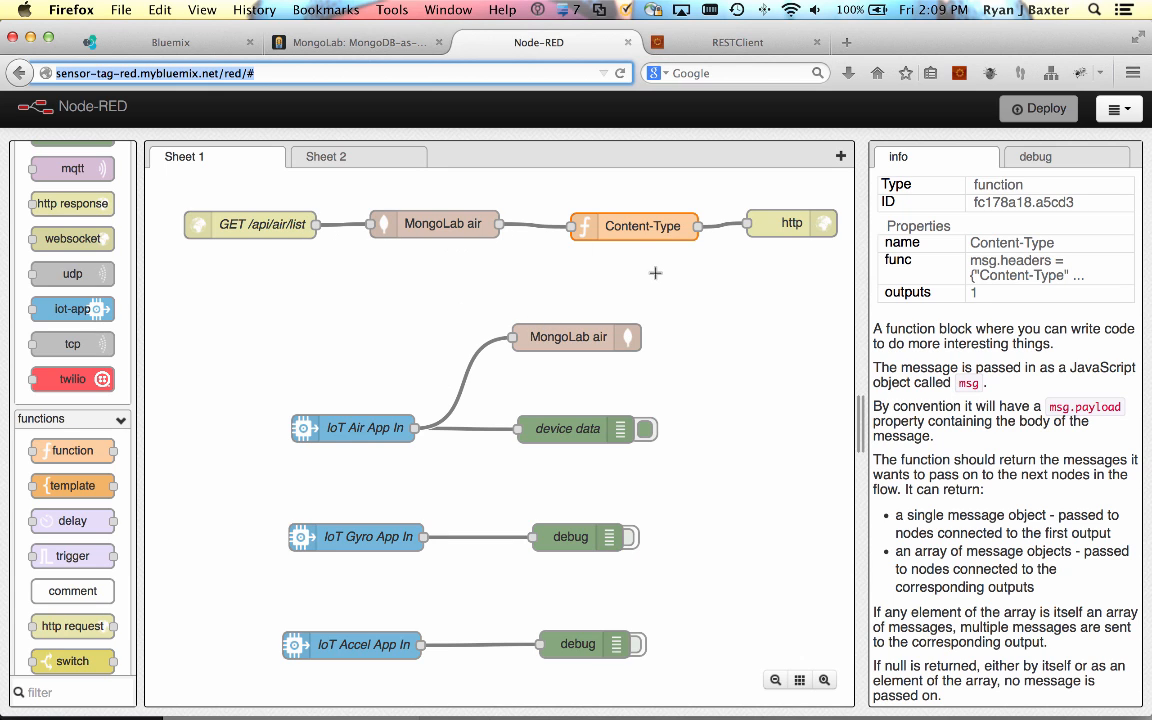